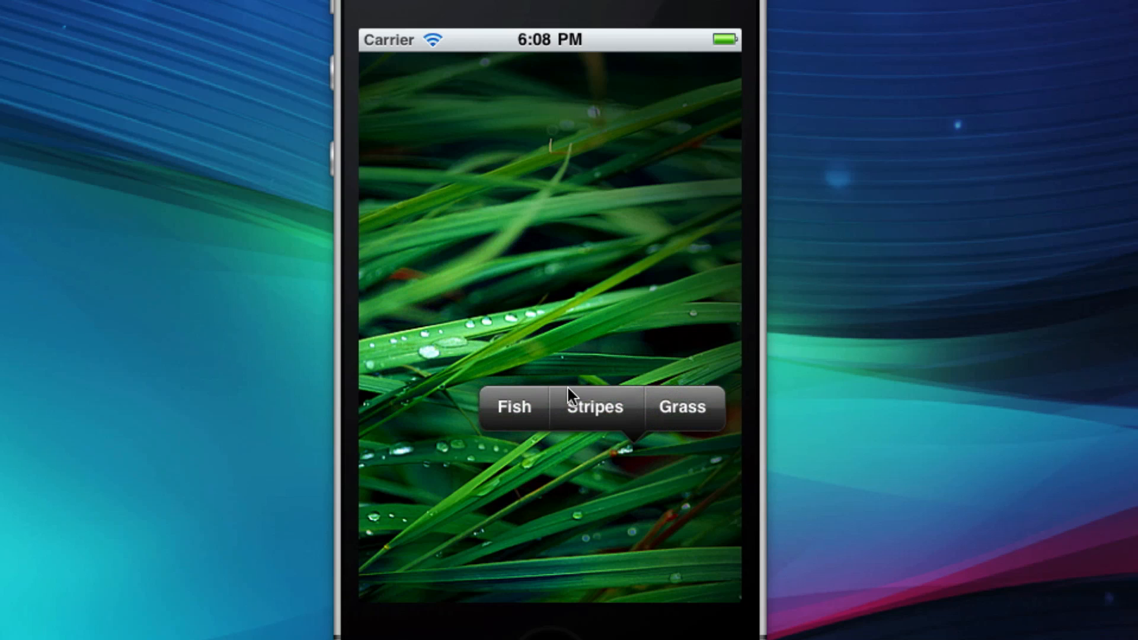
# Step: Preview the fish and grass backgrounds, then create the iPhone view-based project MenuTesting
pyautogui.click(592, 407)
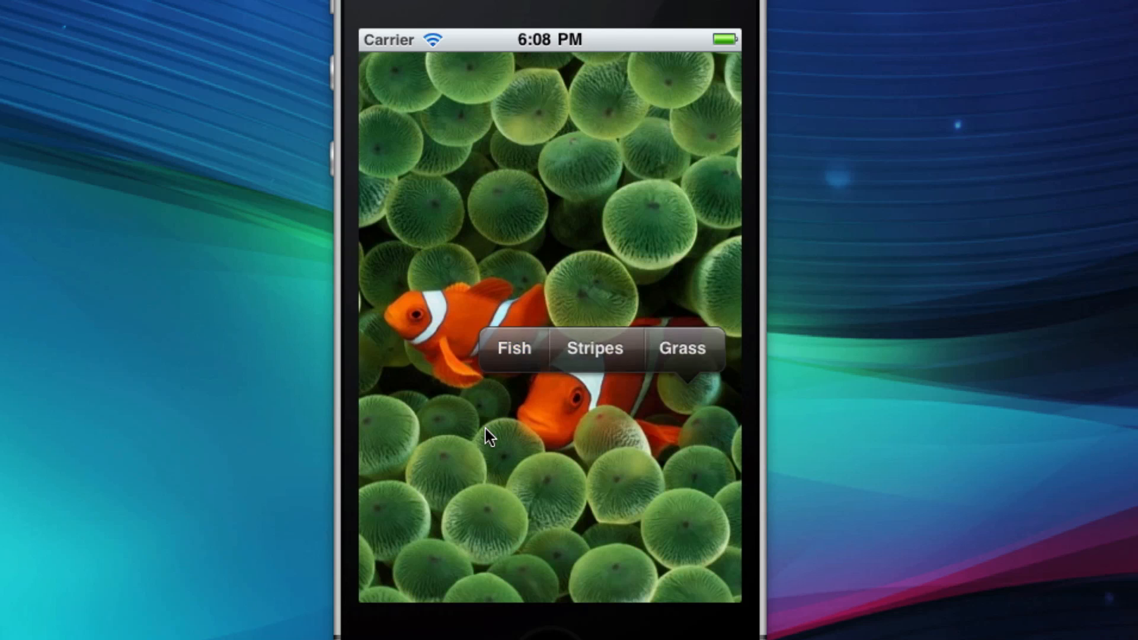
pyautogui.click(681, 348)
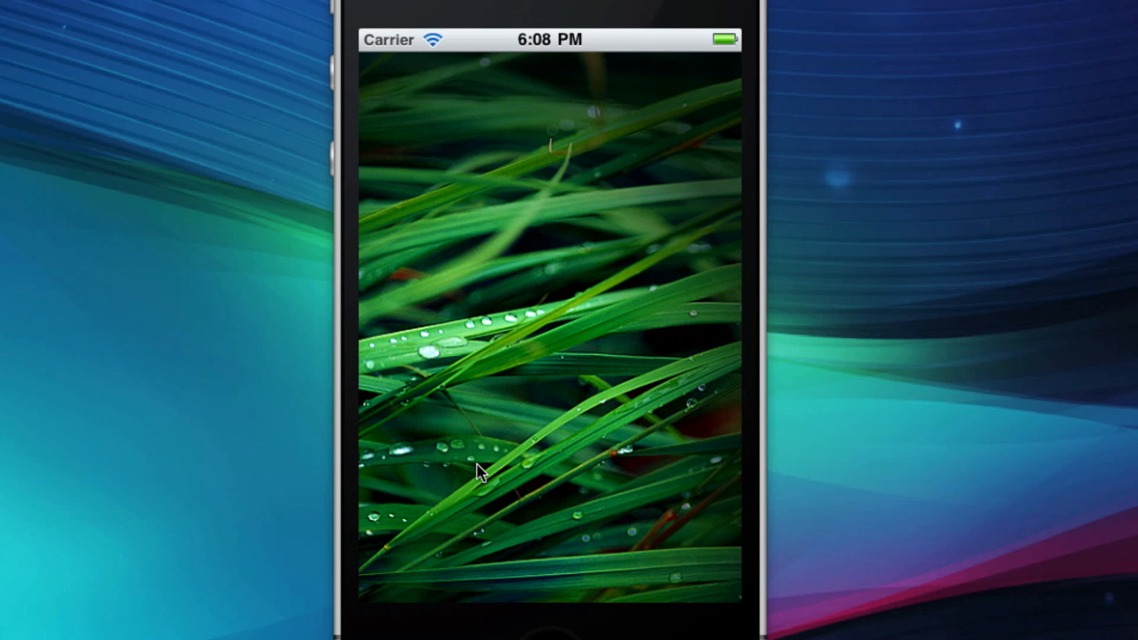
pyautogui.click(75, 6)
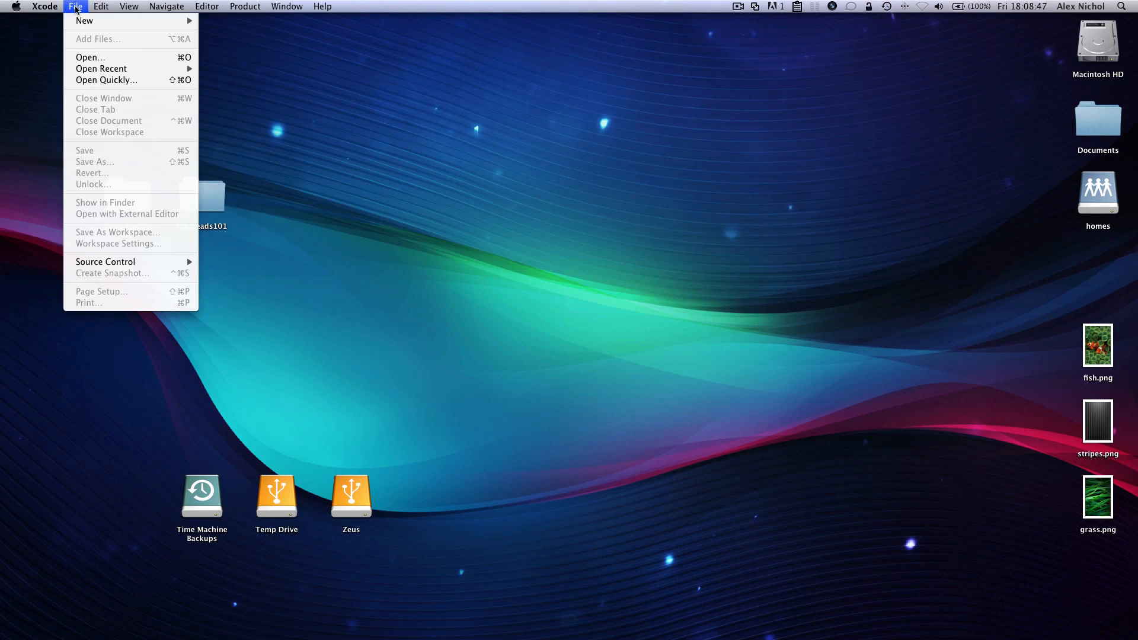
pyautogui.click(399, 176)
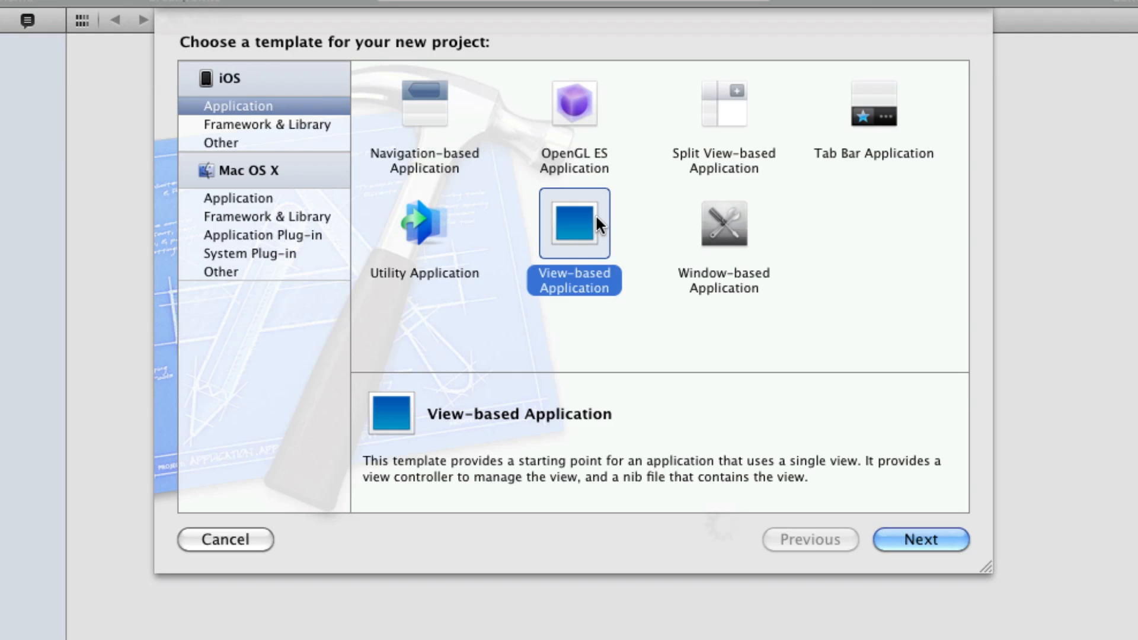
pyautogui.click(920, 539)
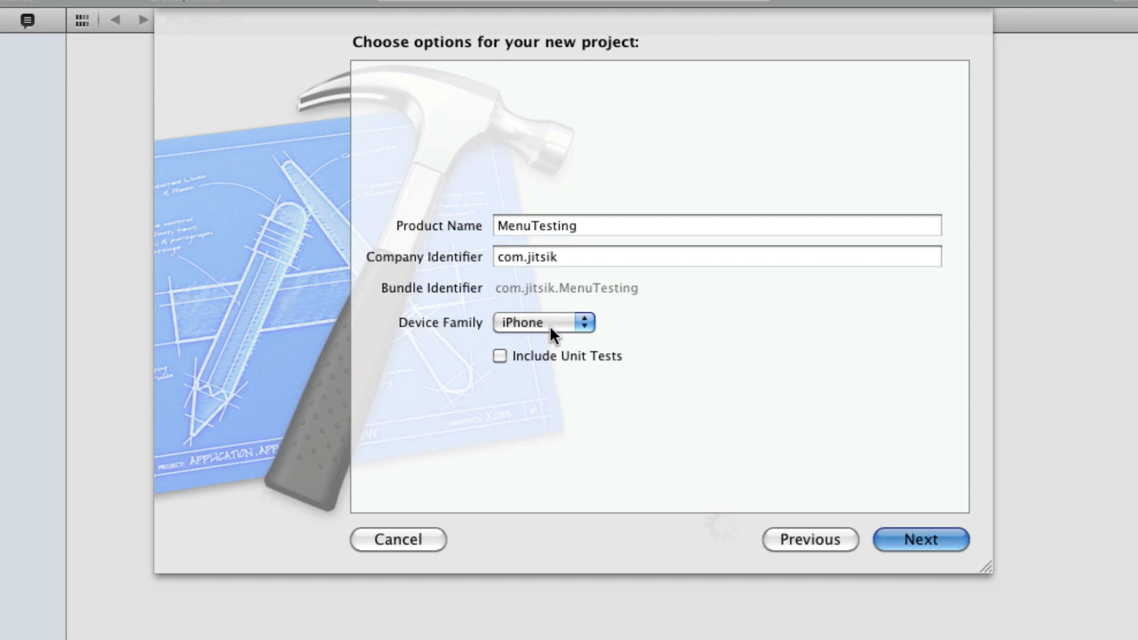
pyautogui.click(920, 539)
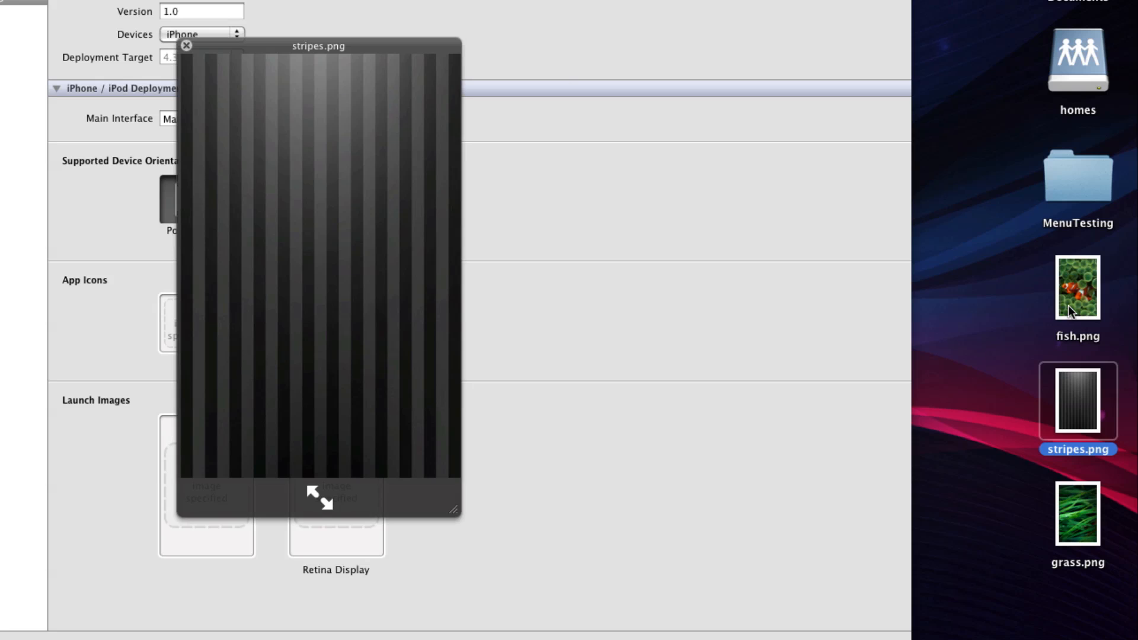
# Step: Copy fish.png and stripes.png from the desktop into the project and preview them
pyautogui.click(1078, 525)
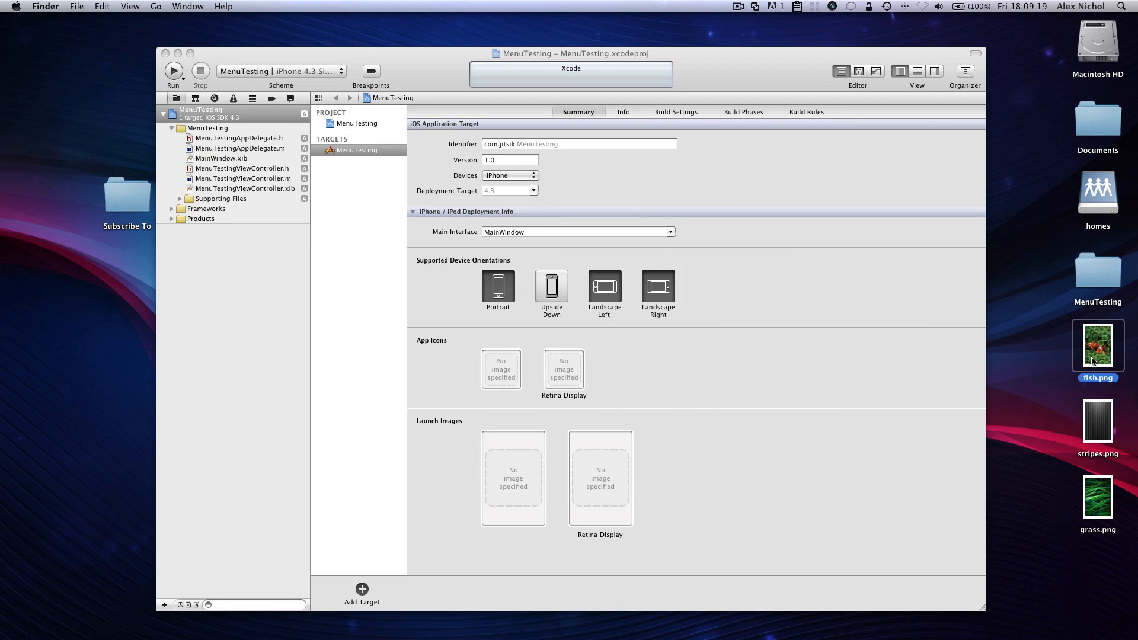
pyautogui.click(1097, 425)
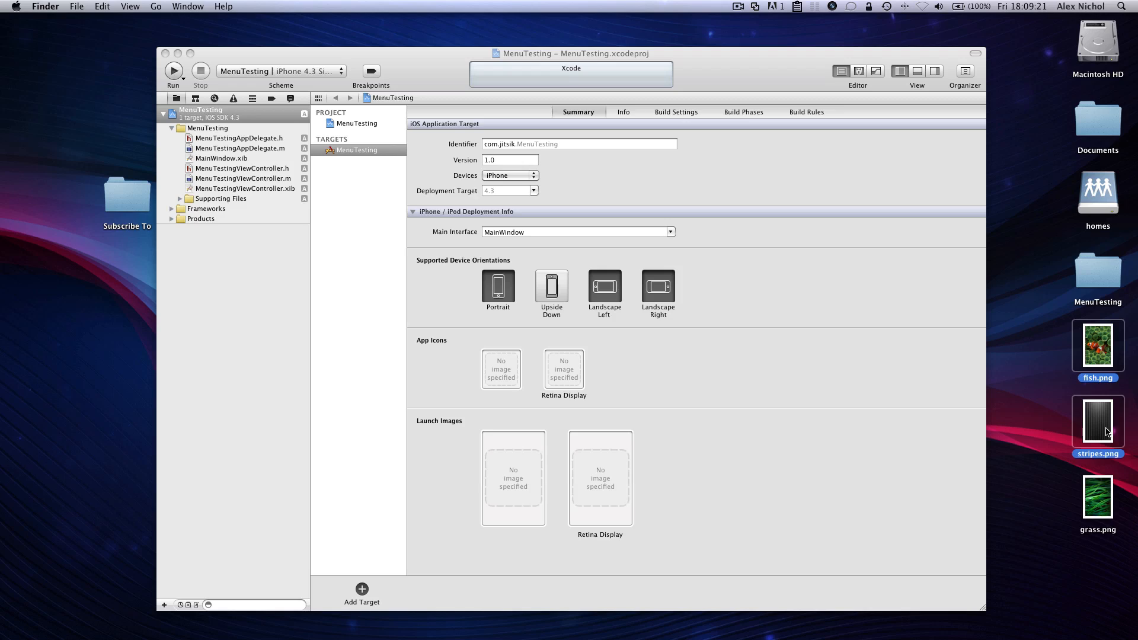
pyautogui.moveTo(1098, 425); pyautogui.dragTo(278, 258)
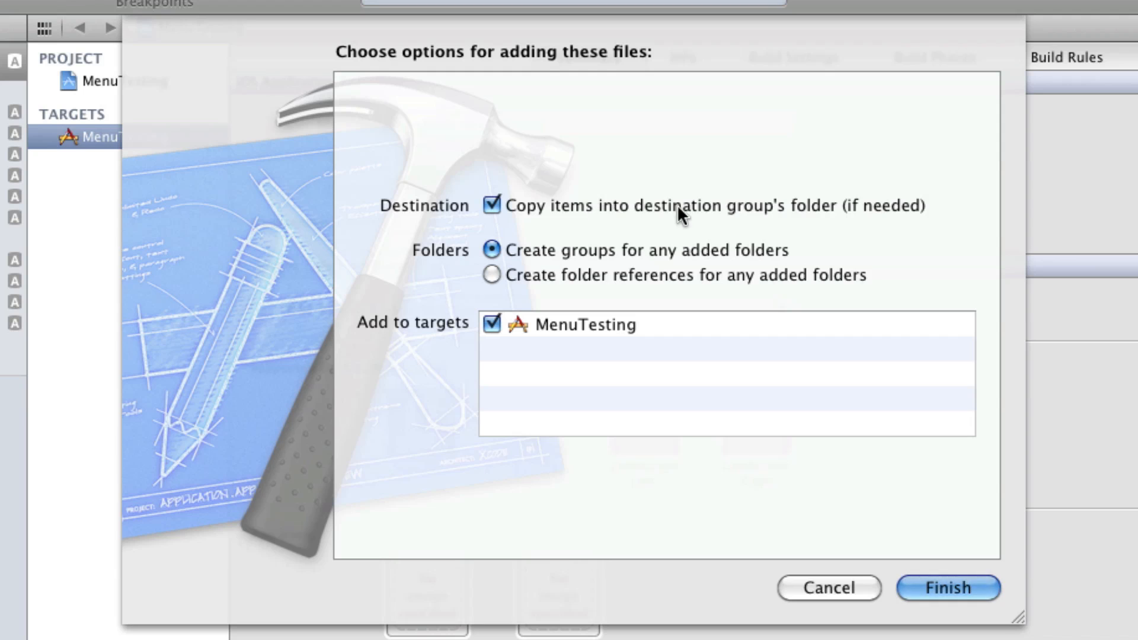
pyautogui.moveTo(902, 289)
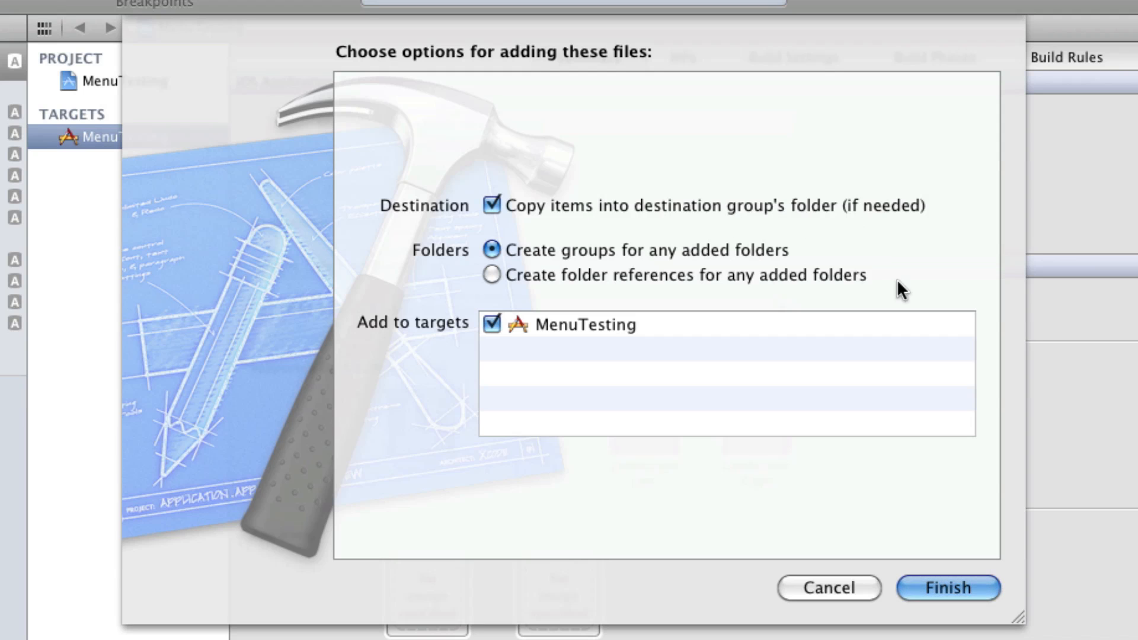
pyautogui.click(947, 588)
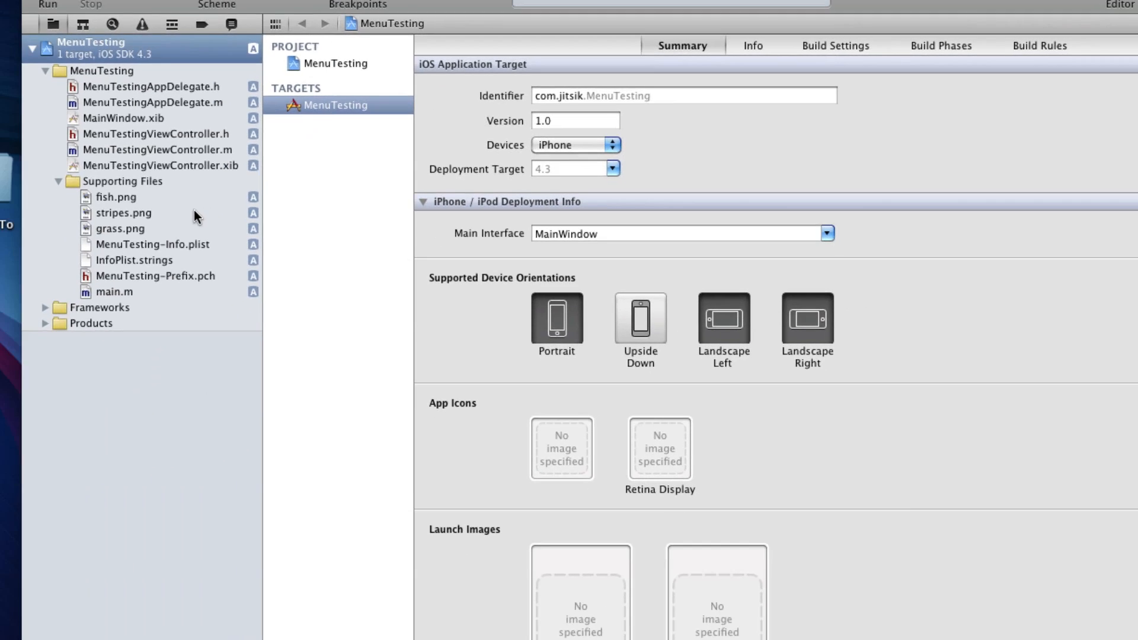
pyautogui.click(123, 213)
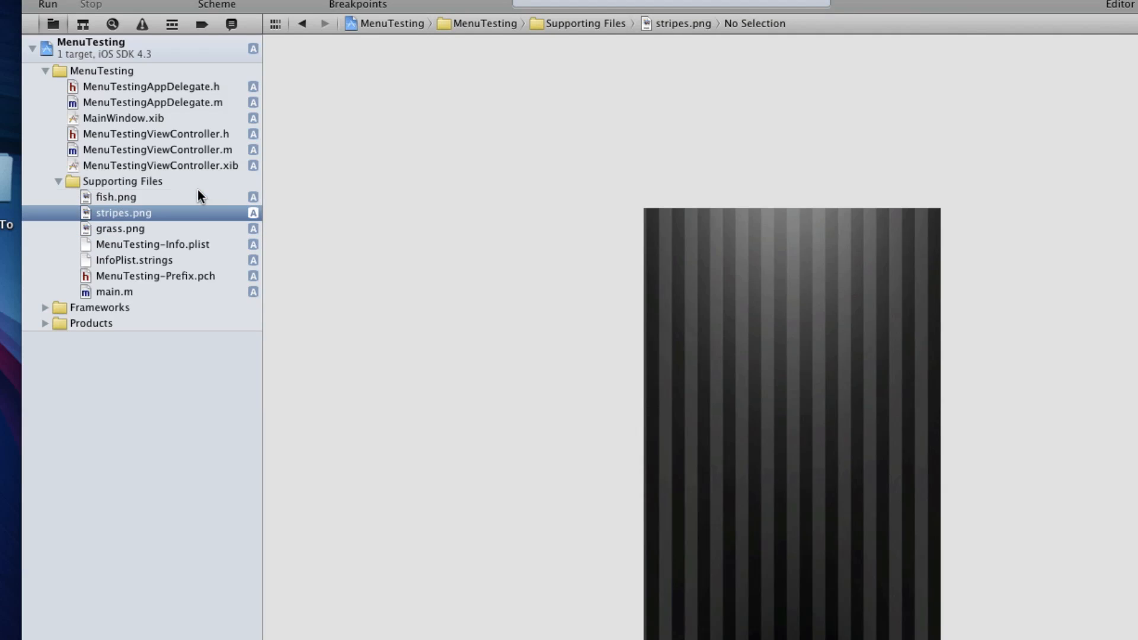
pyautogui.click(116, 196)
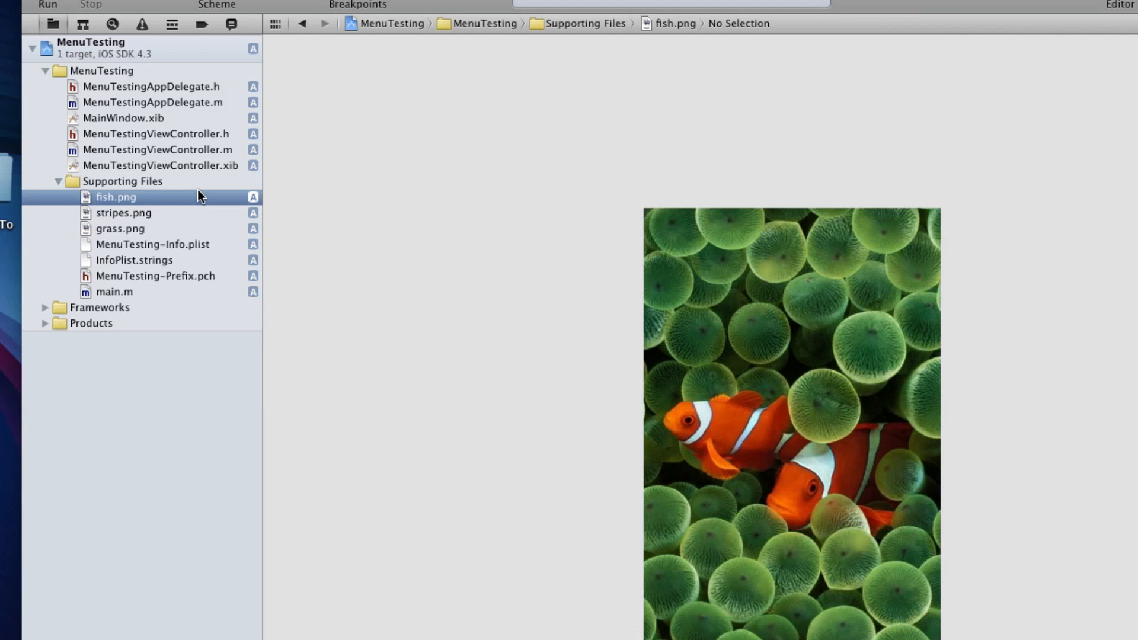
pyautogui.moveTo(119, 141)
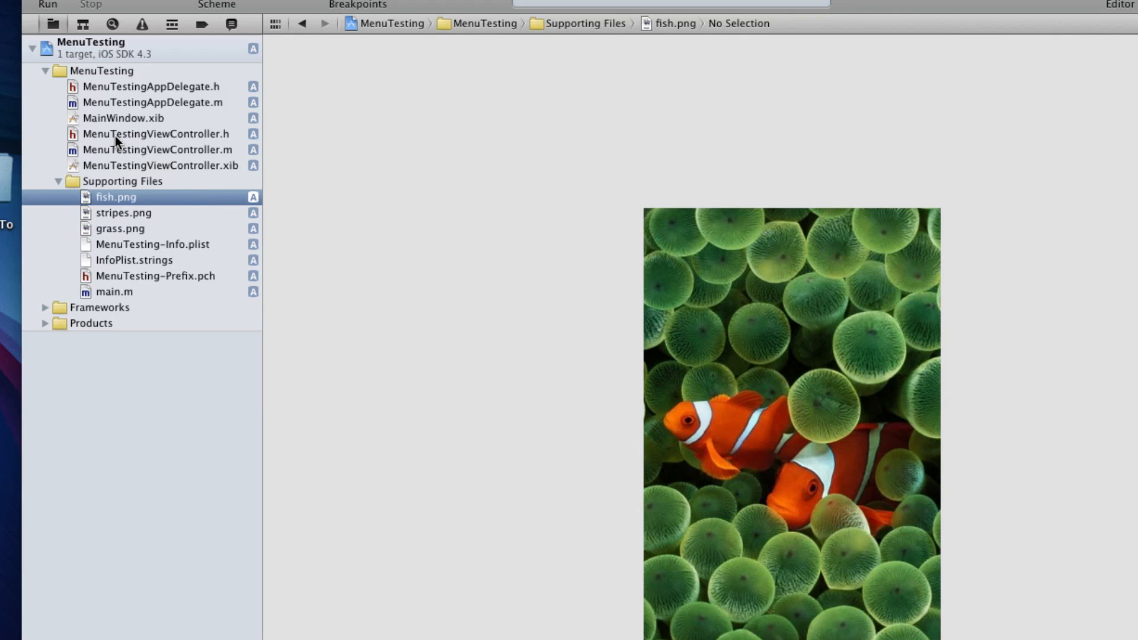
# Step: Add 'IBOutlet UIImageView * imageView;' inside the MenuTestingViewController.h interface block
pyautogui.click(154, 133)
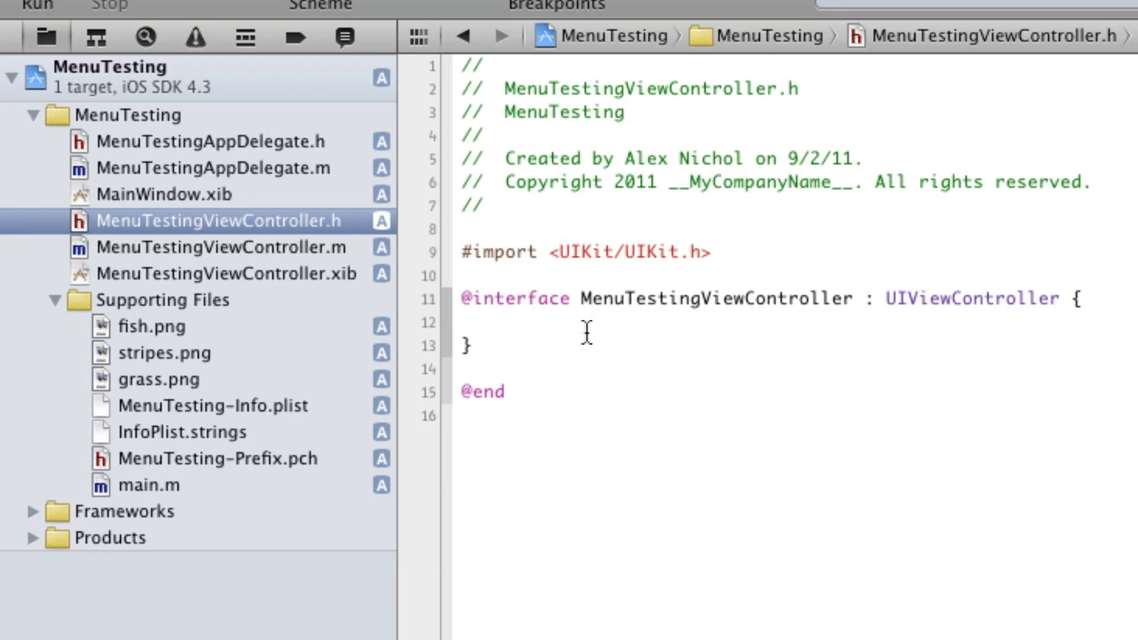
pyautogui.click(506, 323)
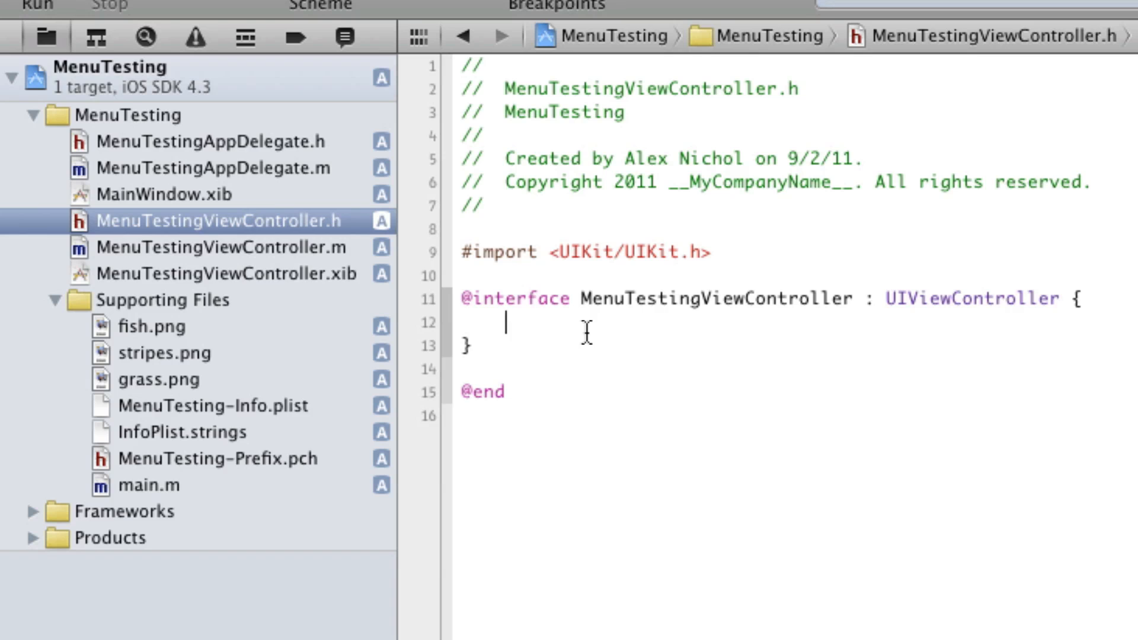
pyautogui.write('IBOutlet UI')
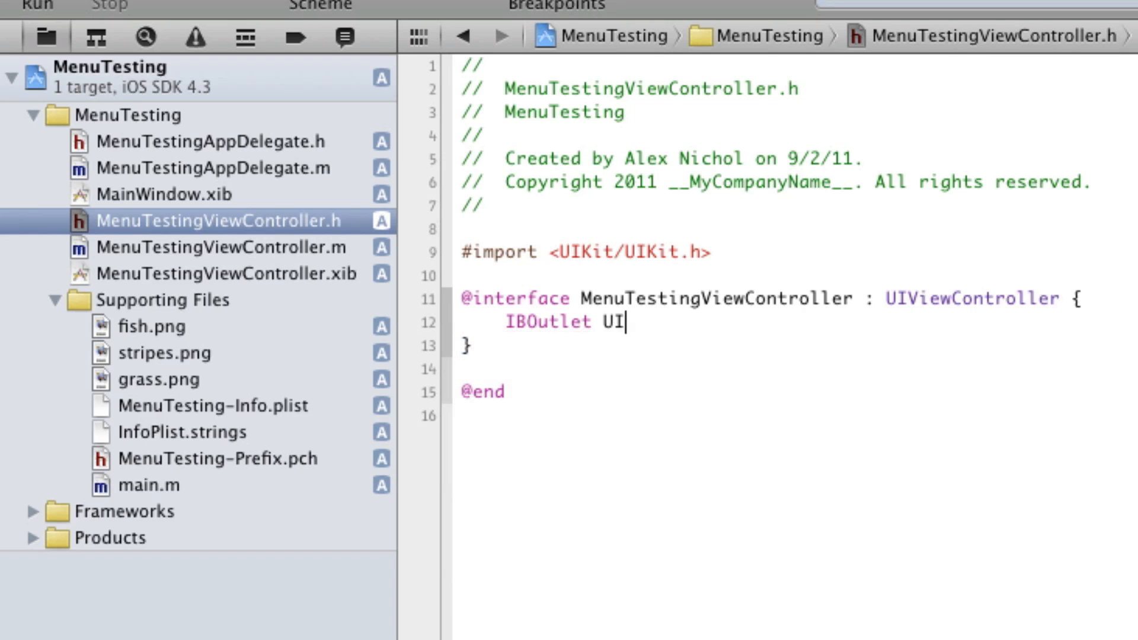
pyautogui.write('ImageView * imageV')
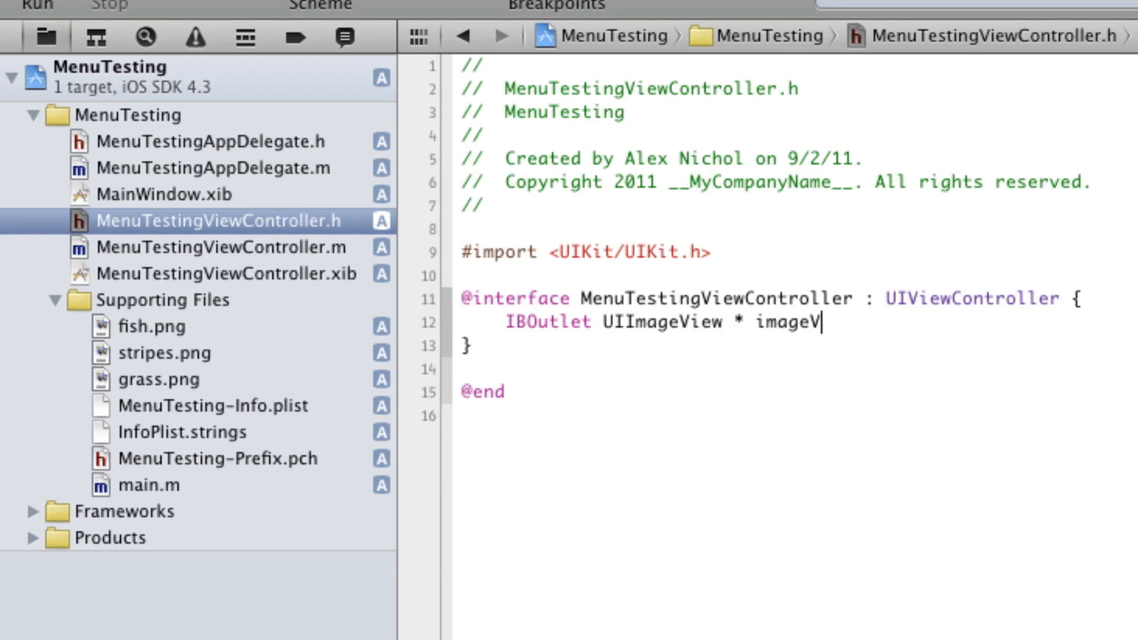
pyautogui.write('iew;')
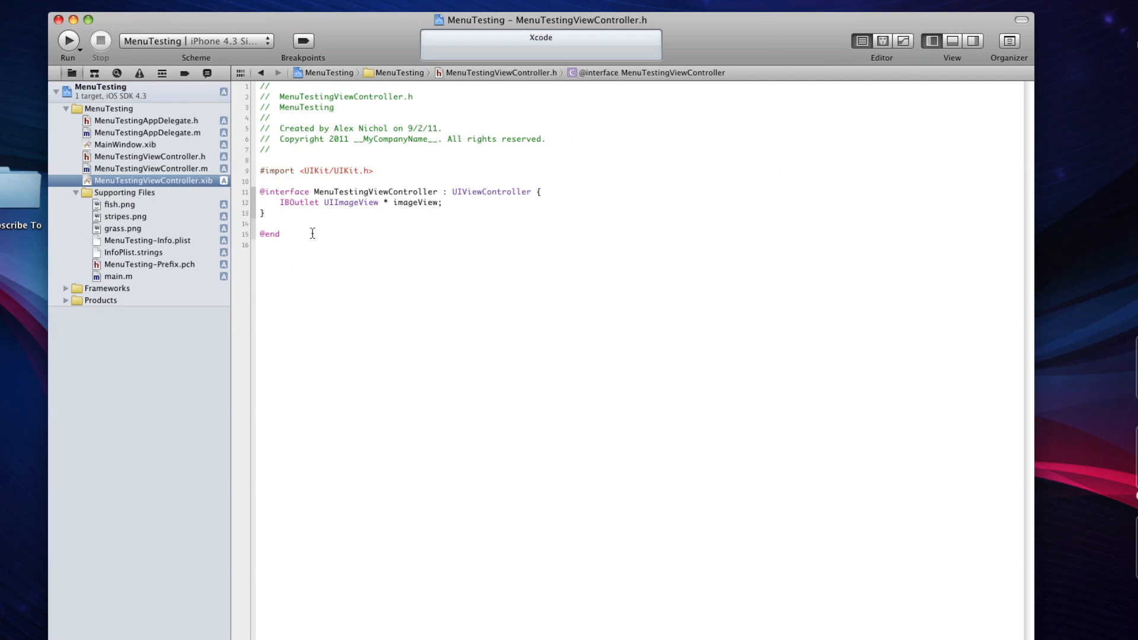
# Step: Place a full-view Image View in the xib and connect File's Owner's imageView outlet to it
pyautogui.click(151, 181)
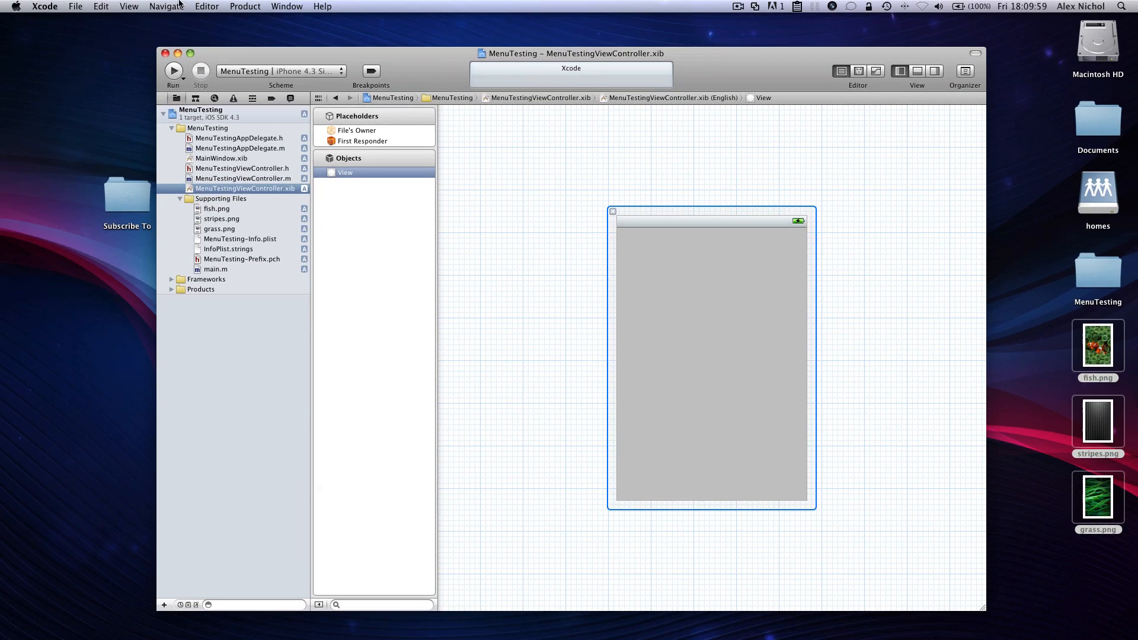
pyautogui.click(129, 6)
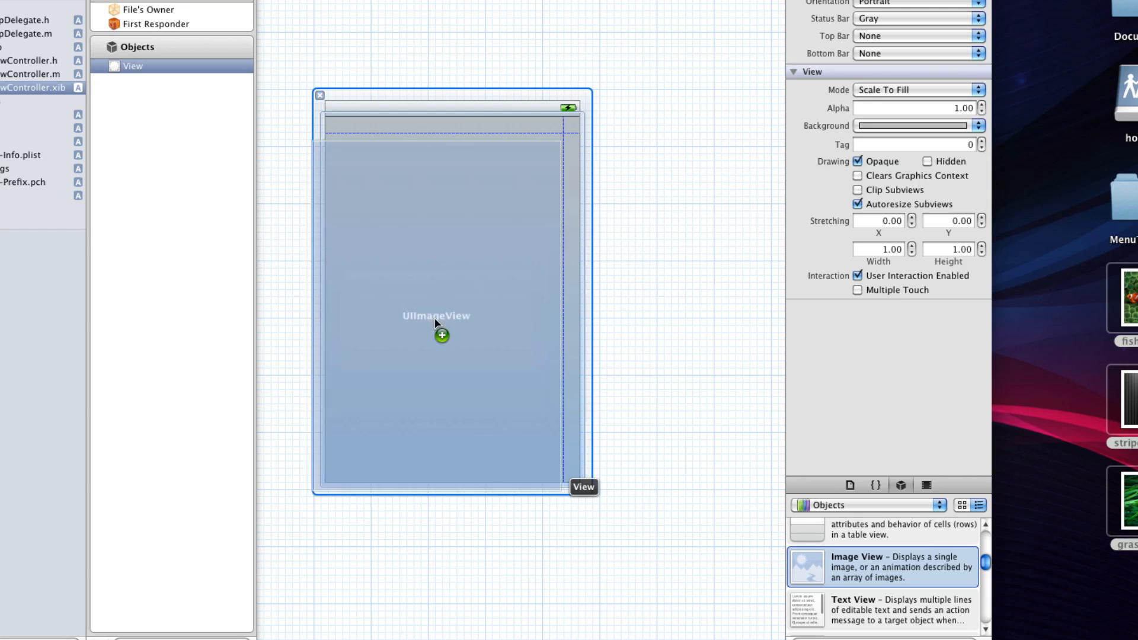
pyautogui.moveTo(806, 567); pyautogui.dragTo(440, 335)
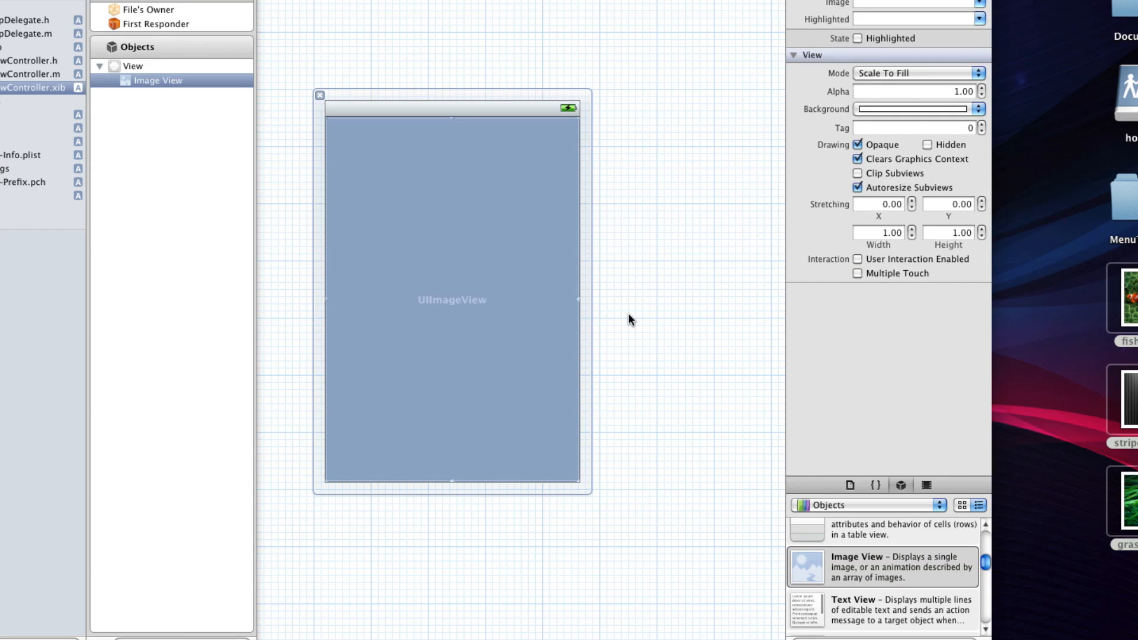
pyautogui.click(149, 10)
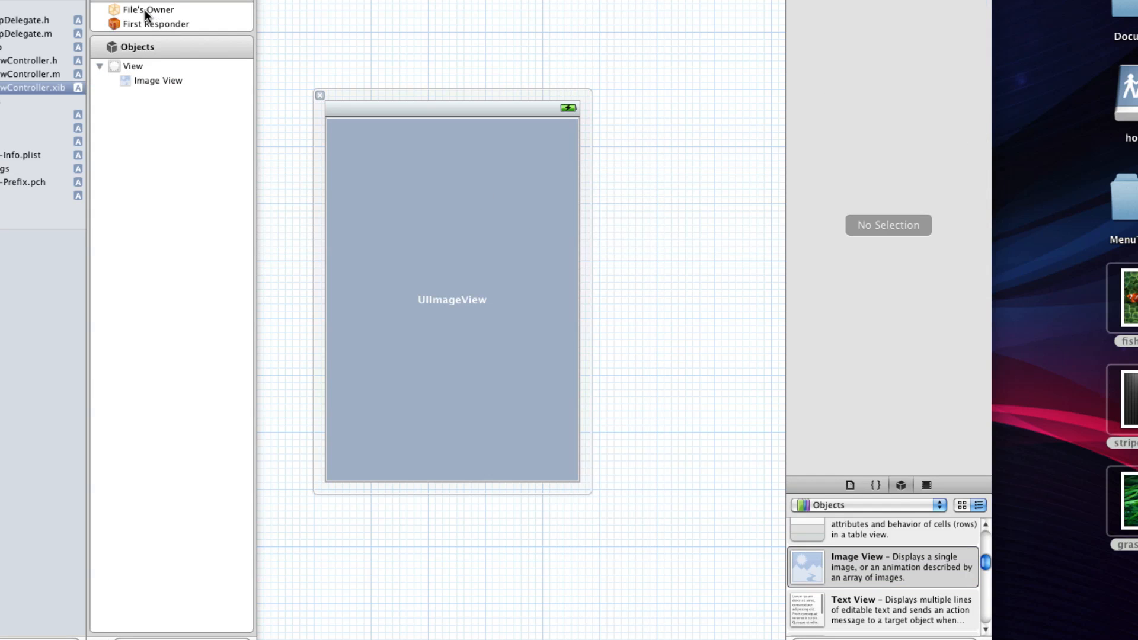
pyautogui.moveTo(146, 10); pyautogui.dragTo(421, 179)
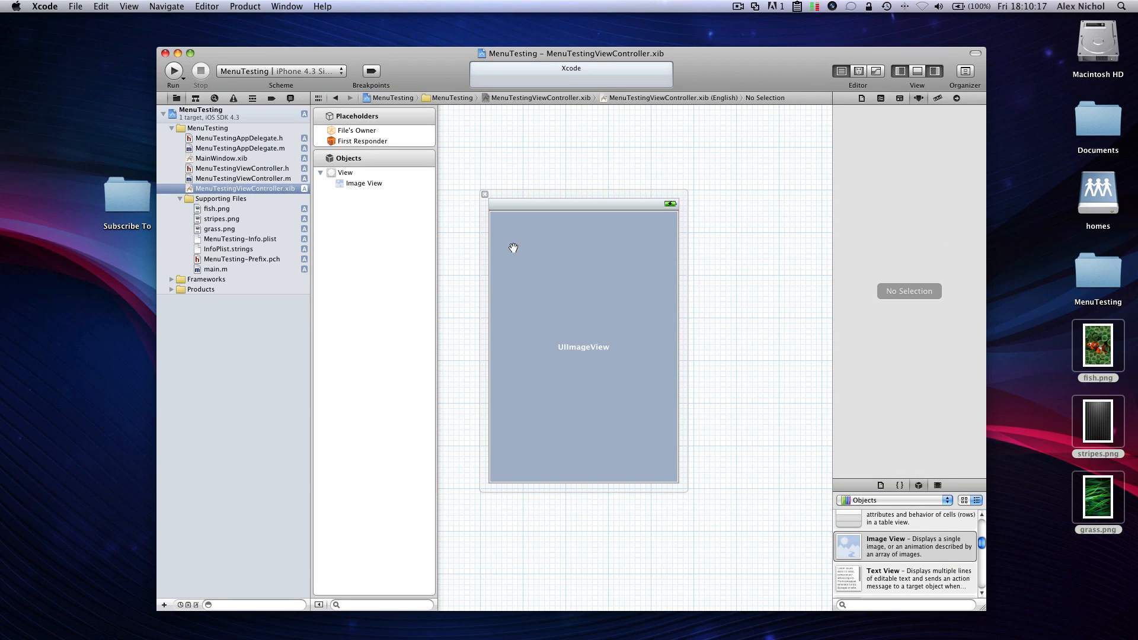
pyautogui.moveTo(280, 178)
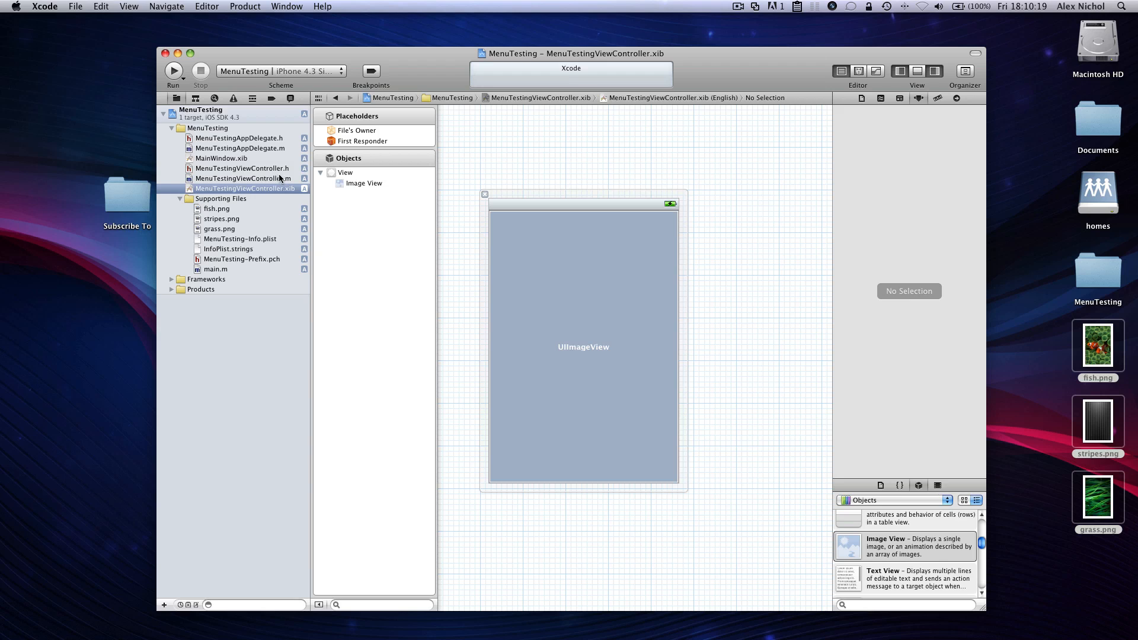
pyautogui.click(241, 168)
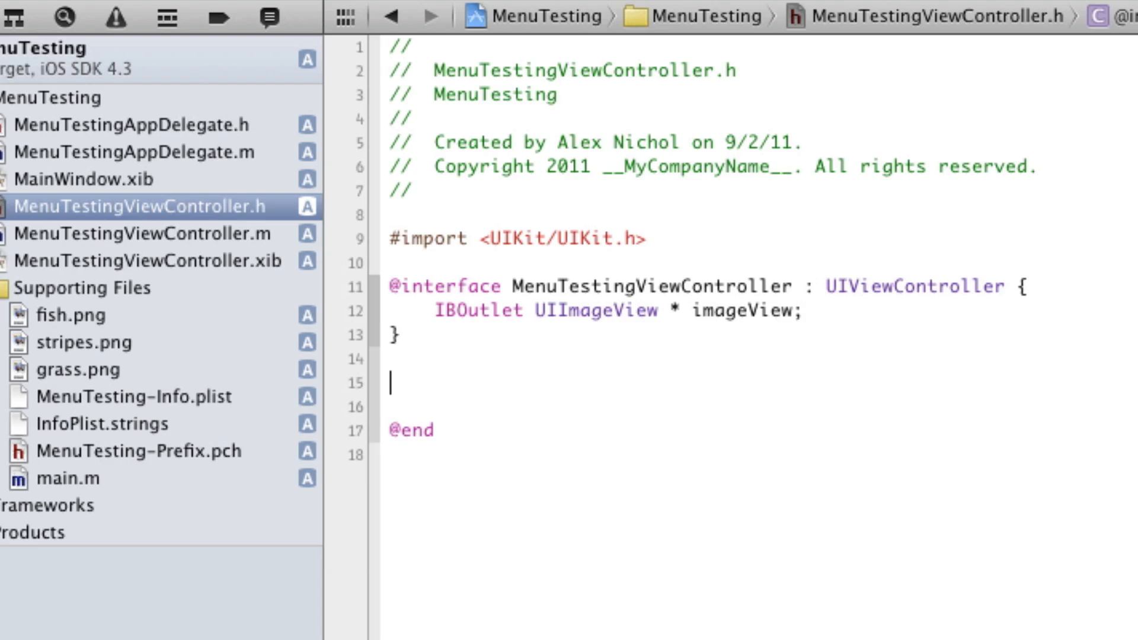
# Step: Type the '- (void)fish;' and '(void)grass;' declarations and select all three method declarations
pyautogui.write('- (void)')
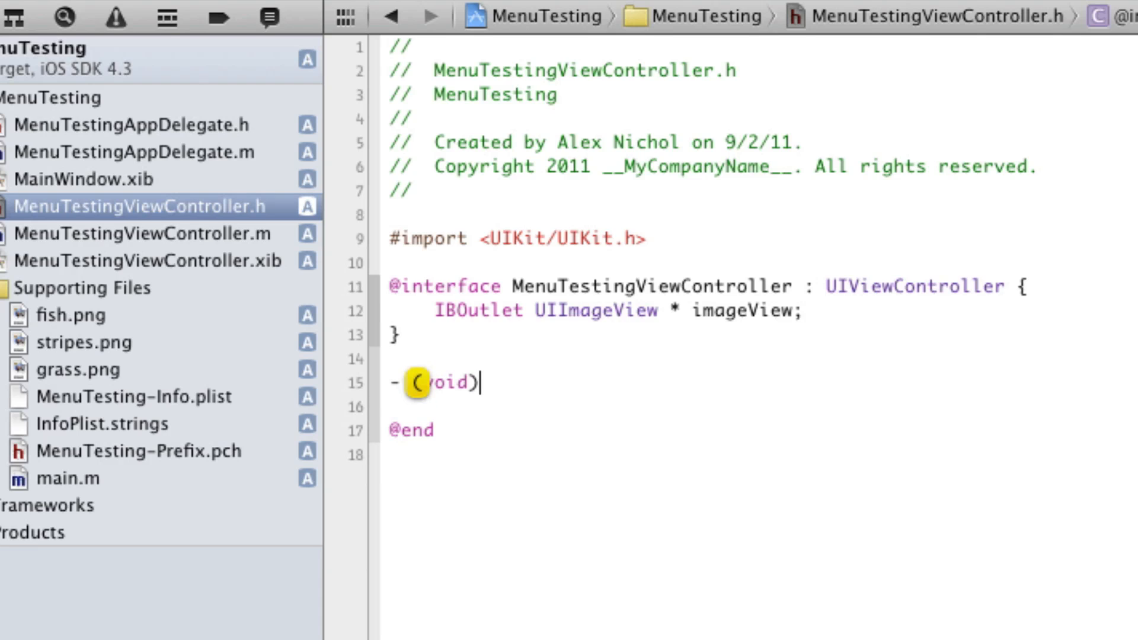
pyautogui.write('fish;')
pyautogui.write('- ')
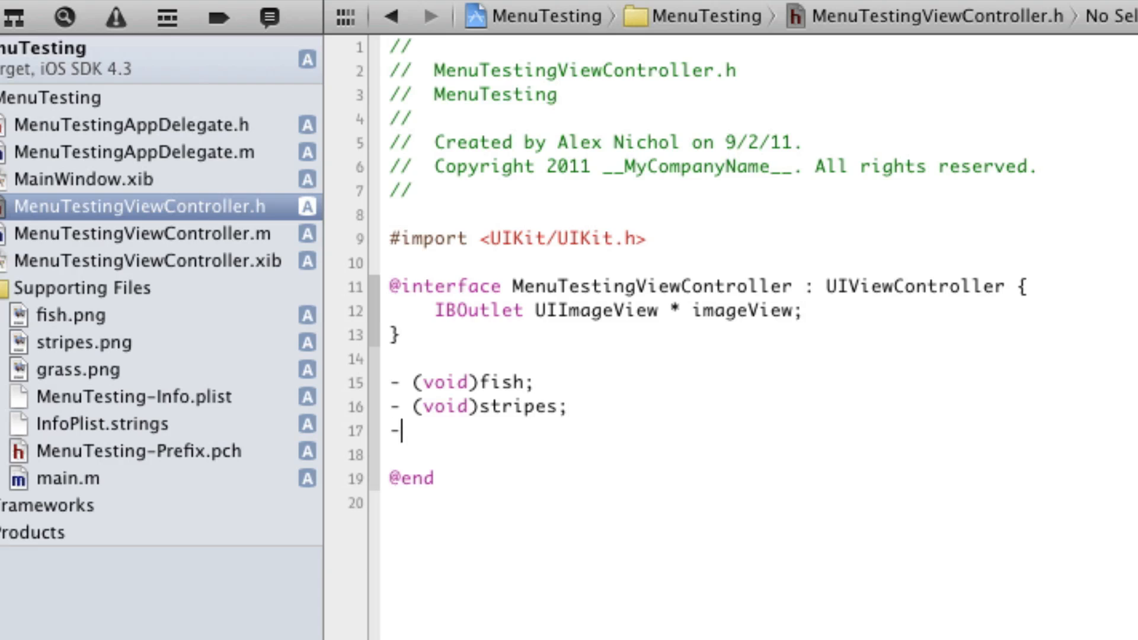
pyautogui.write('(void)grass')
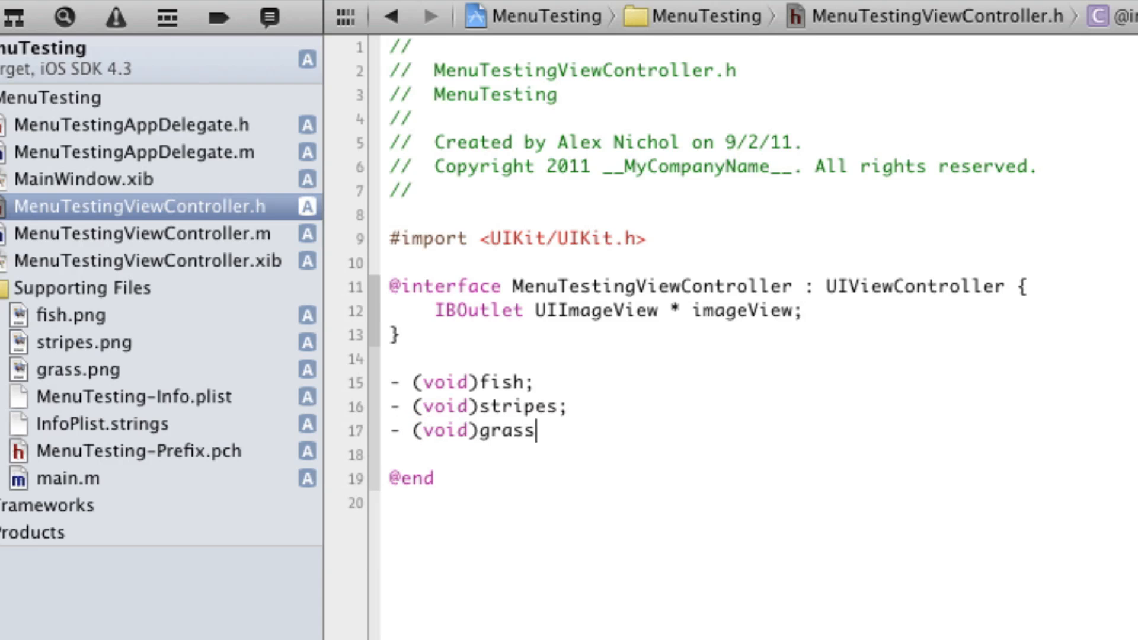
pyautogui.write(';')
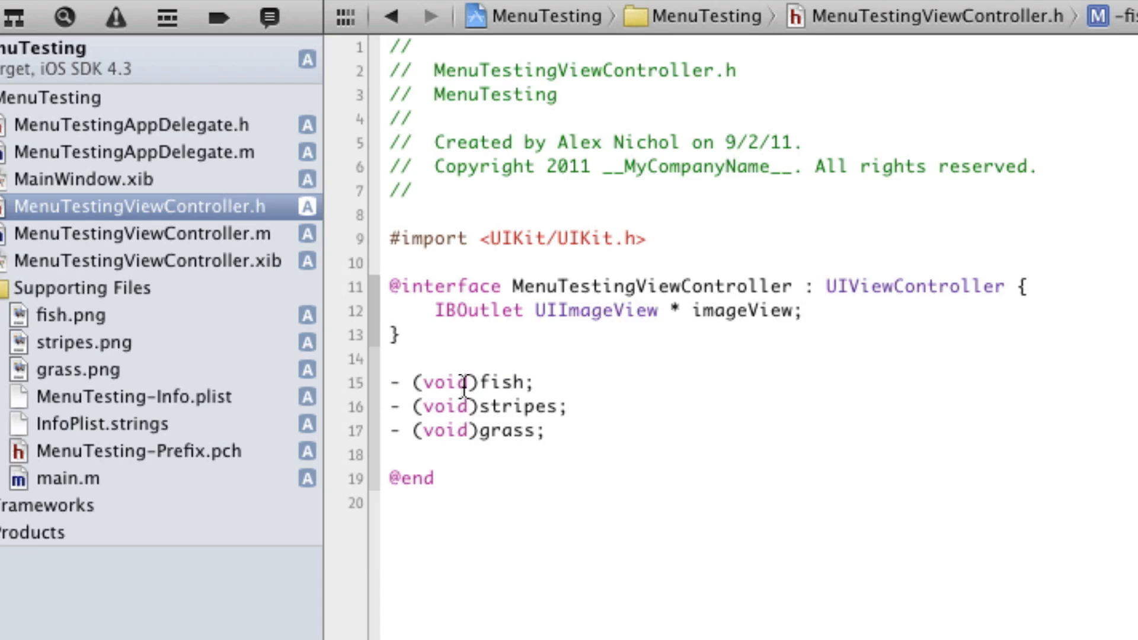
pyautogui.moveTo(392, 382); pyautogui.dragTo(546, 430)
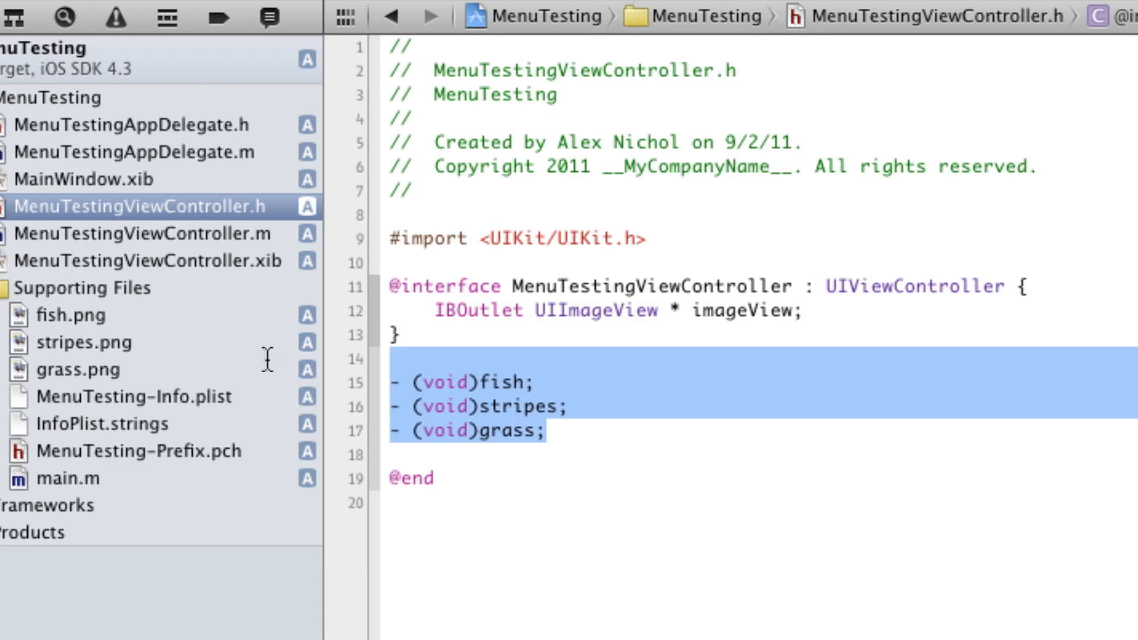
pyautogui.click(138, 233)
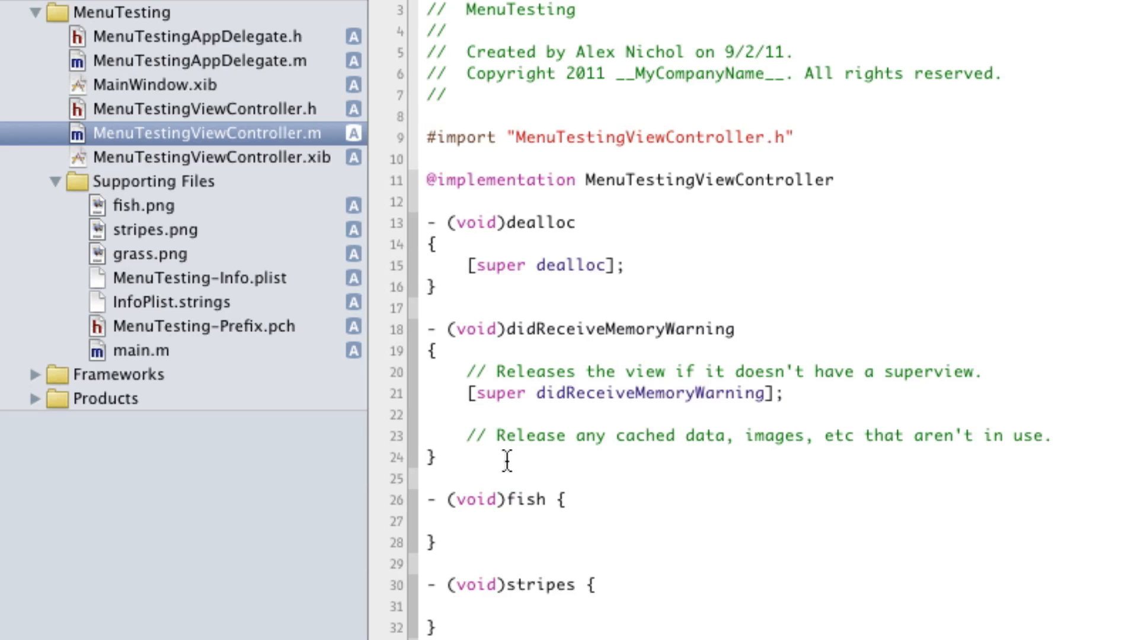
# Step: Position the cursor below didReceiveMemoryWarning in MenuTestingViewController.m
pyautogui.click(468, 520)
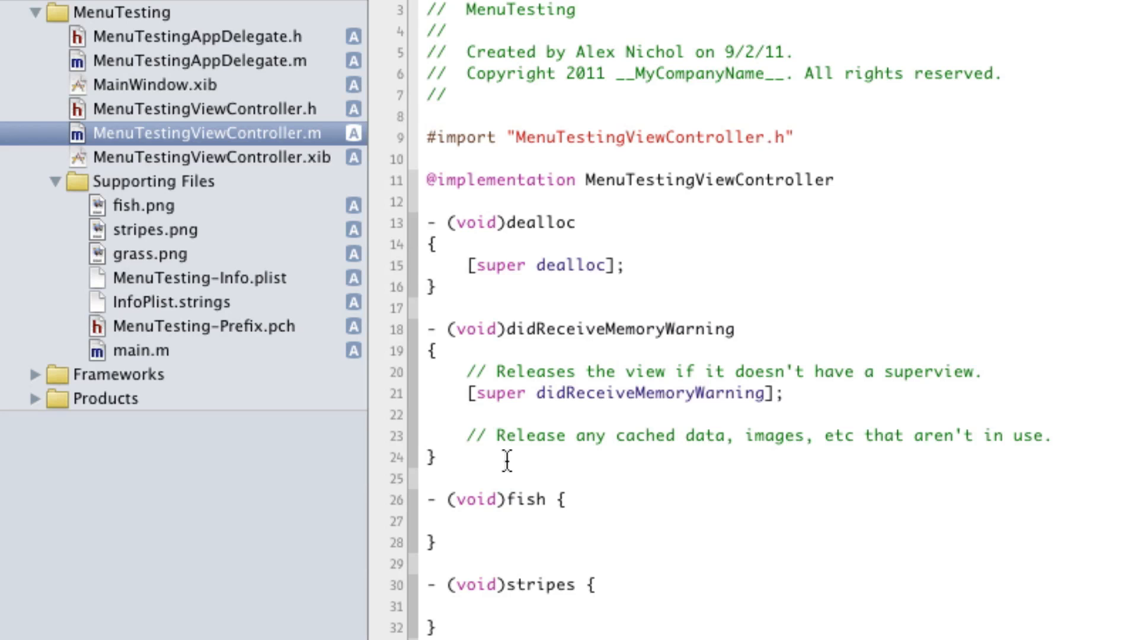
pyautogui.click(468, 521)
pyautogui.write('- (void)touchesBegan:(NSSet *)touches withEvent:(UIEvent *)event {')
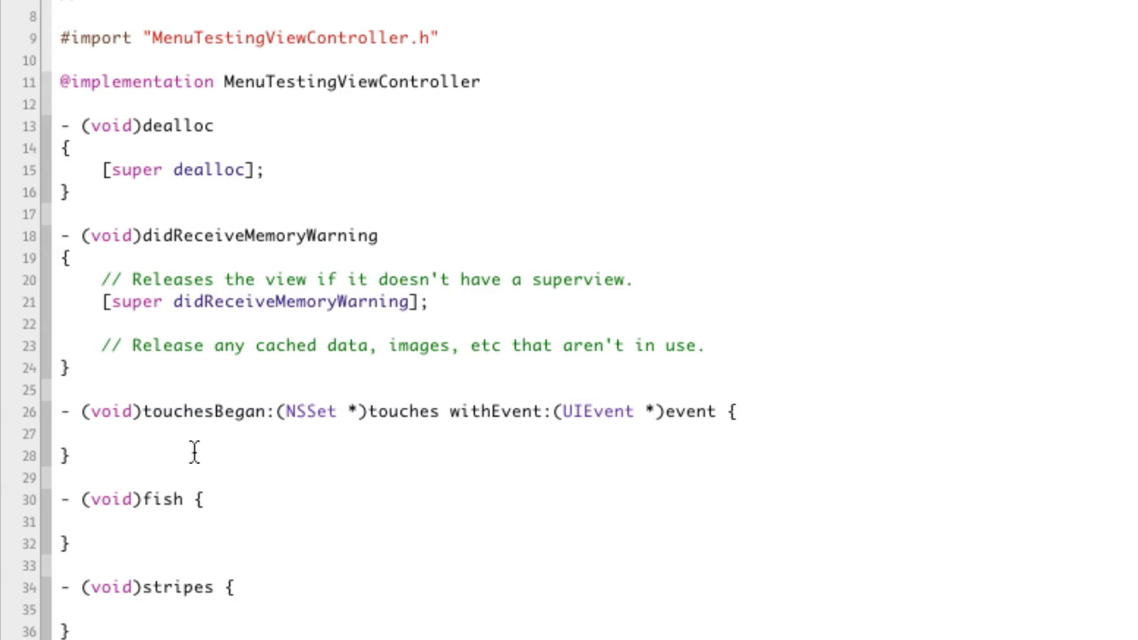
pyautogui.click(104, 438)
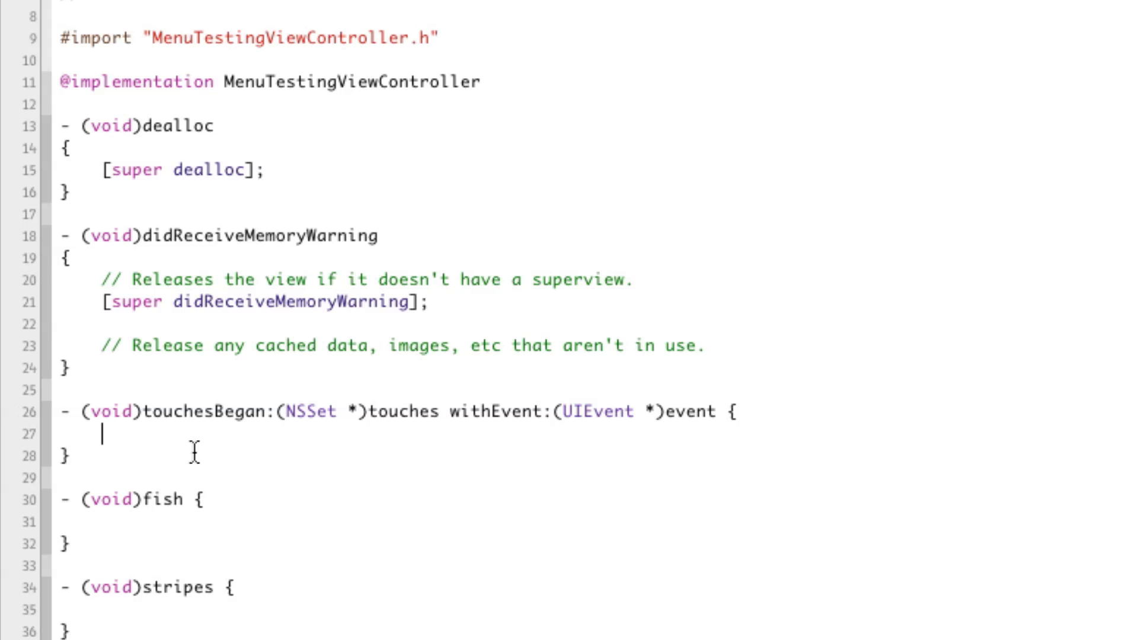
pyautogui.write('UIMenuItem *')
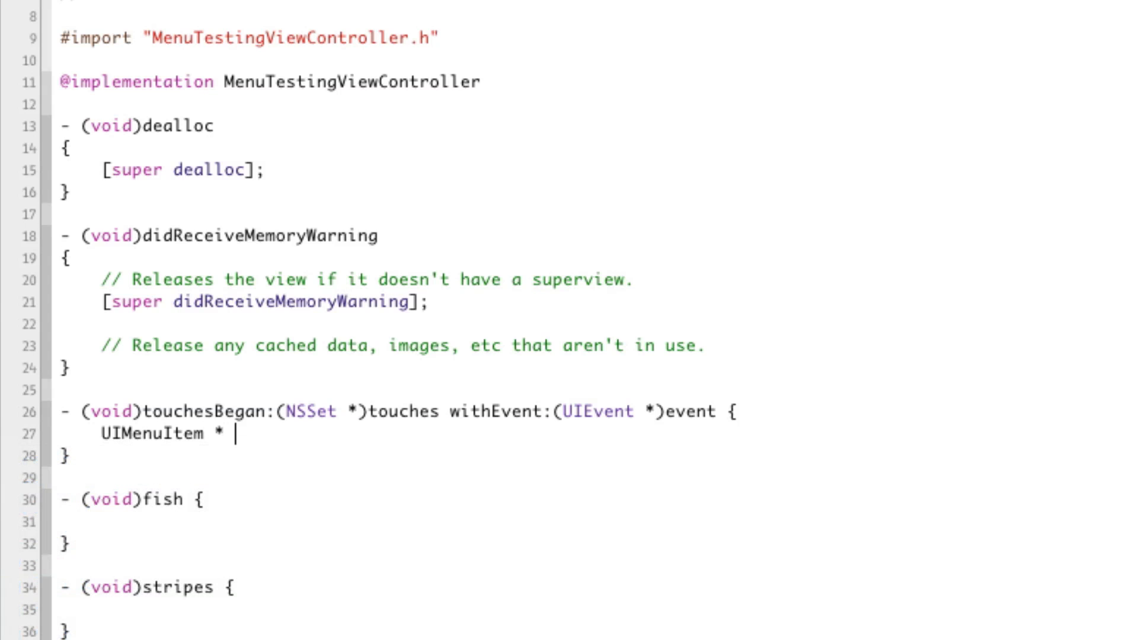
pyautogui.write('item1 = [[UIMenuItem alloc] initWith')
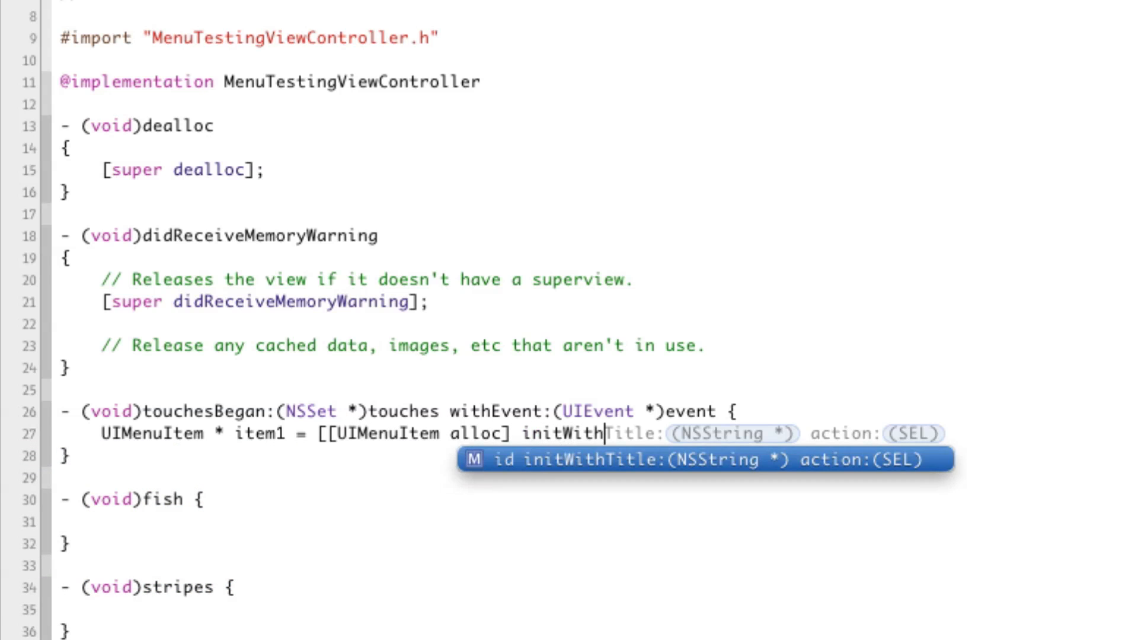
pyautogui.write('@"Fish" action:')
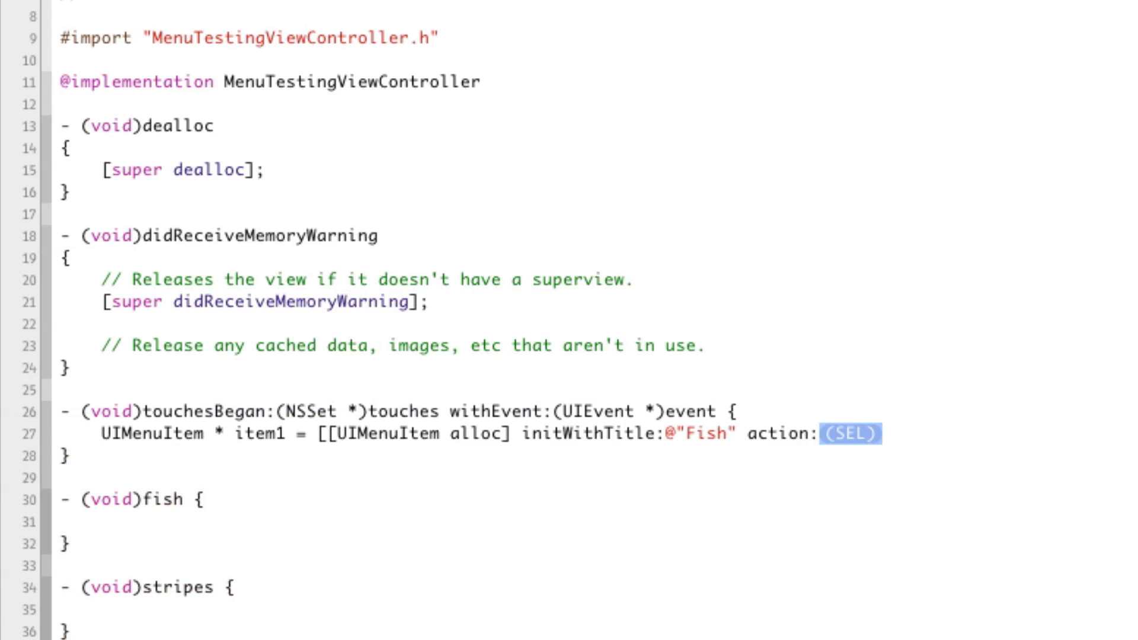
pyautogui.write('@selector(fish)')
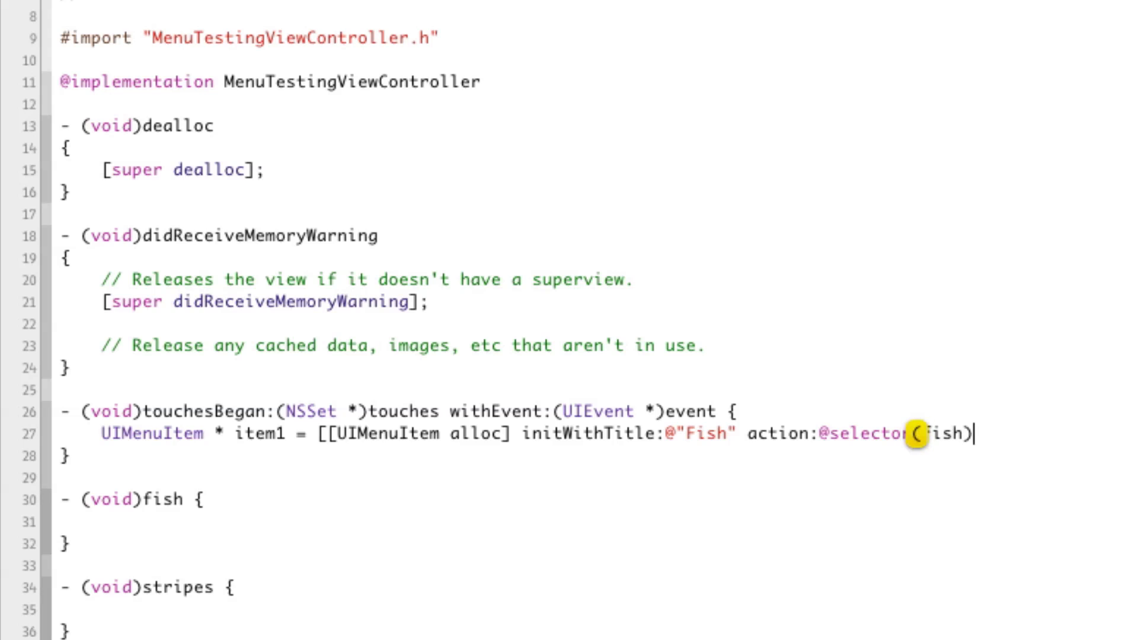
pyautogui.write('];')
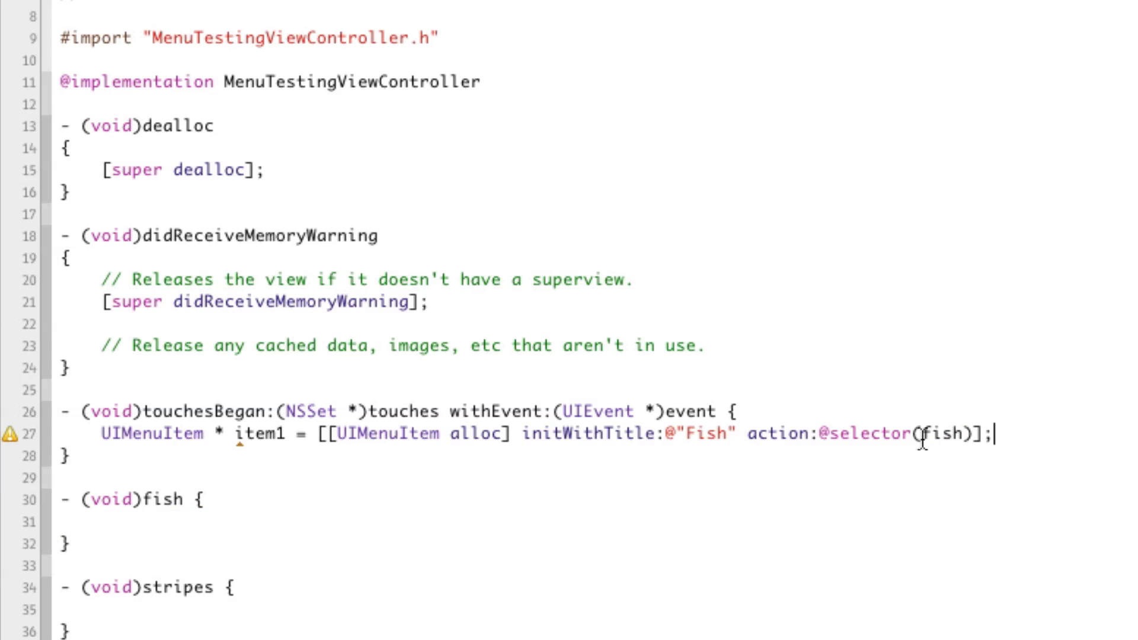
pyautogui.doubleClick(943, 434)
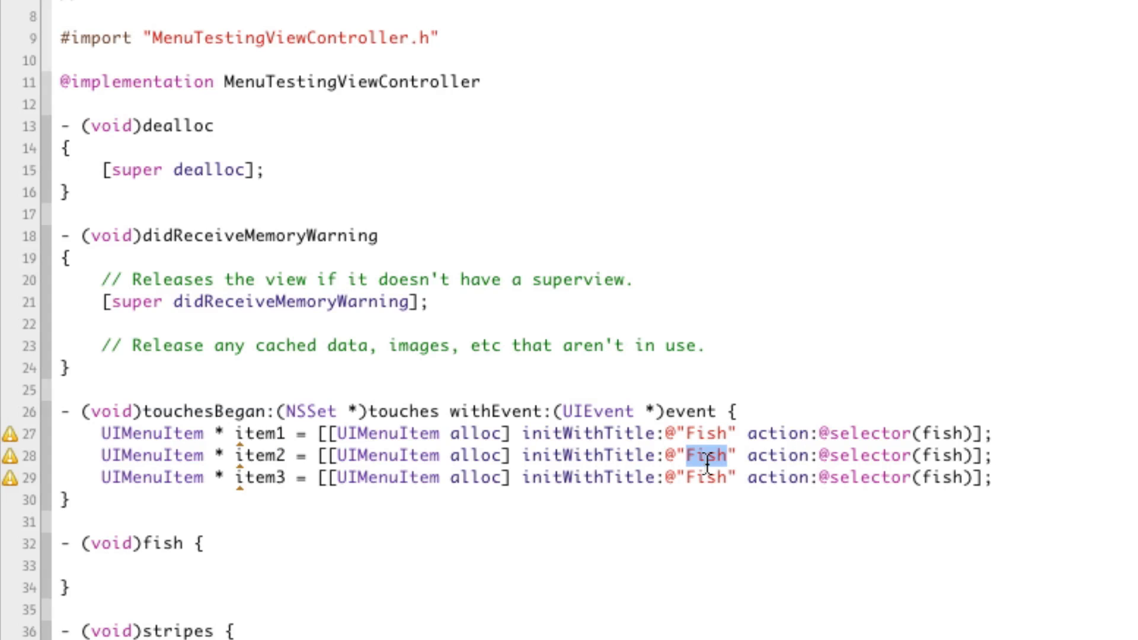
# Step: Change the duplicated item to title Stripes with the stripes selector, then start a new line
pyautogui.write('Stripes')
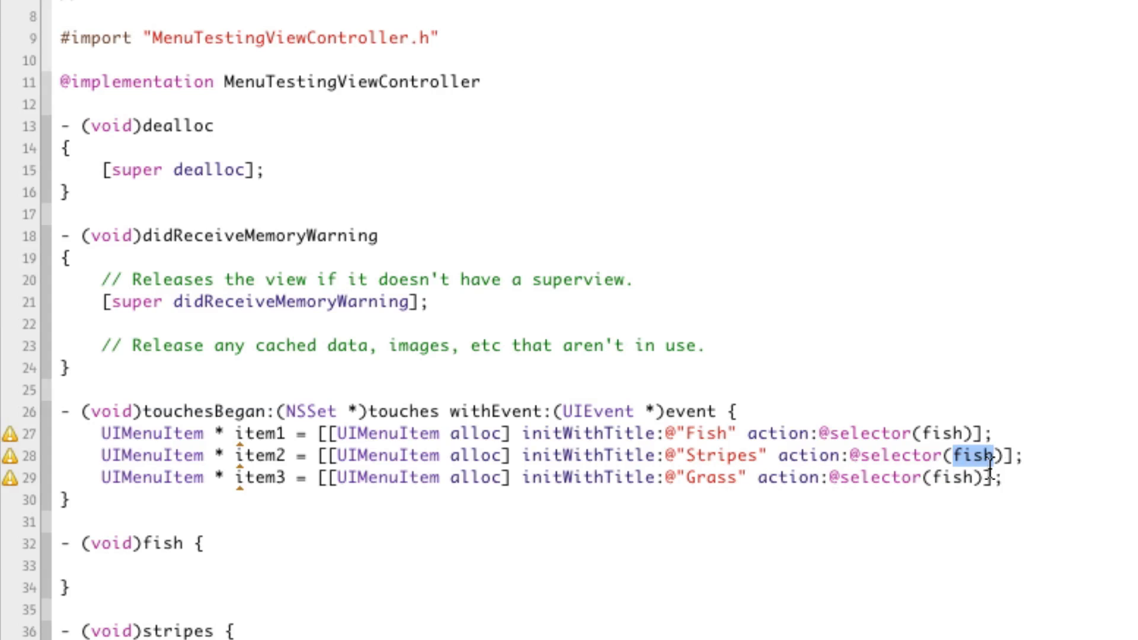
pyautogui.write('stripes')
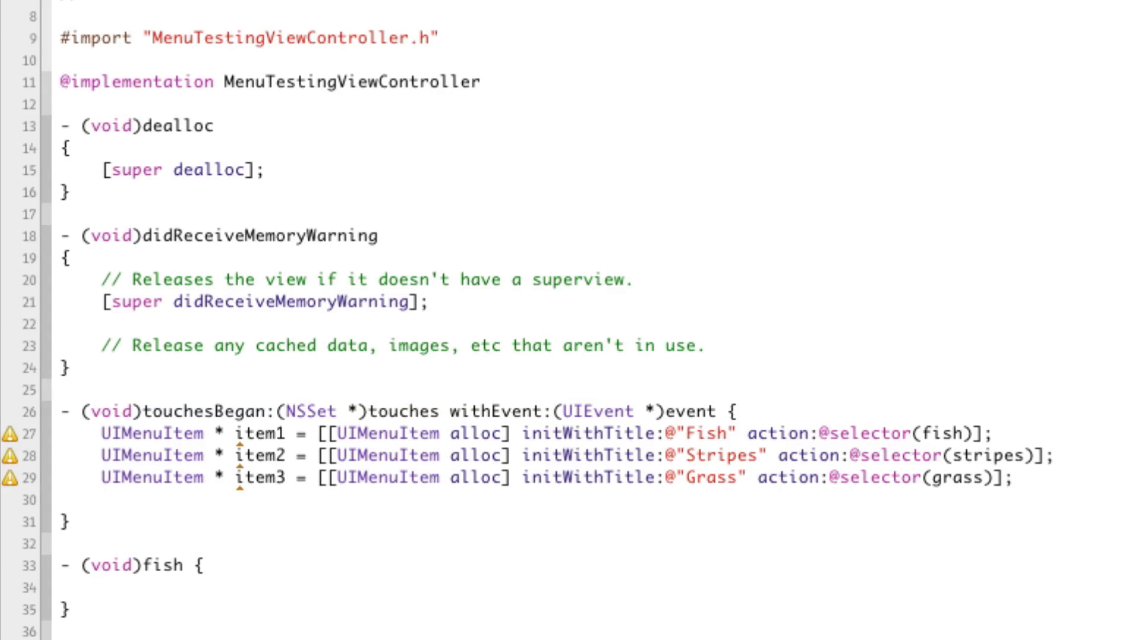
pyautogui.click(103, 500)
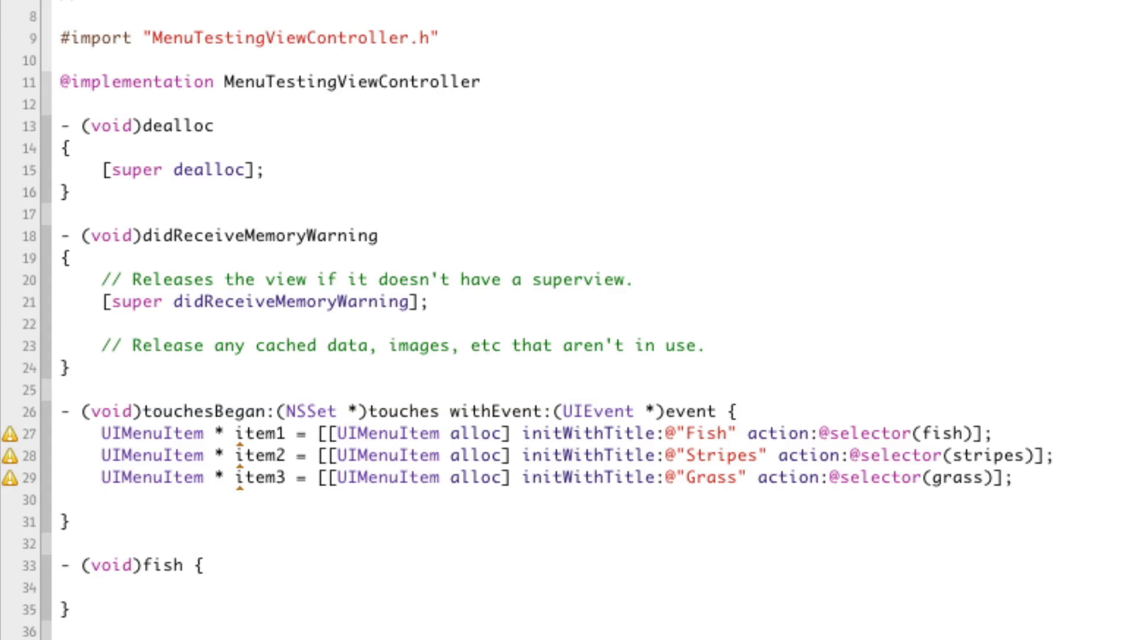
pyautogui.click(103, 500)
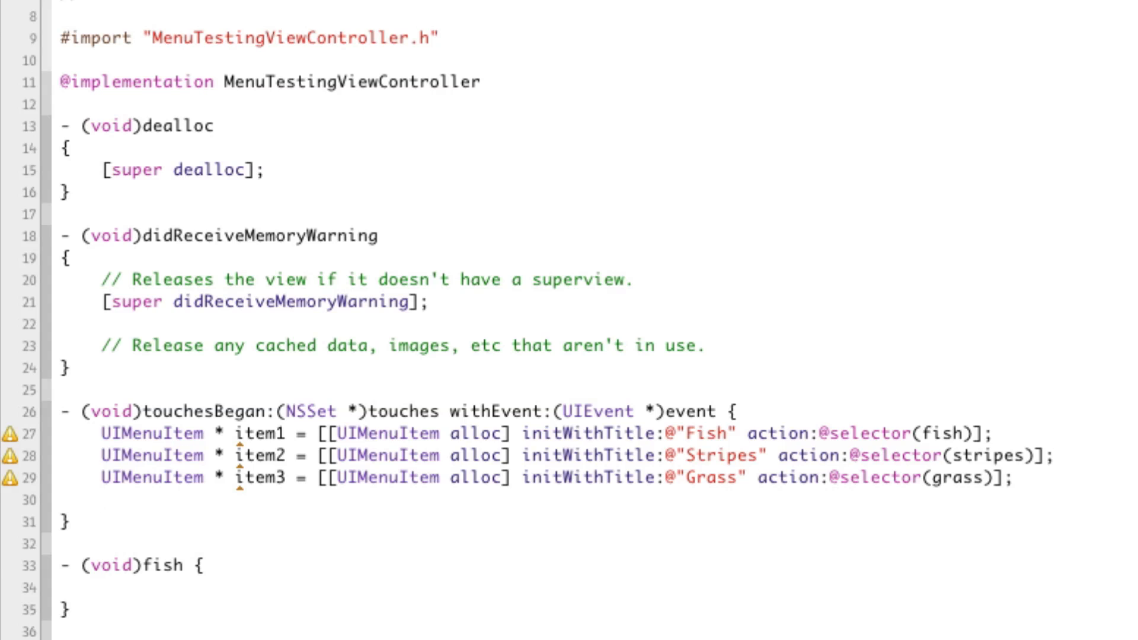
pyautogui.write('UIMenuItem')
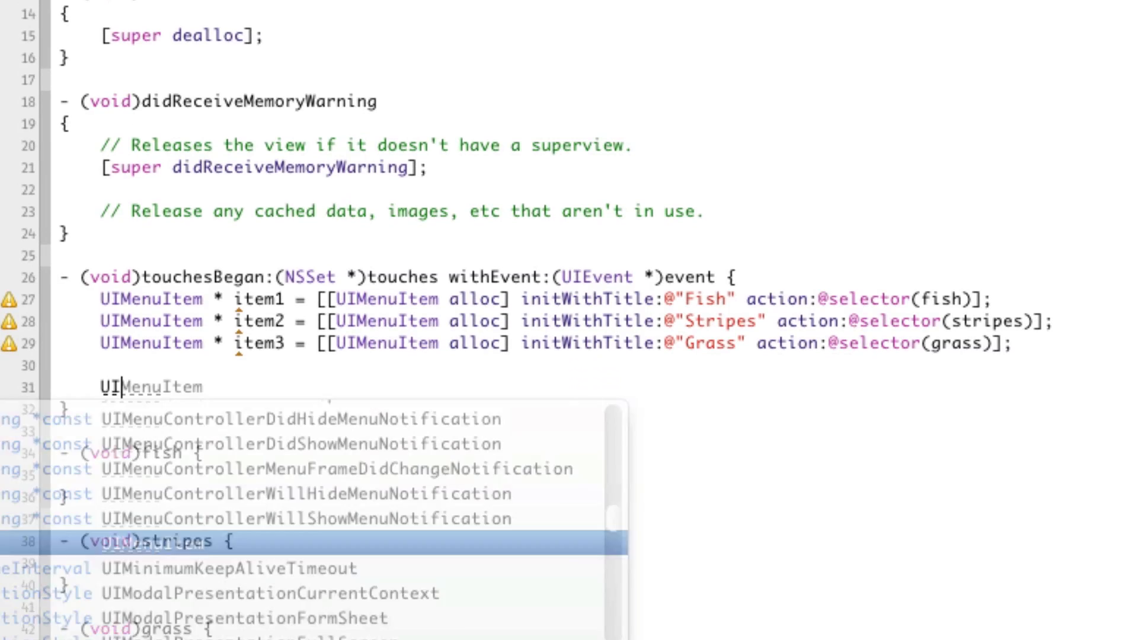
# Step: Get the shared UIMenuController and set its menu items to item1, item2 and item3
pyautogui.write('M')
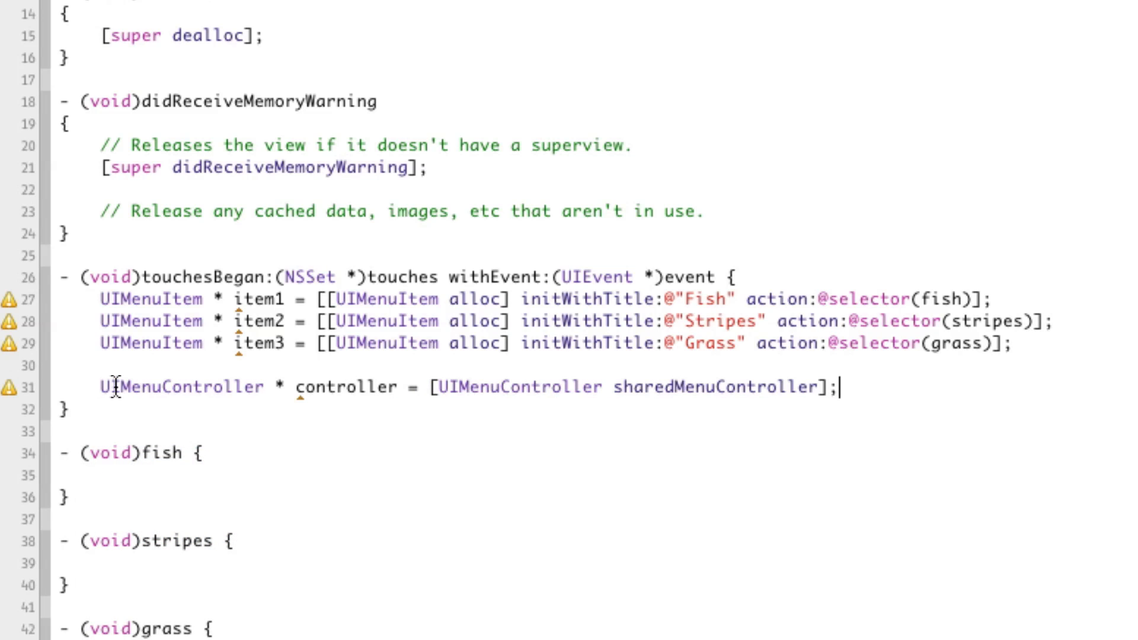
pyautogui.moveTo(103, 386)
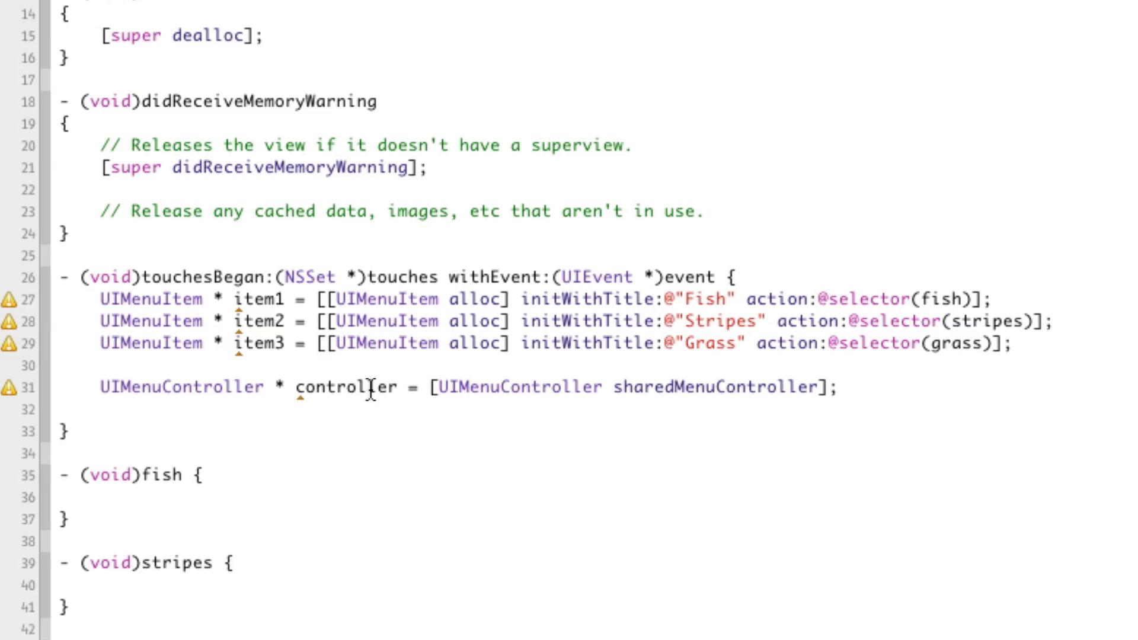
pyautogui.write('[controller')
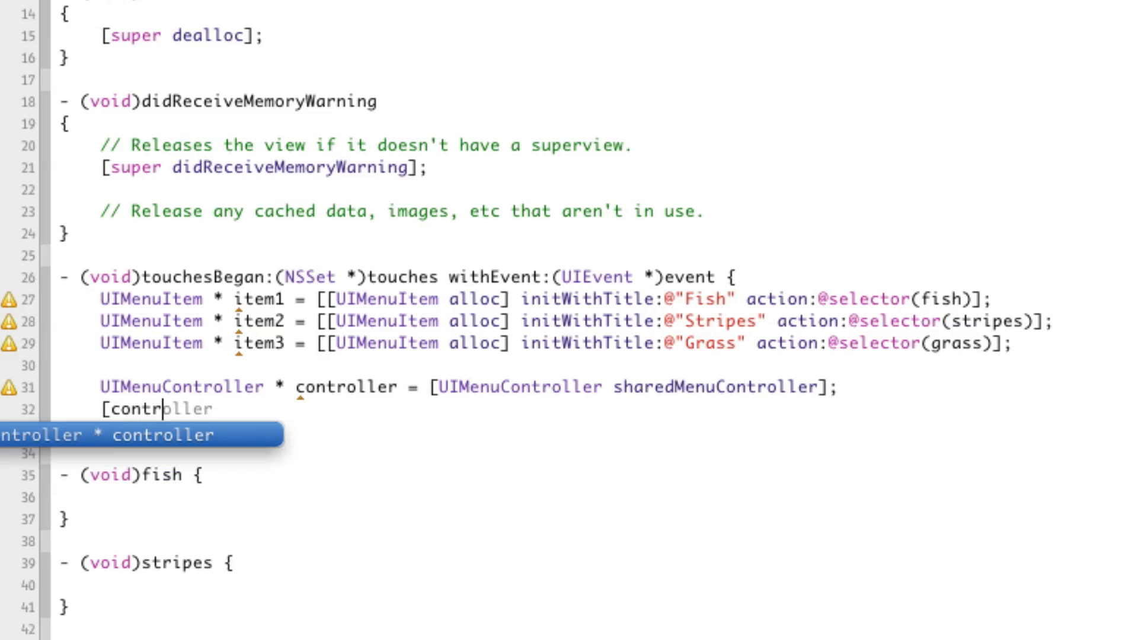
pyautogui.write('setMenuItems:[NSArray arrayWithObjects:item1, item2, item3, nil]];')
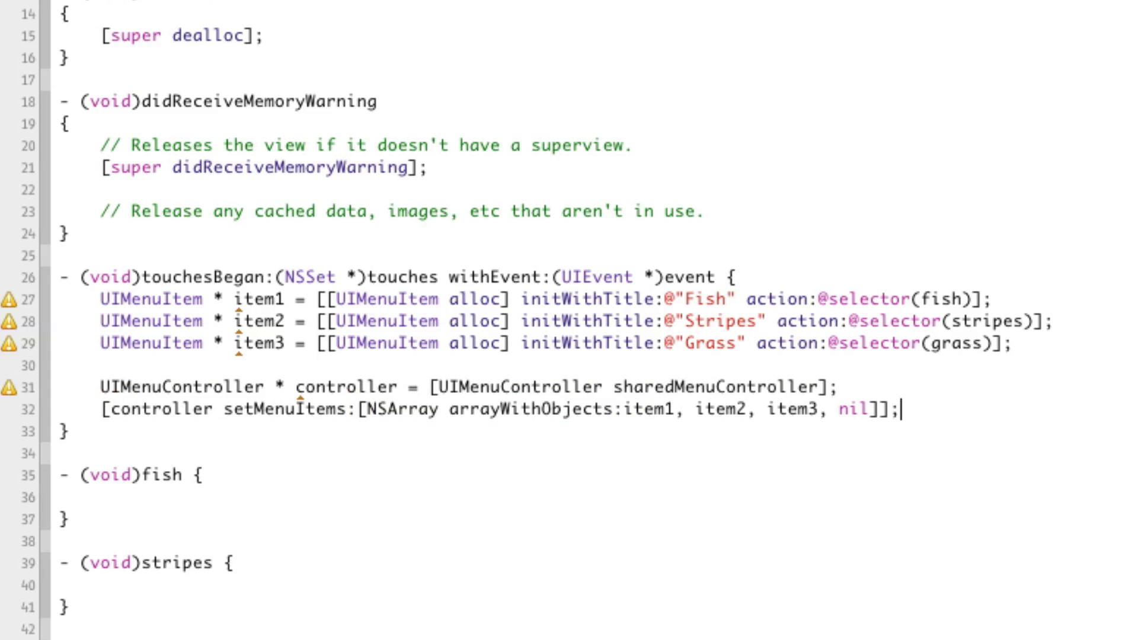
pyautogui.doubleClick(856, 409)
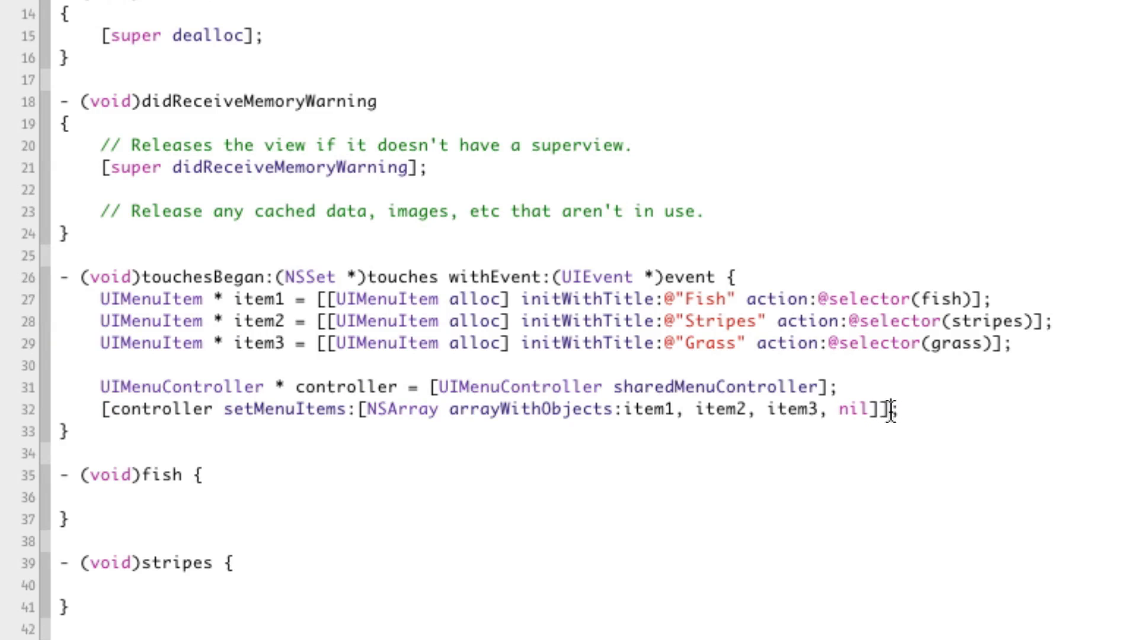
pyautogui.write('[controller')
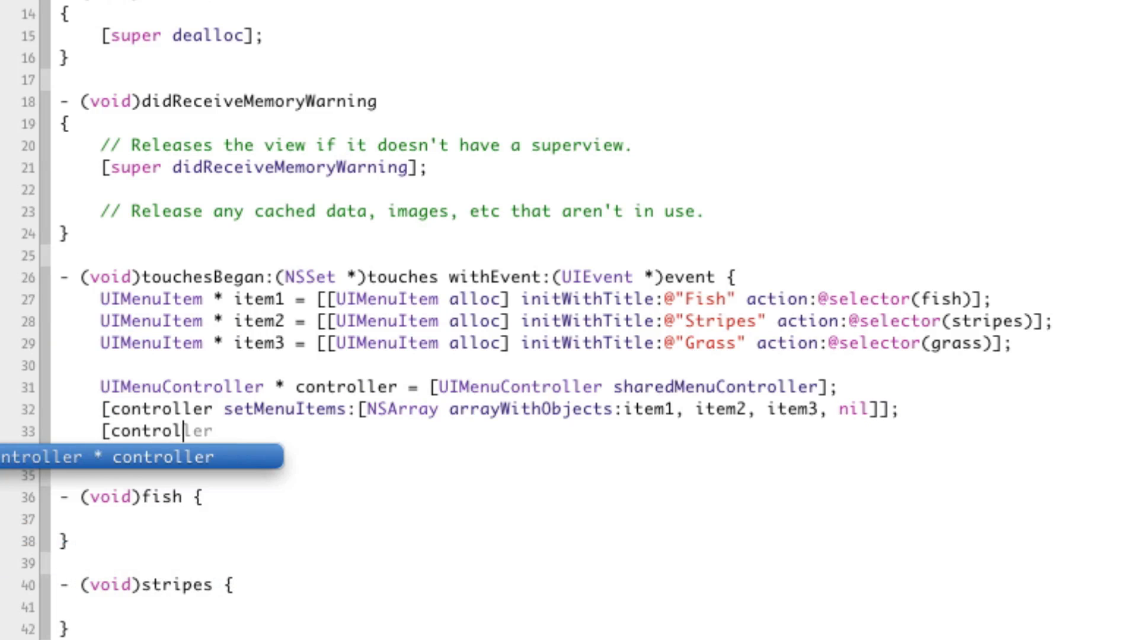
# Step: Set the menu controller's target rect to 0, 0, 320, 460 in self.view
pyautogui.write('setTa')
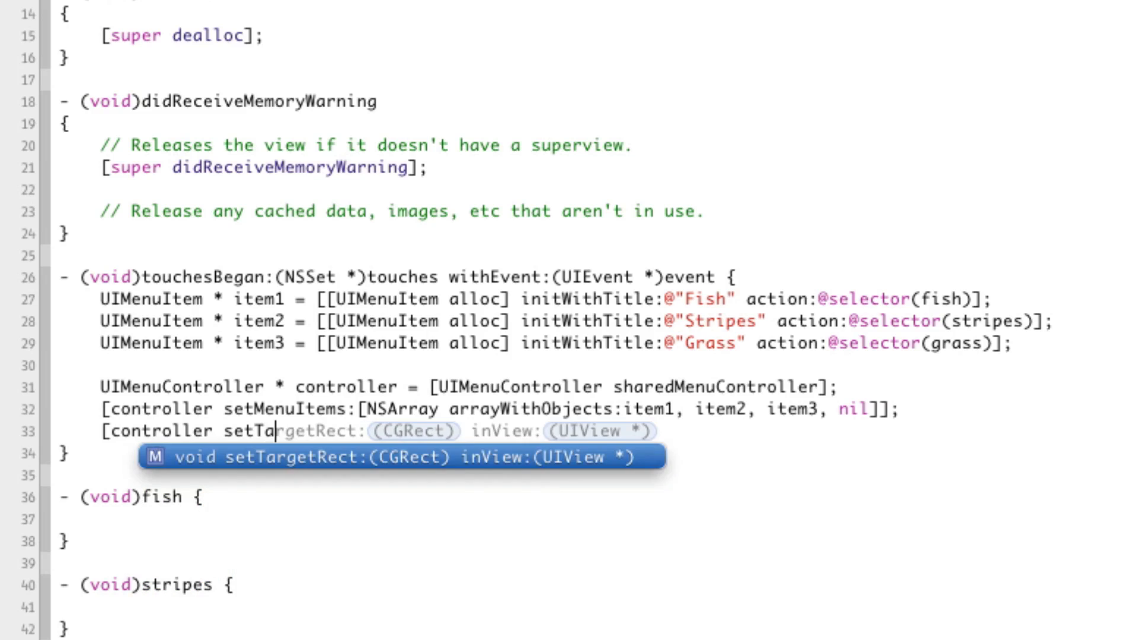
pyautogui.press('Tab')
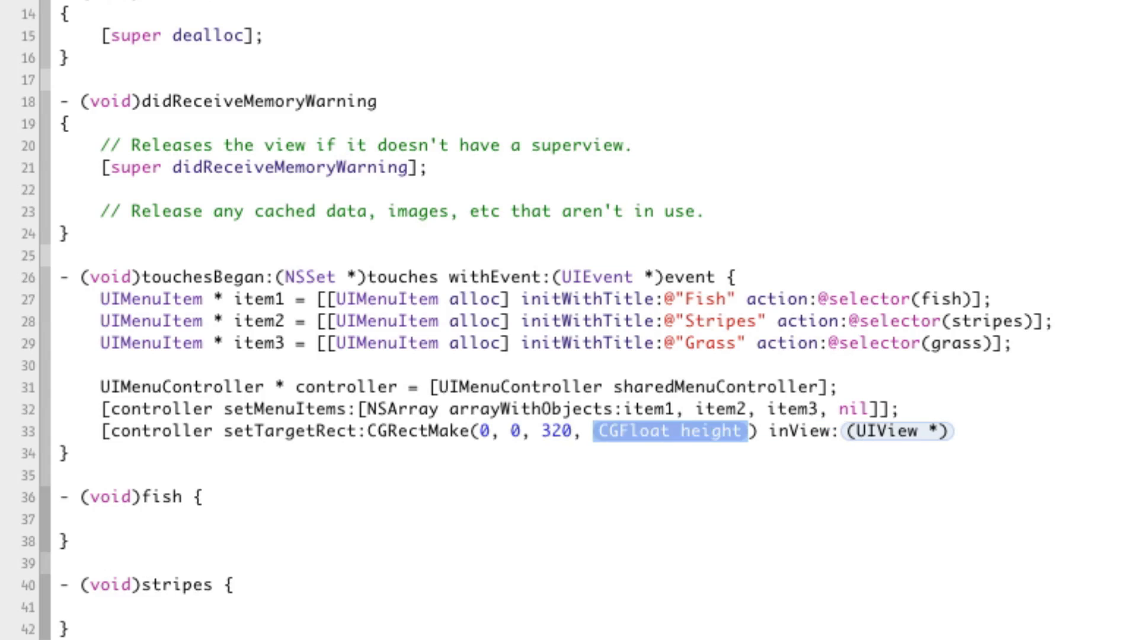
pyautogui.write('460')
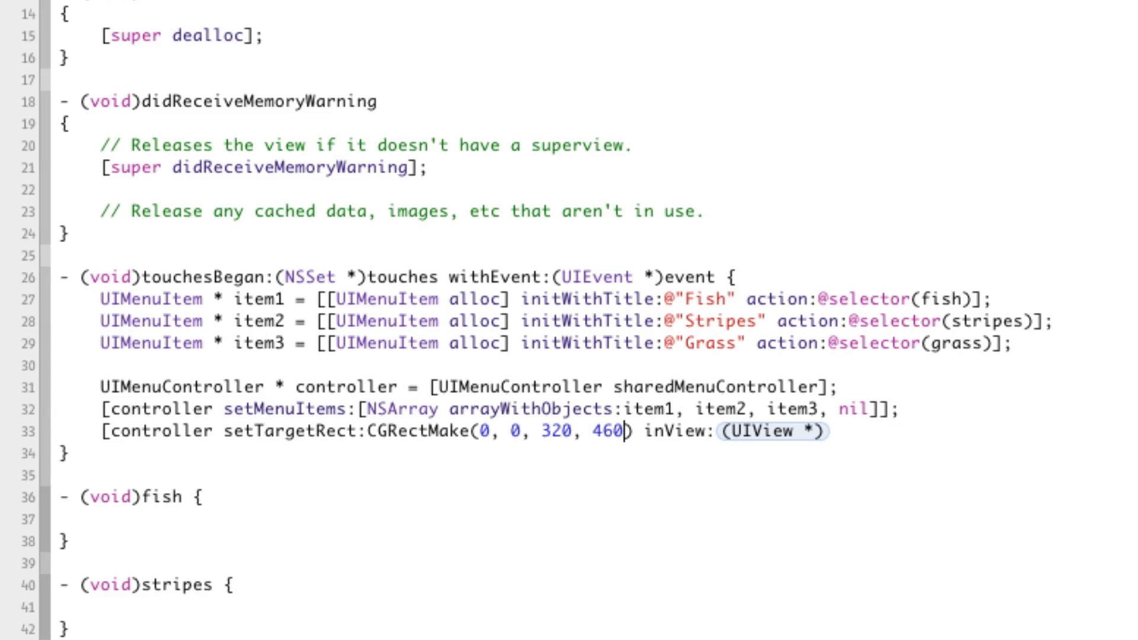
pyautogui.write('self.viw')
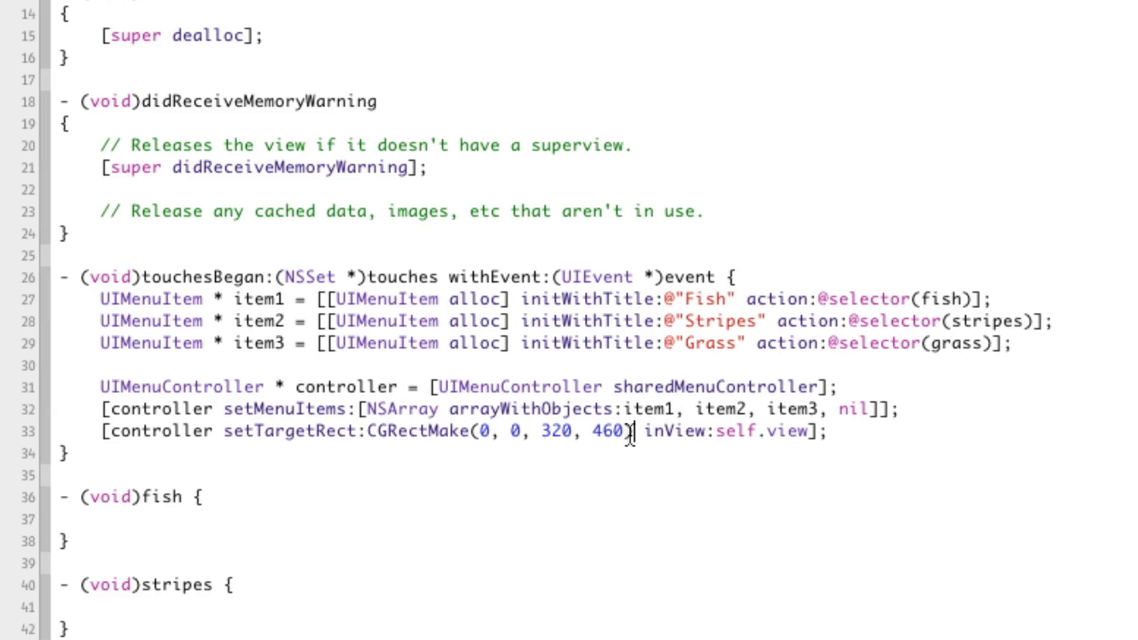
pyautogui.doubleClick(508, 433)
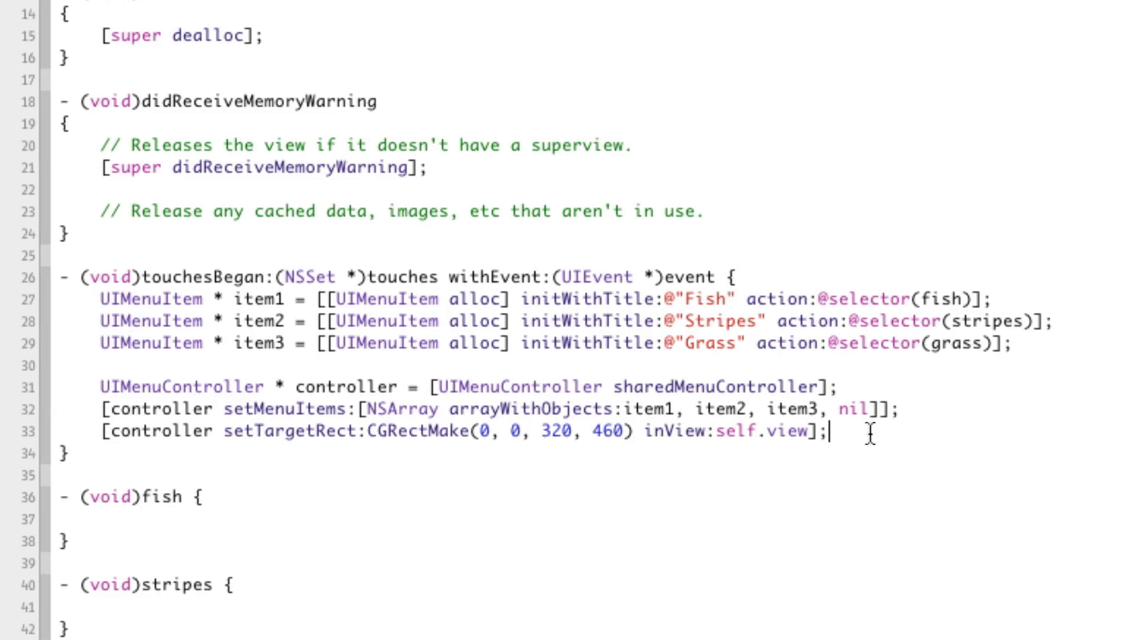
# Step: Add [controller setMenuVisible:YES animated:YES] using code completion
pyautogui.write('[controller')
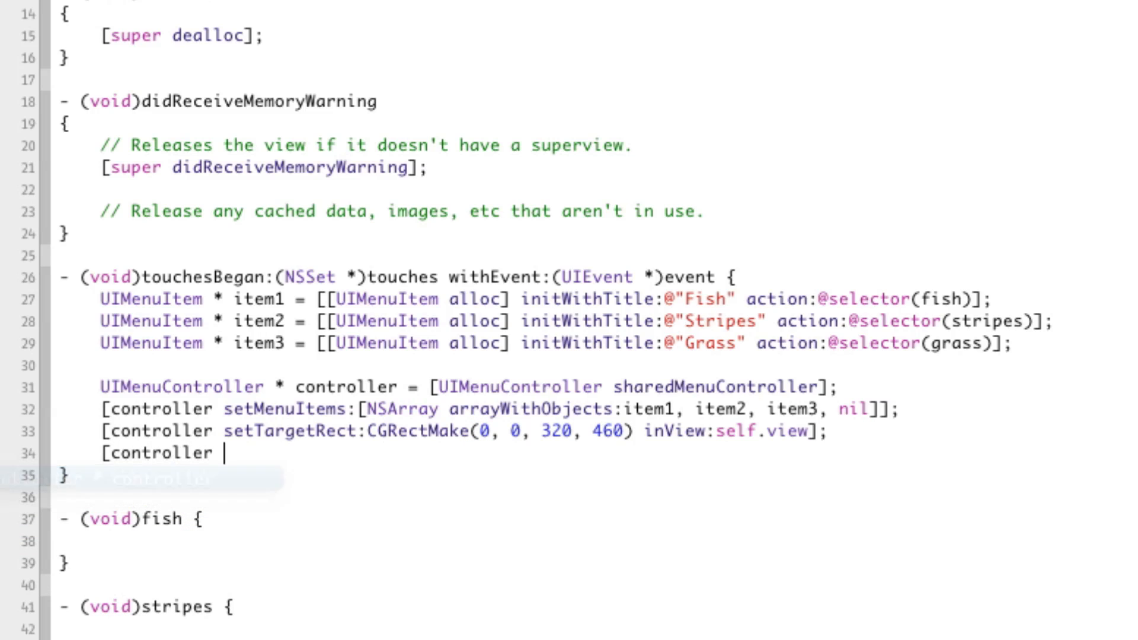
pyautogui.write('s')
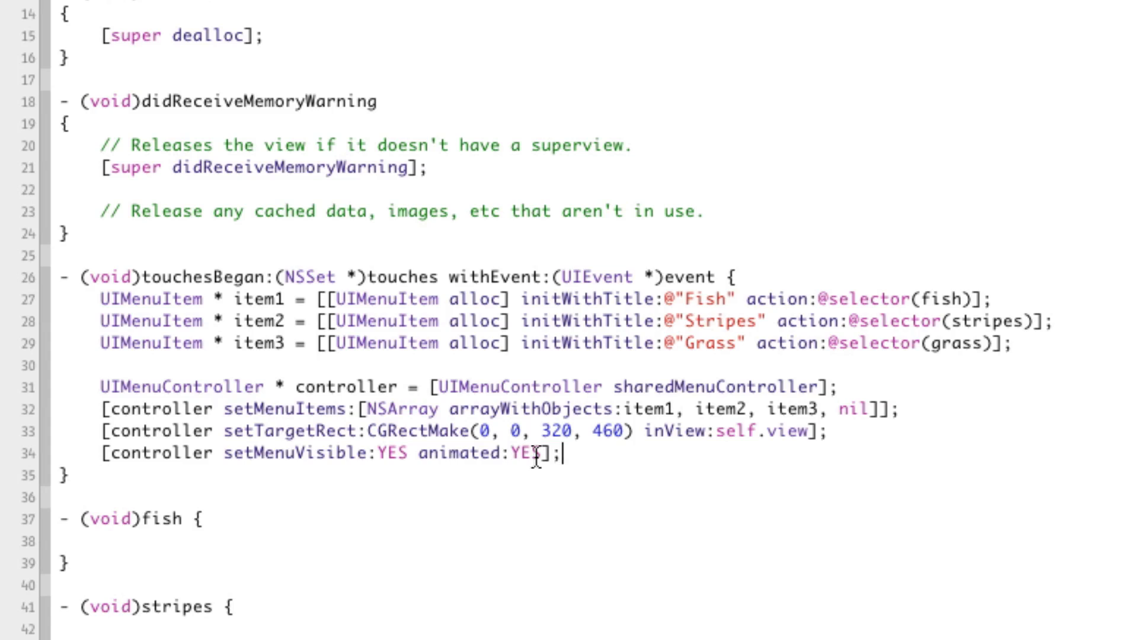
pyautogui.doubleClick(527, 453)
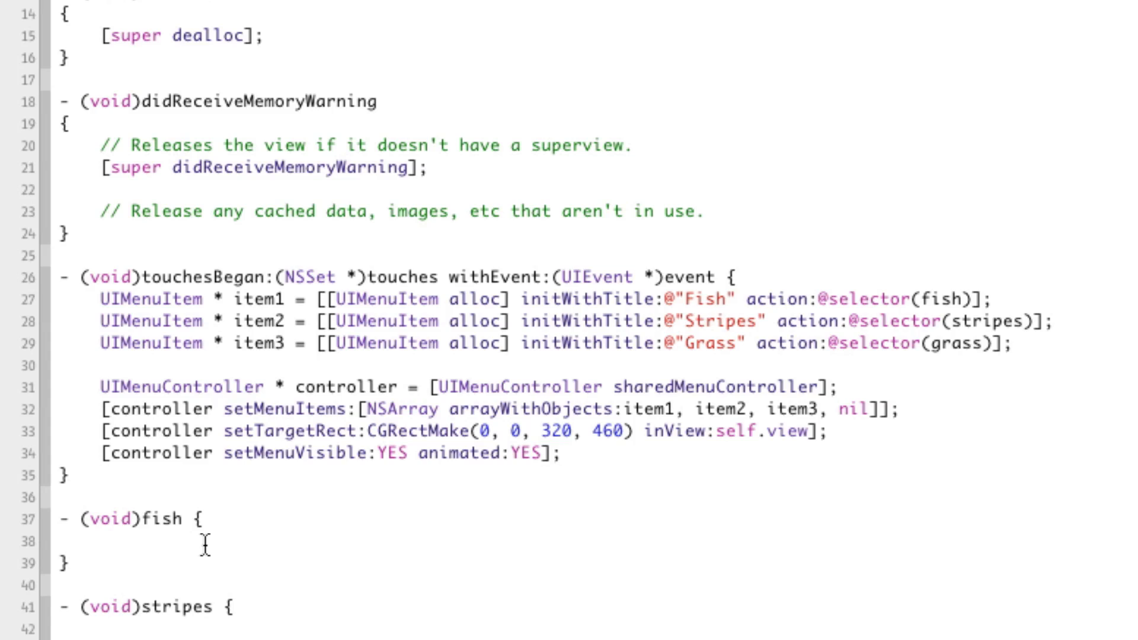
pyautogui.click(563, 452)
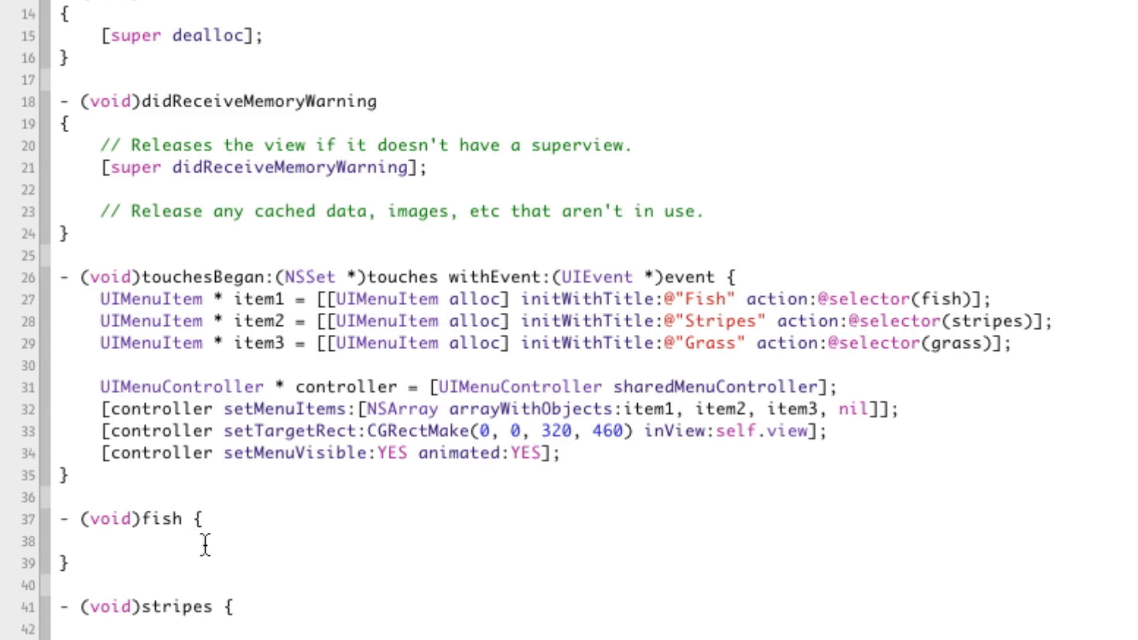
pyautogui.click(562, 453)
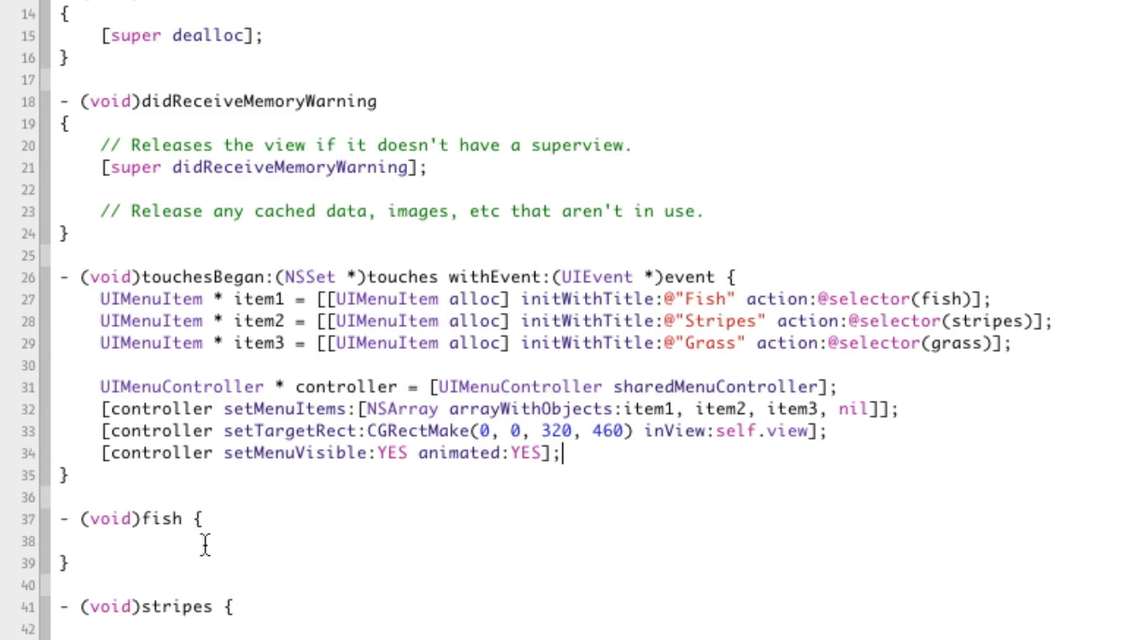
pyautogui.doubleClick(346, 386)
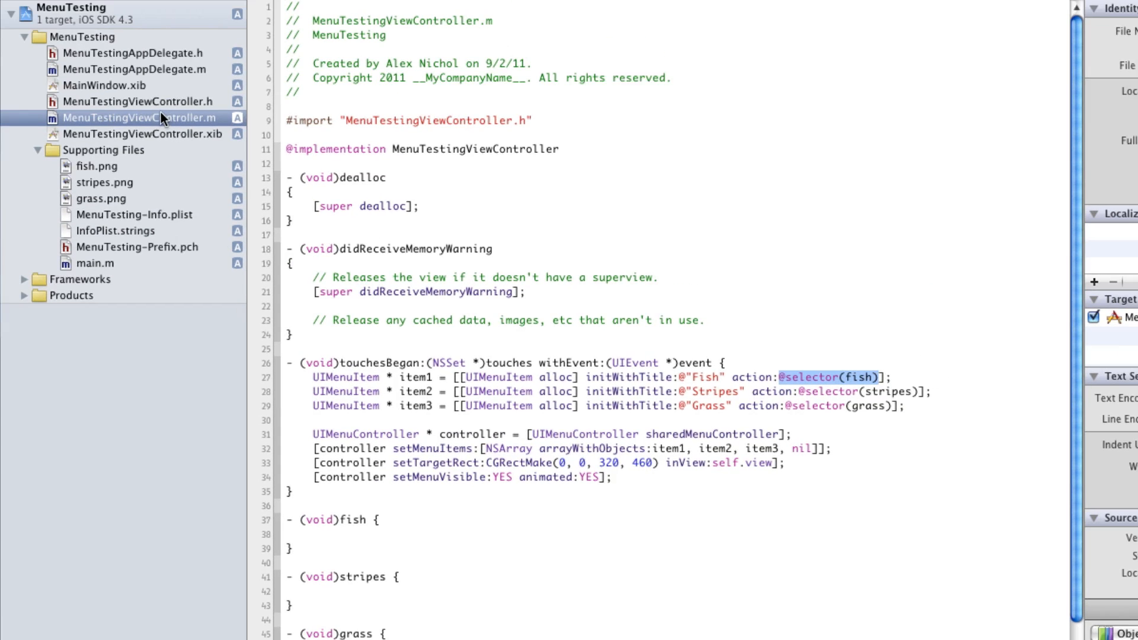
pyautogui.click(134, 69)
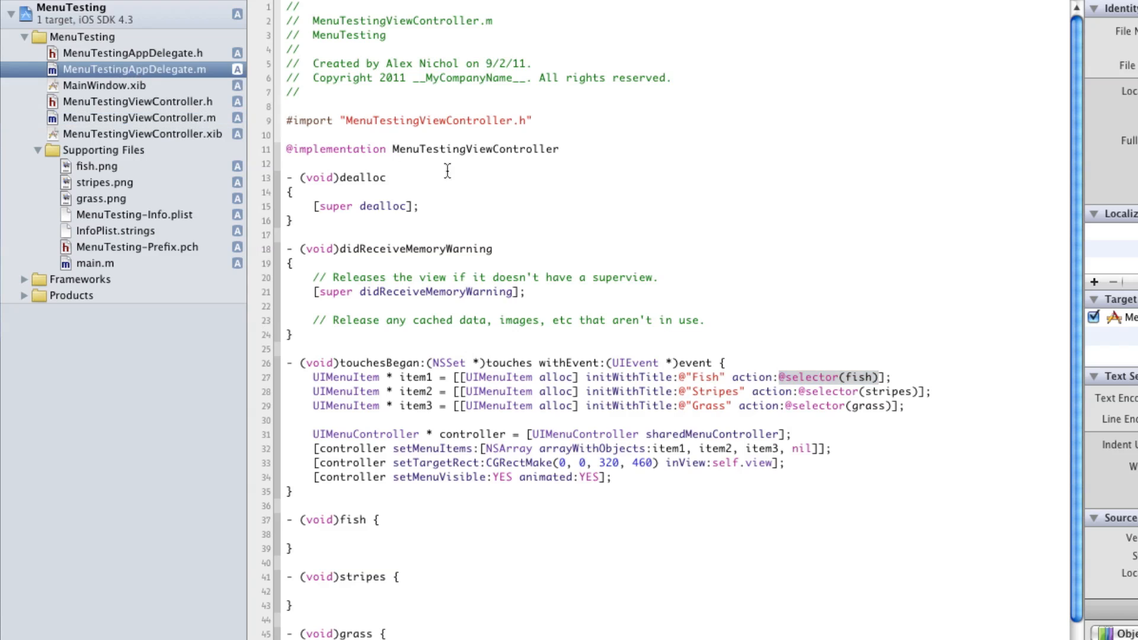
pyautogui.click(134, 68)
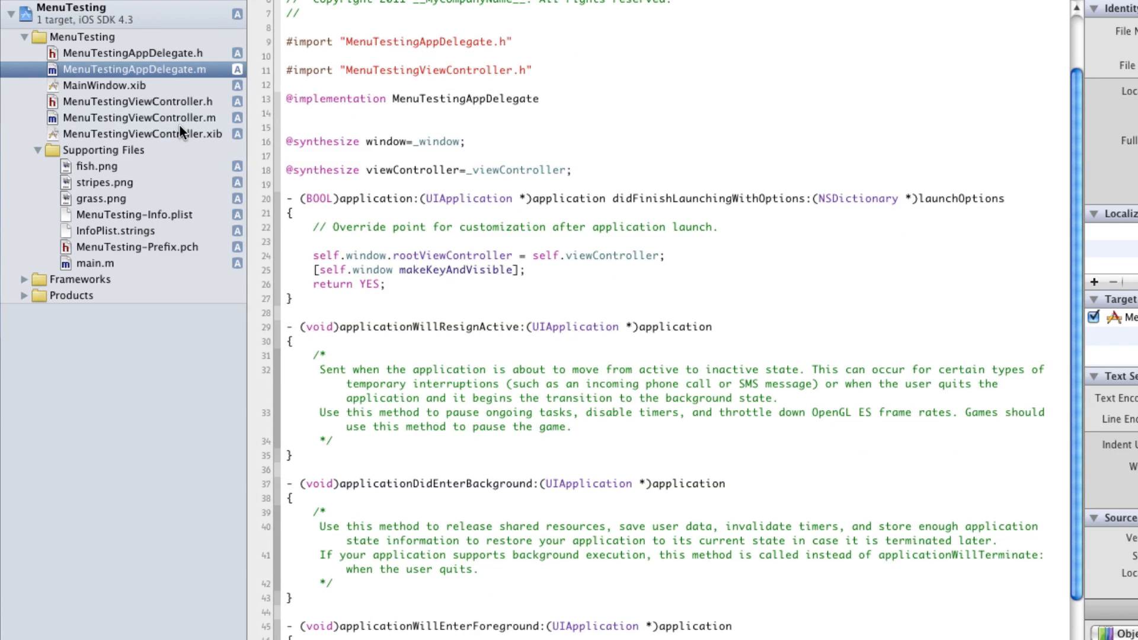
pyautogui.click(140, 117)
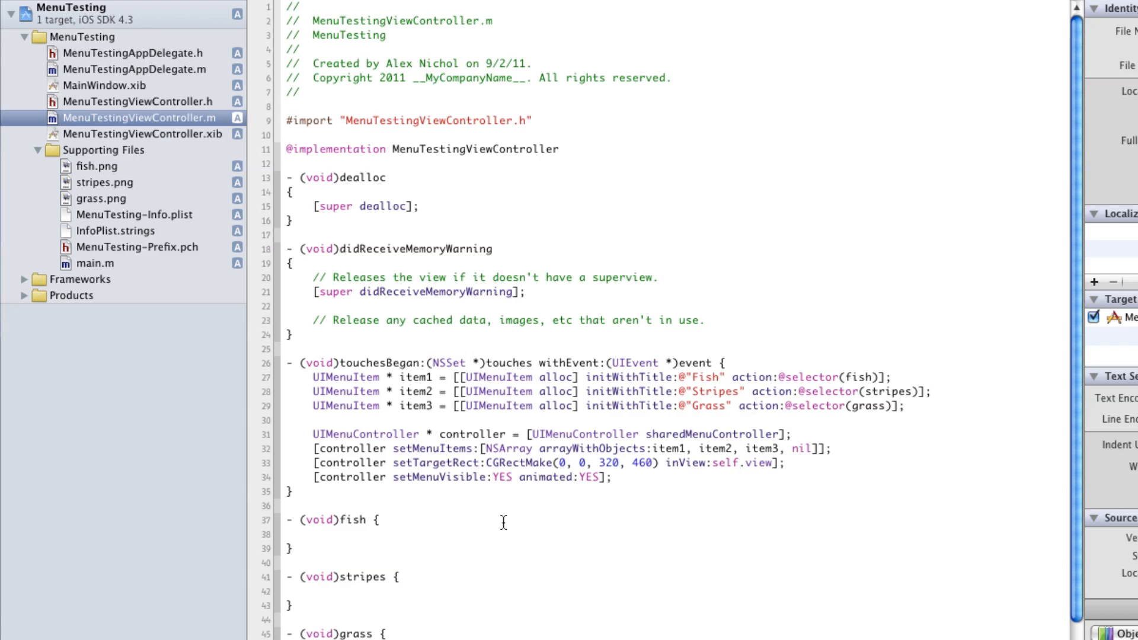
pyautogui.click(314, 534)
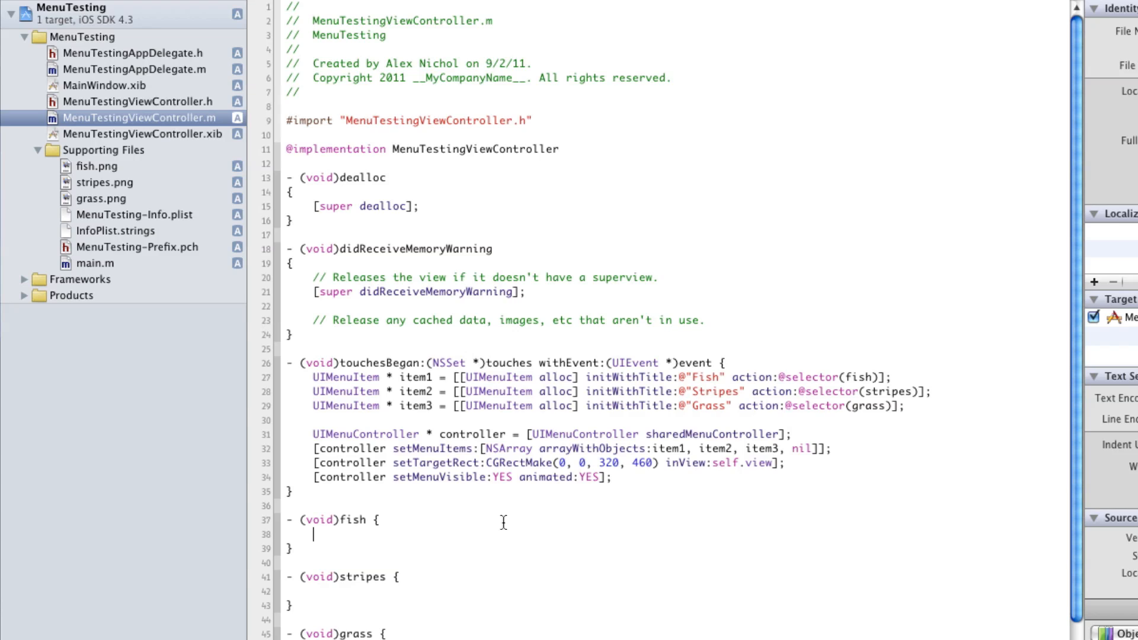
pyautogui.doubleClick(353, 520)
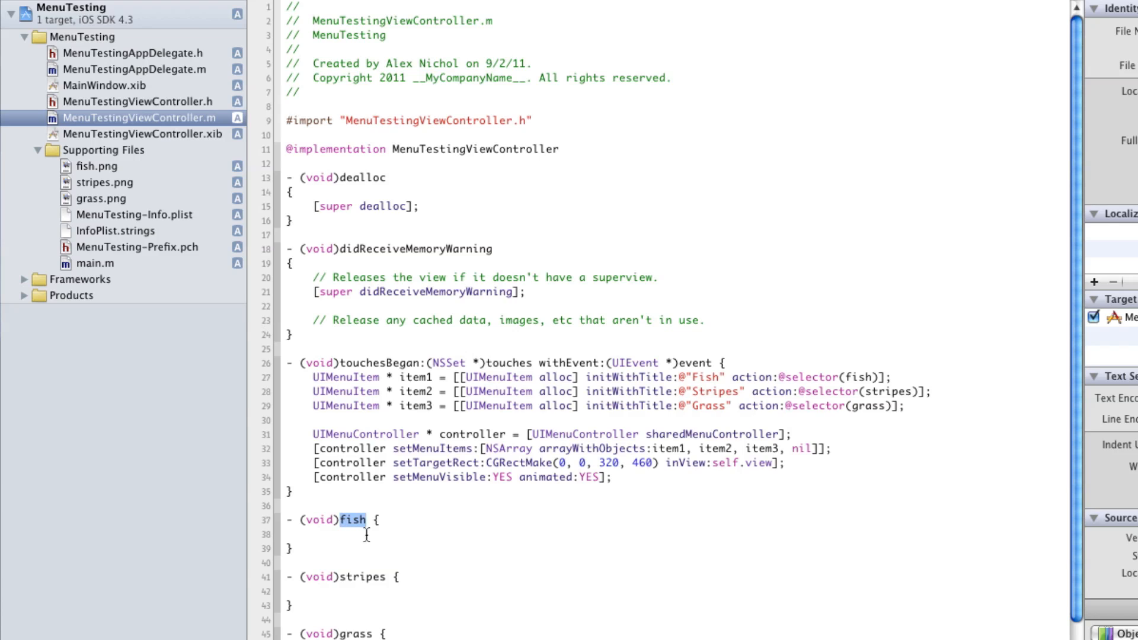
pyautogui.doubleClick(356, 634)
pyautogui.write('[self becomeFirstResponder];')
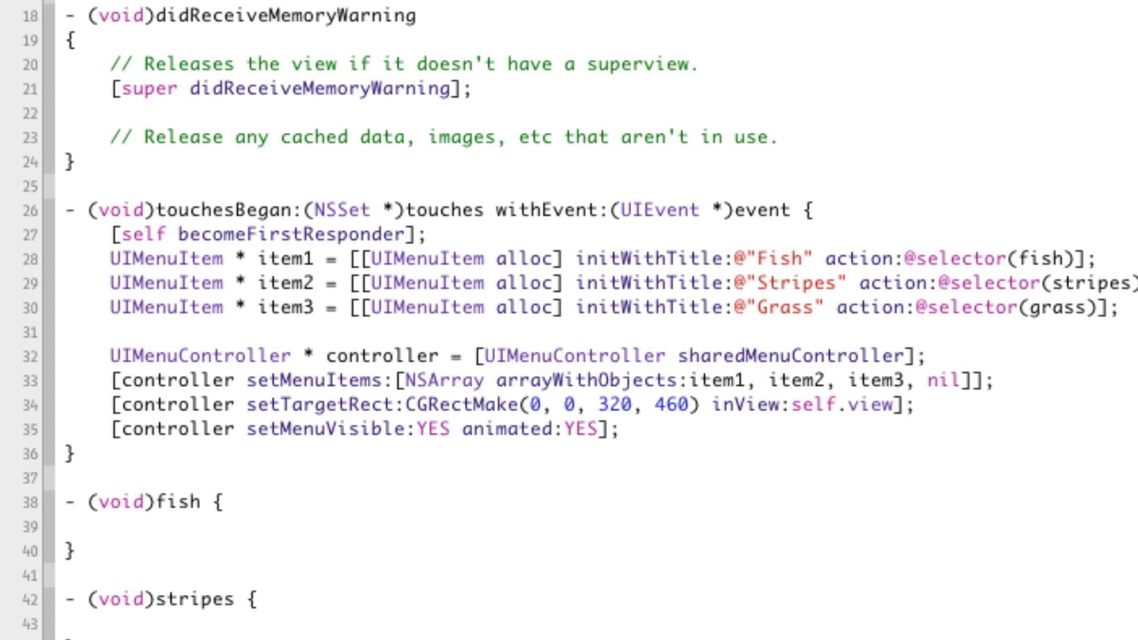
# Step: Add a - (BOOL)canBecomeFirstResponder method returning YES above touchesBegan, which calls [self becomeFirstResponder]
pyautogui.click(428, 234)
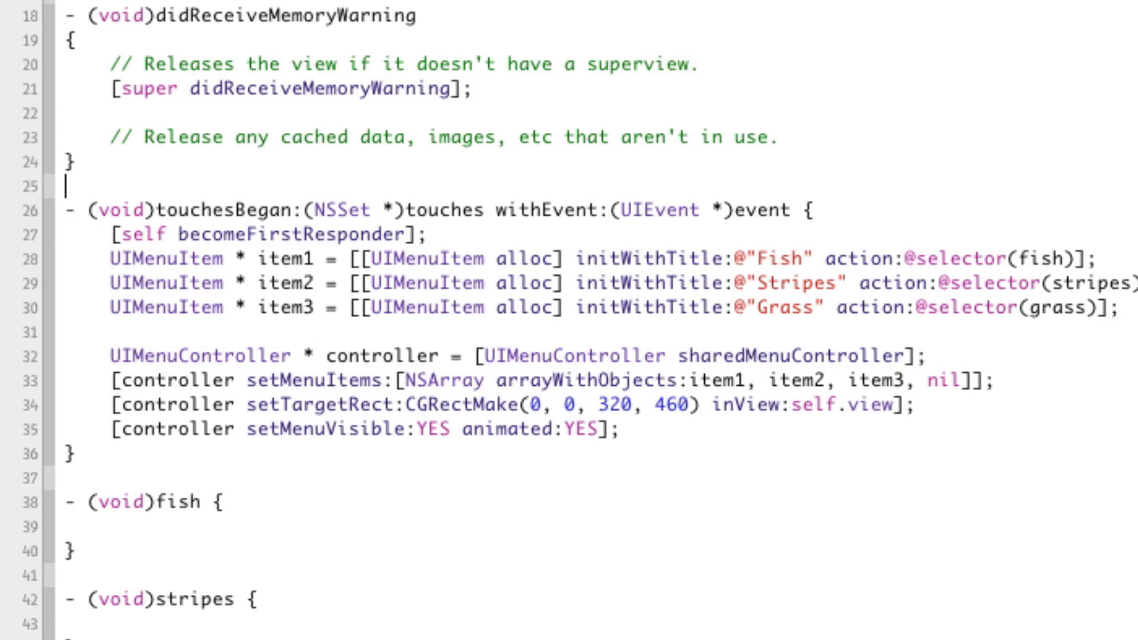
pyautogui.write('BOOL')
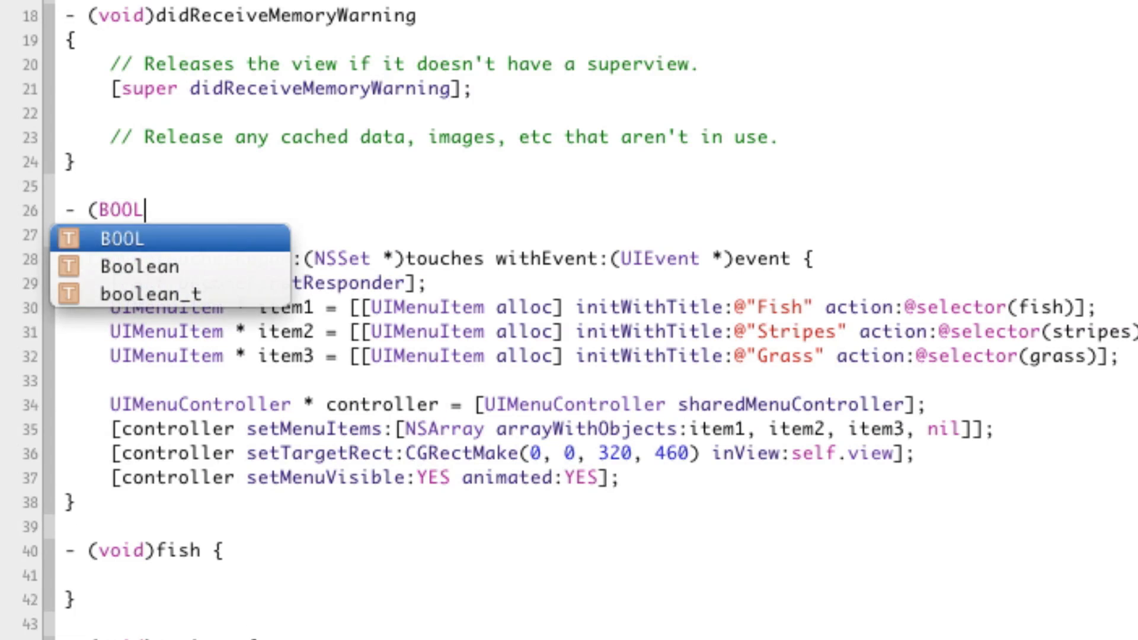
pyautogui.write(')canBecomeFirstResponder {')
pyautogui.write('return YES;')
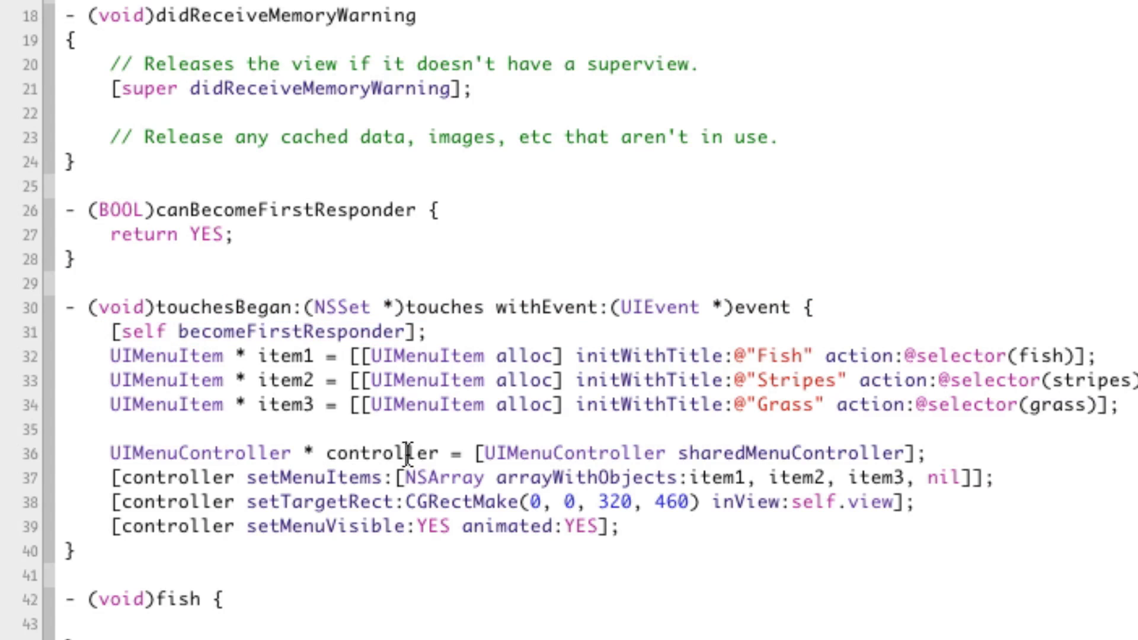
pyautogui.doubleClick(142, 332)
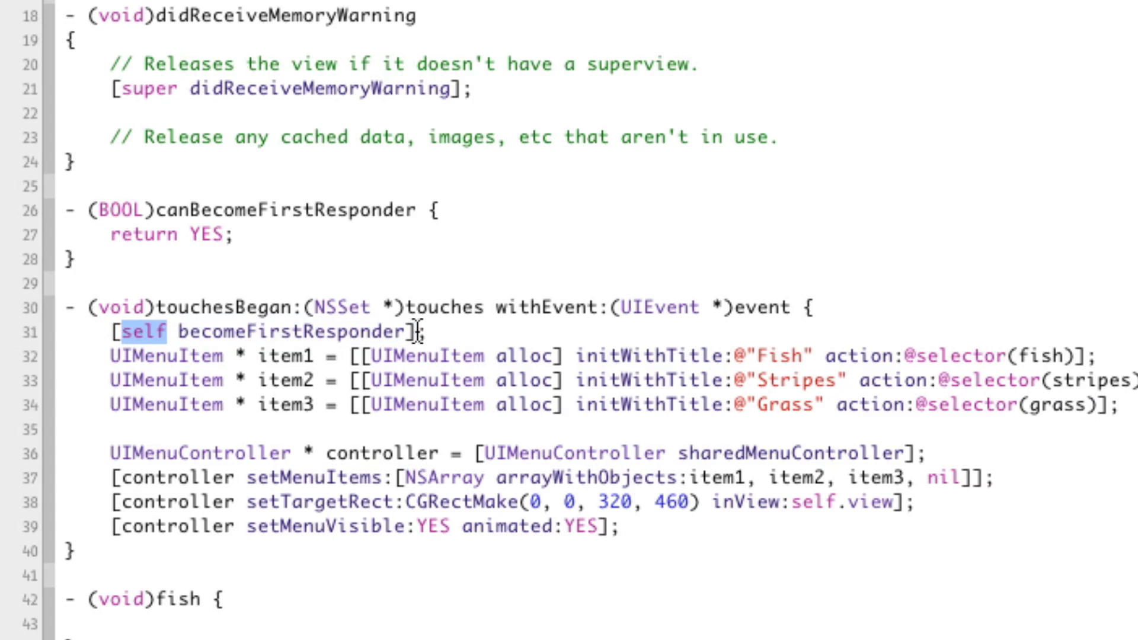
pyautogui.moveTo(316, 435)
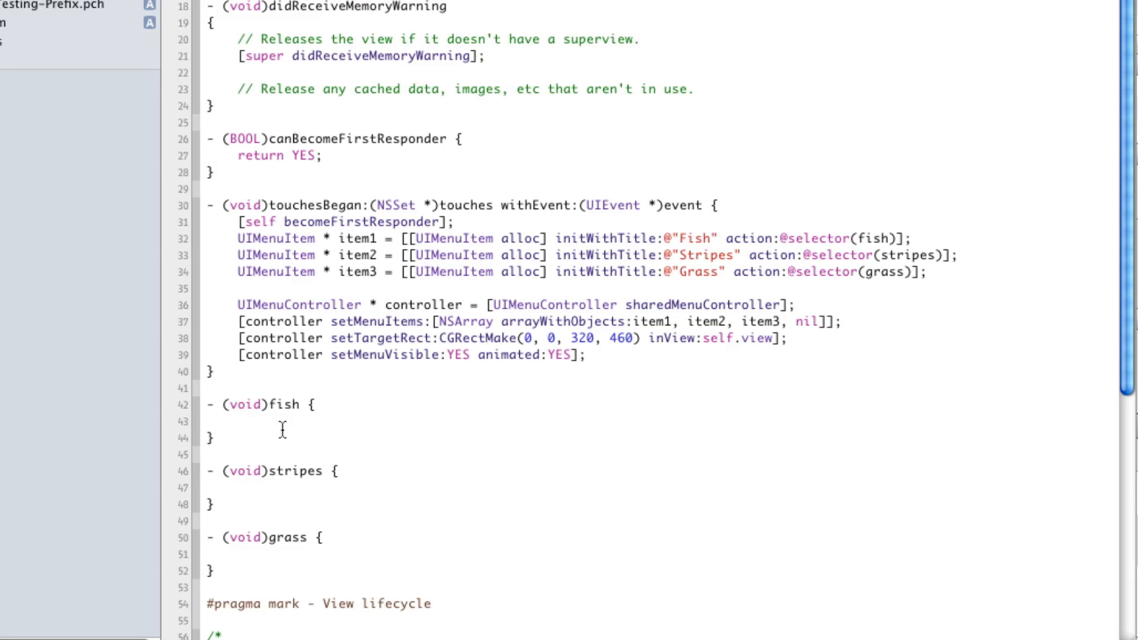
pyautogui.moveTo(362, 349)
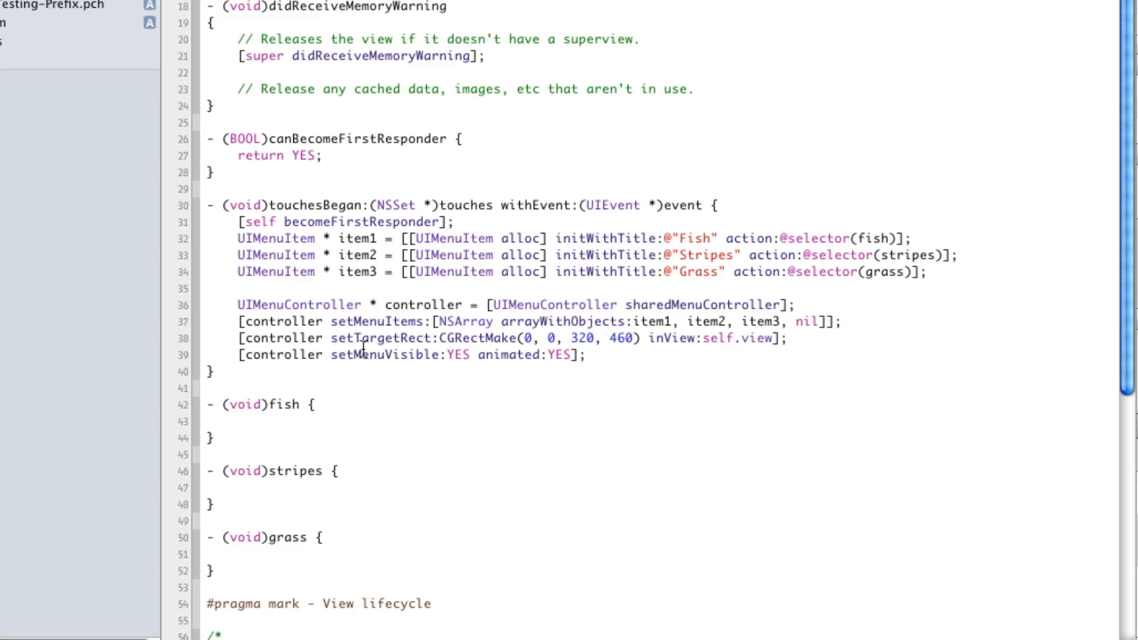
# Step: Review the grass selector and becomeFirstResponder call in touchesBegan, then scroll below the grass method
pyautogui.doubleClick(873, 238)
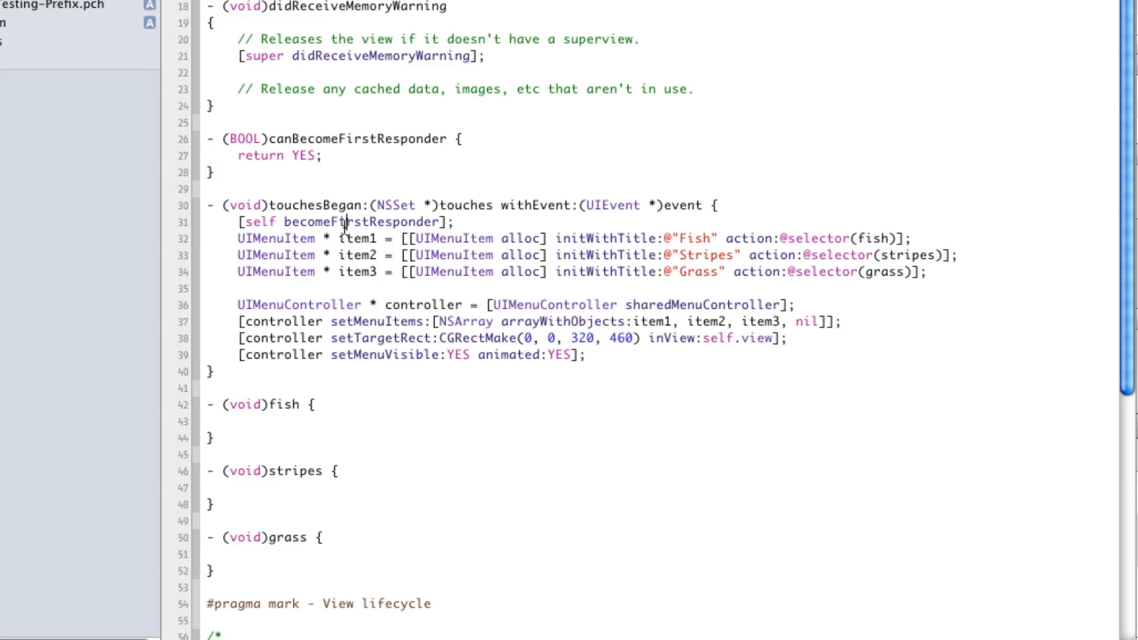
pyautogui.doubleClick(359, 222)
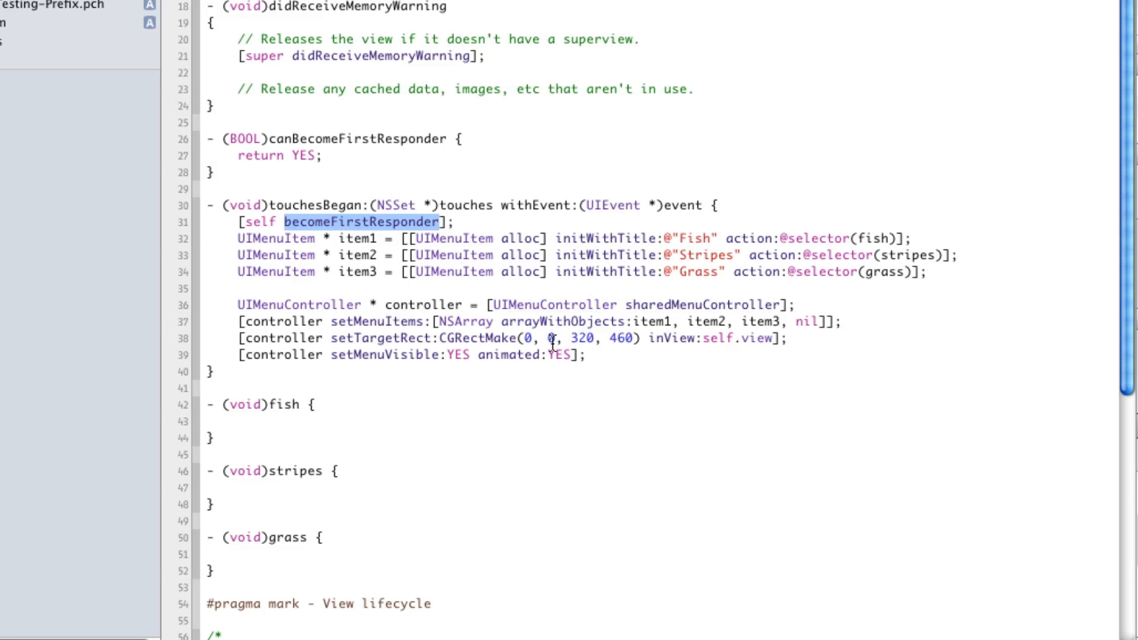
pyautogui.moveTo(534, 361)
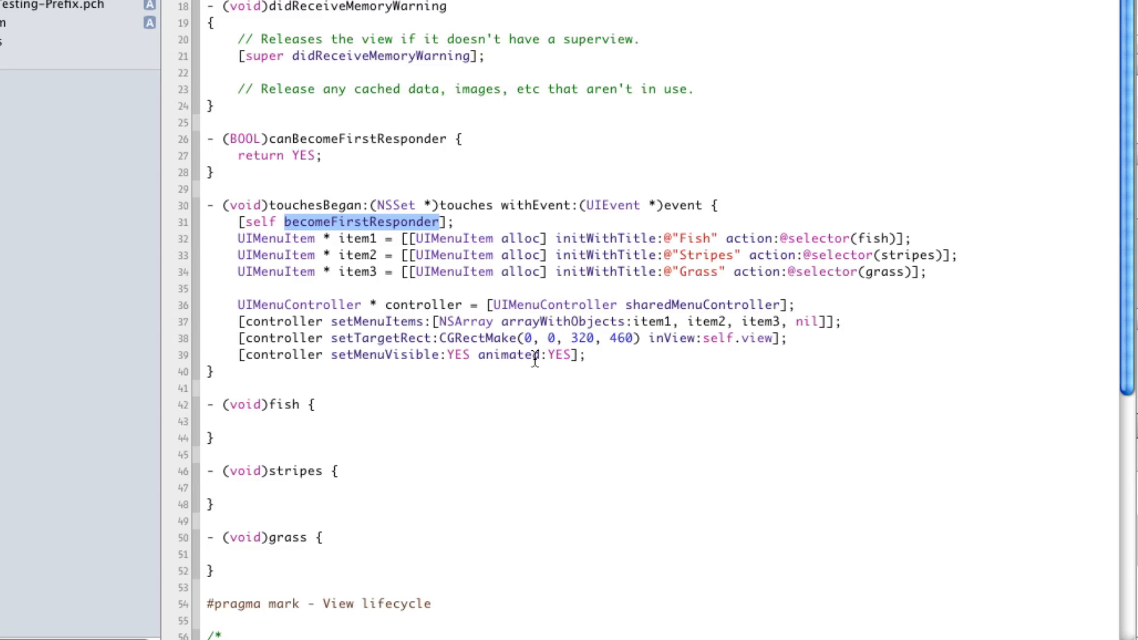
pyautogui.doubleClick(872, 238)
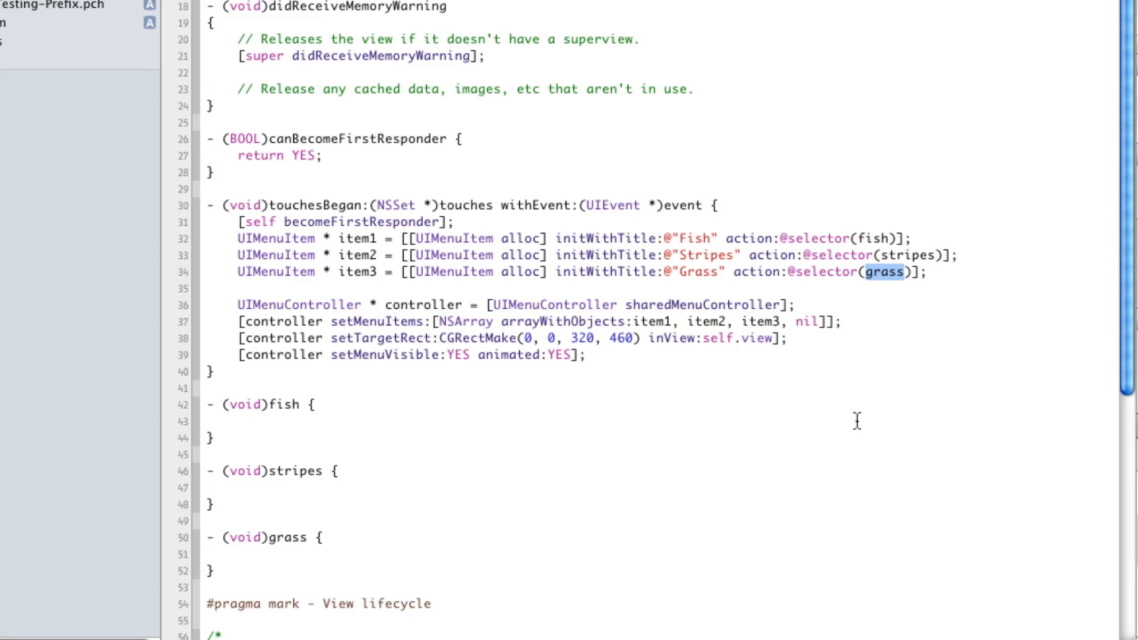
pyautogui.scroll(-3)
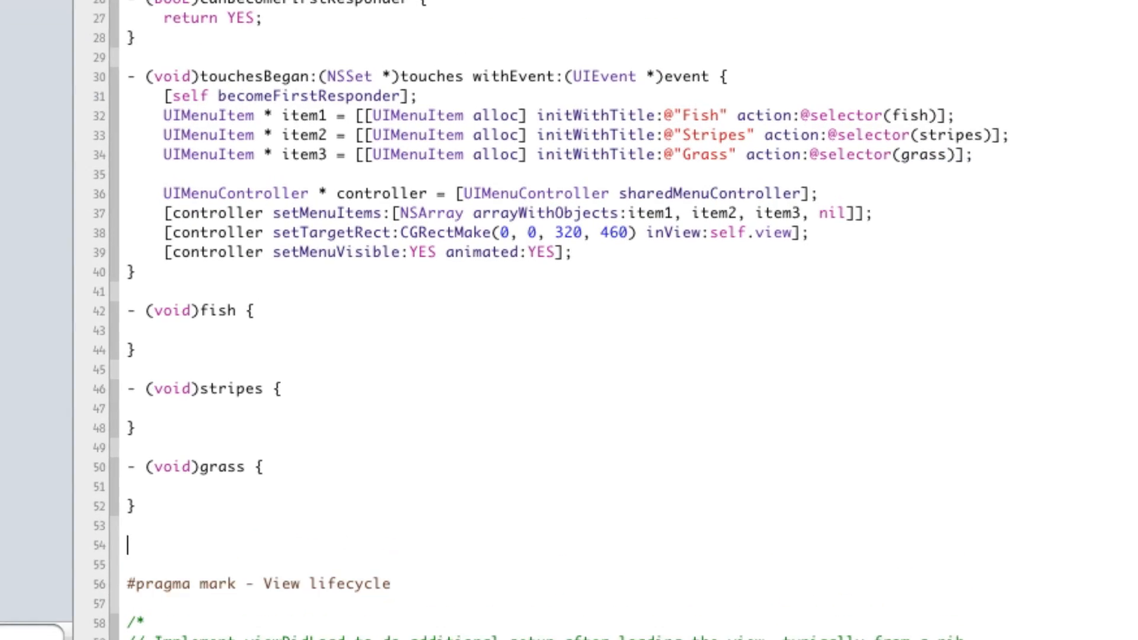
# Step: Declare the - (BOOL)canPerformAction:withSender: method after the grass method
pyautogui.write('- (BOOL)canPerformAction:(SEL)action withSender:(id)sender {')
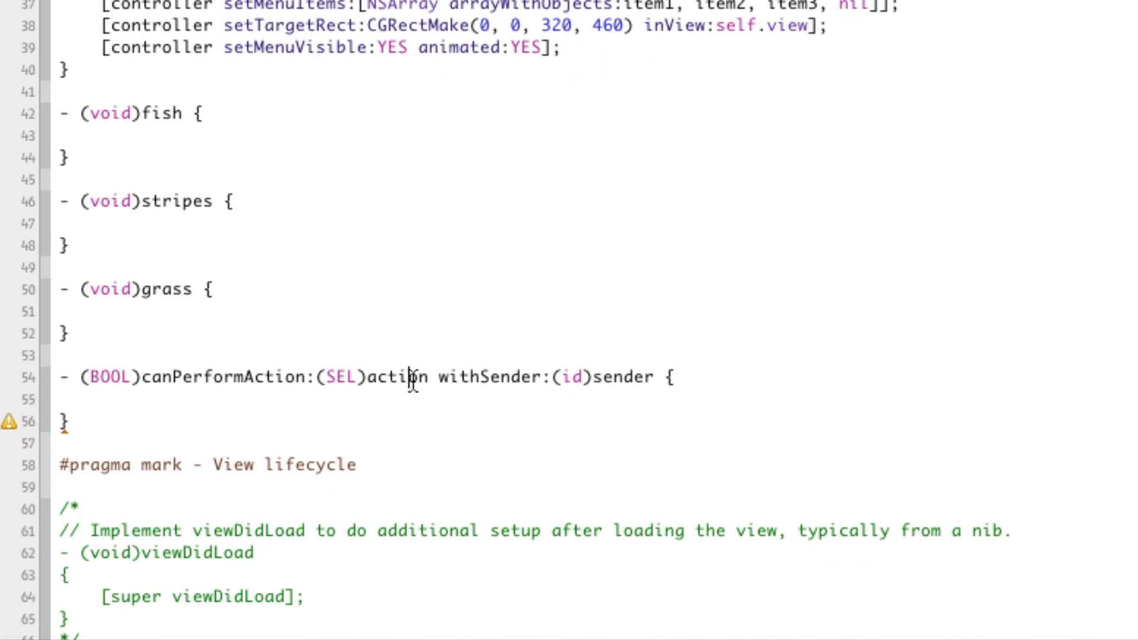
pyautogui.doubleClick(397, 378)
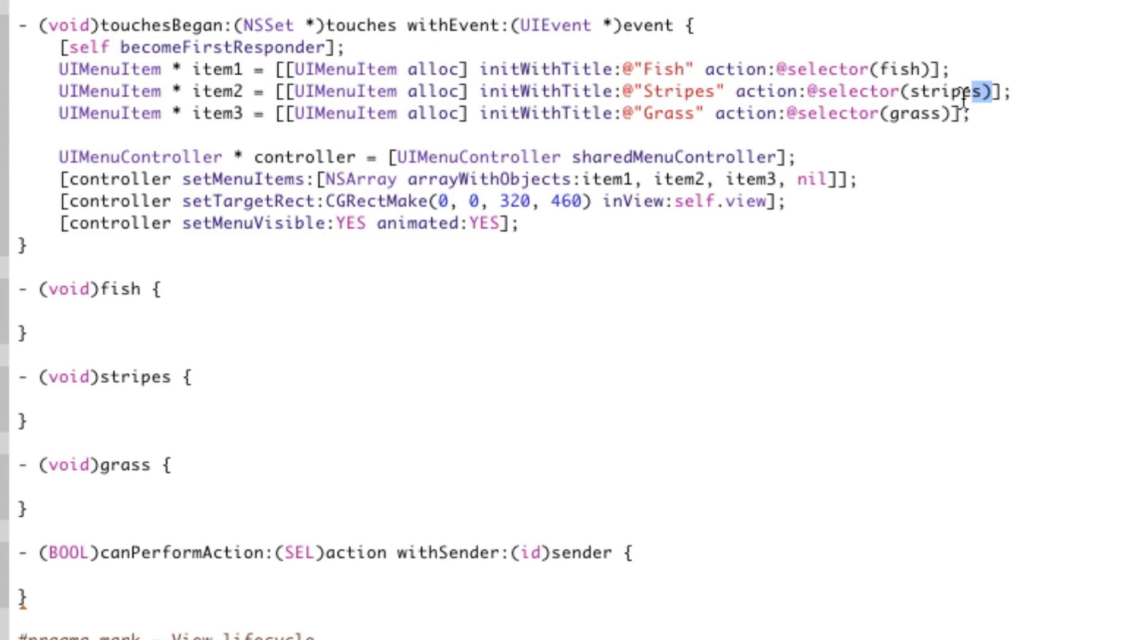
pyautogui.doubleClick(900, 91)
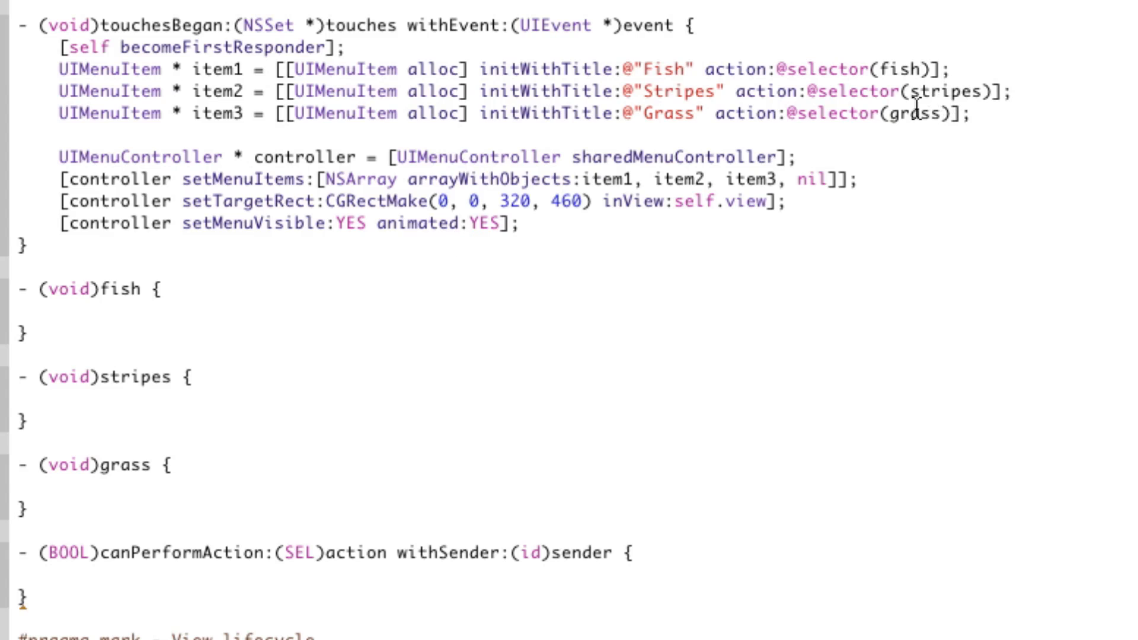
pyautogui.scroll(-3)
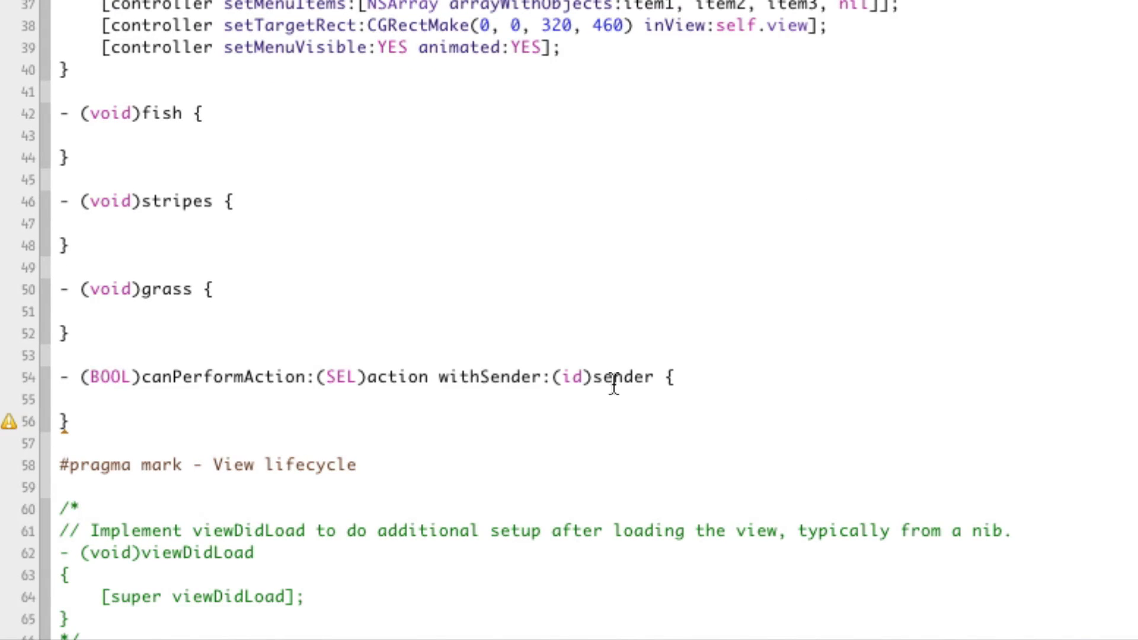
pyautogui.click(102, 400)
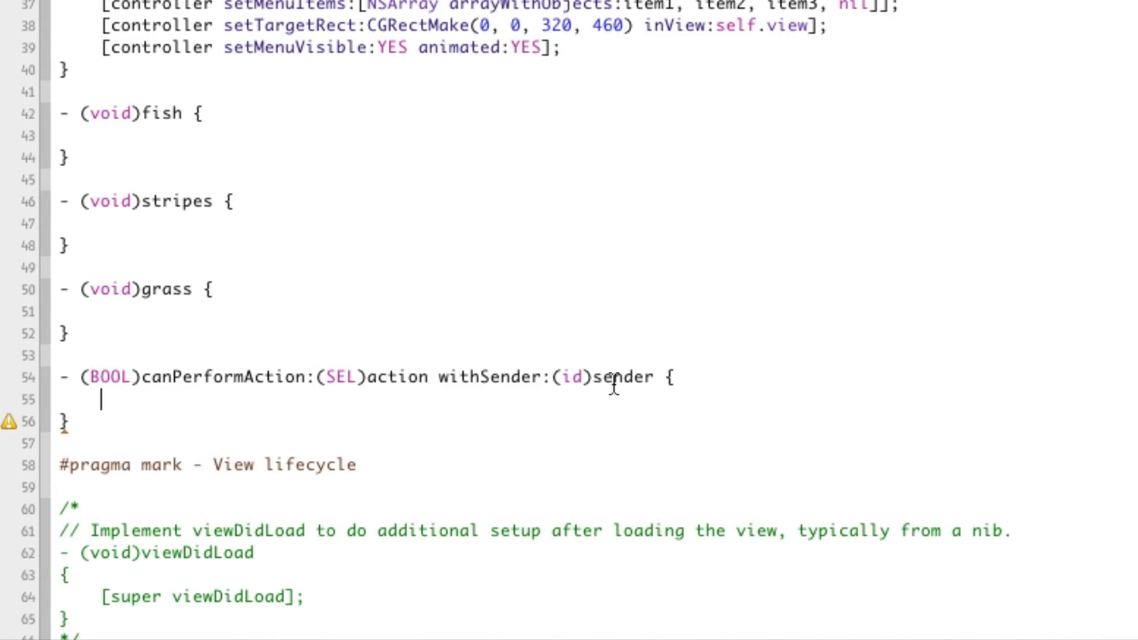
pyautogui.write('if (action =')
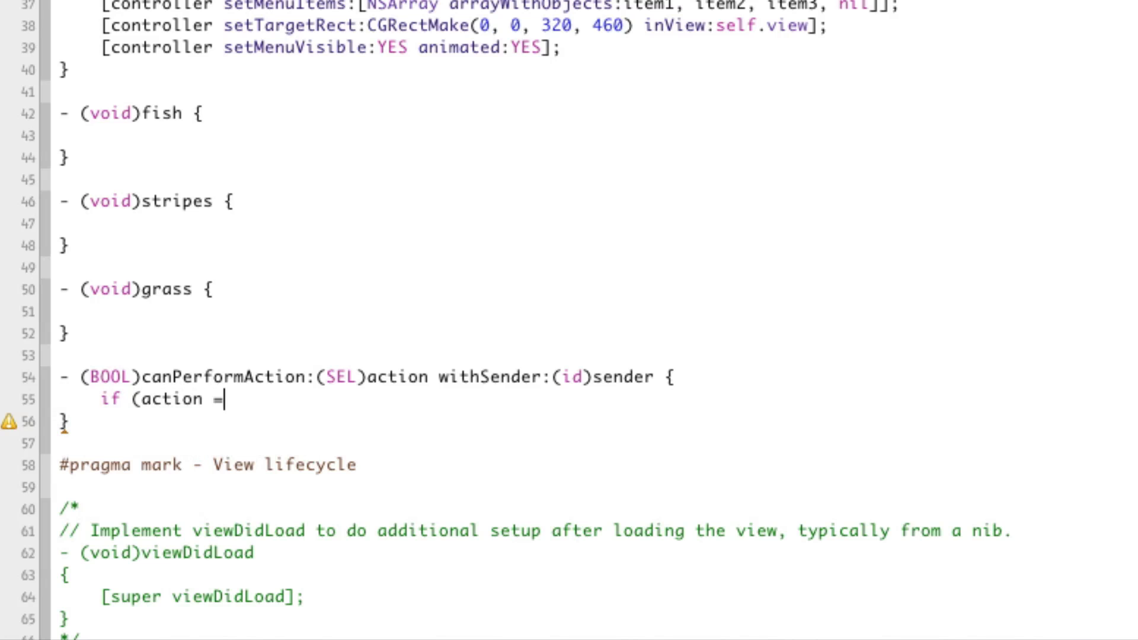
pyautogui.write('= @selector(fish)) {')
pyautogui.write('return YES;')
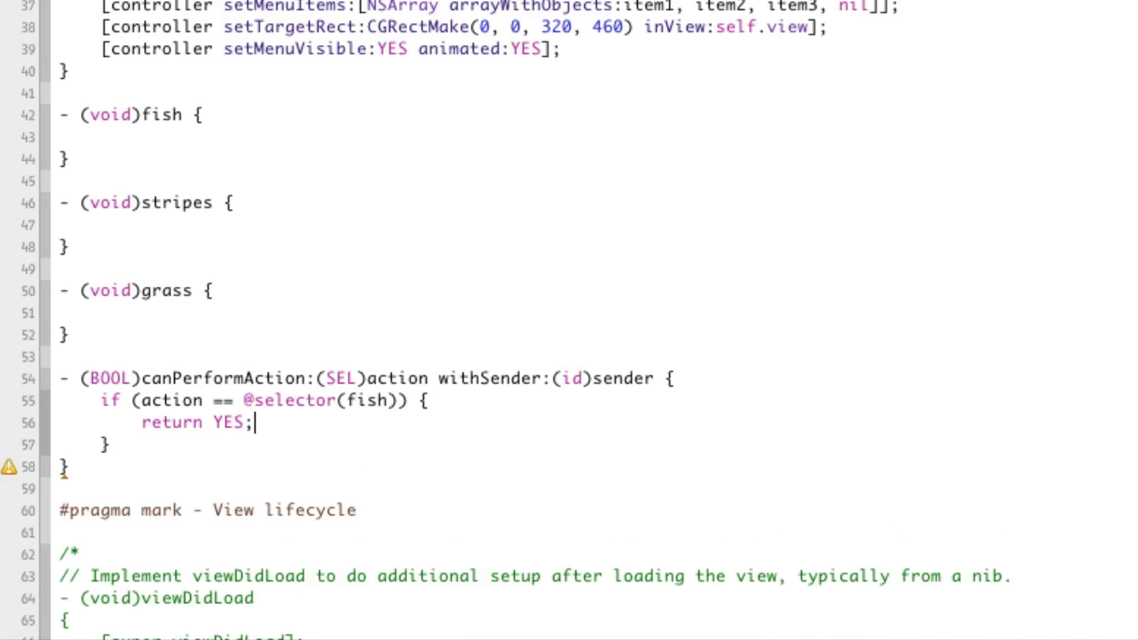
pyautogui.write('if (action == @selector(')
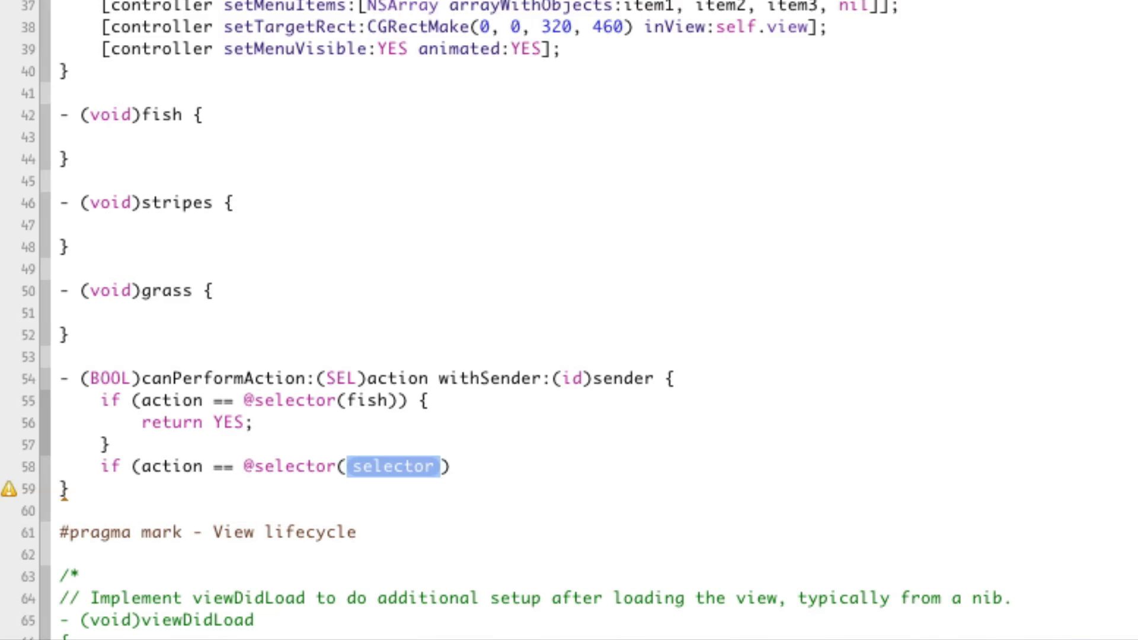
pyautogui.write('stripes')
pyautogui.write('return YES;')
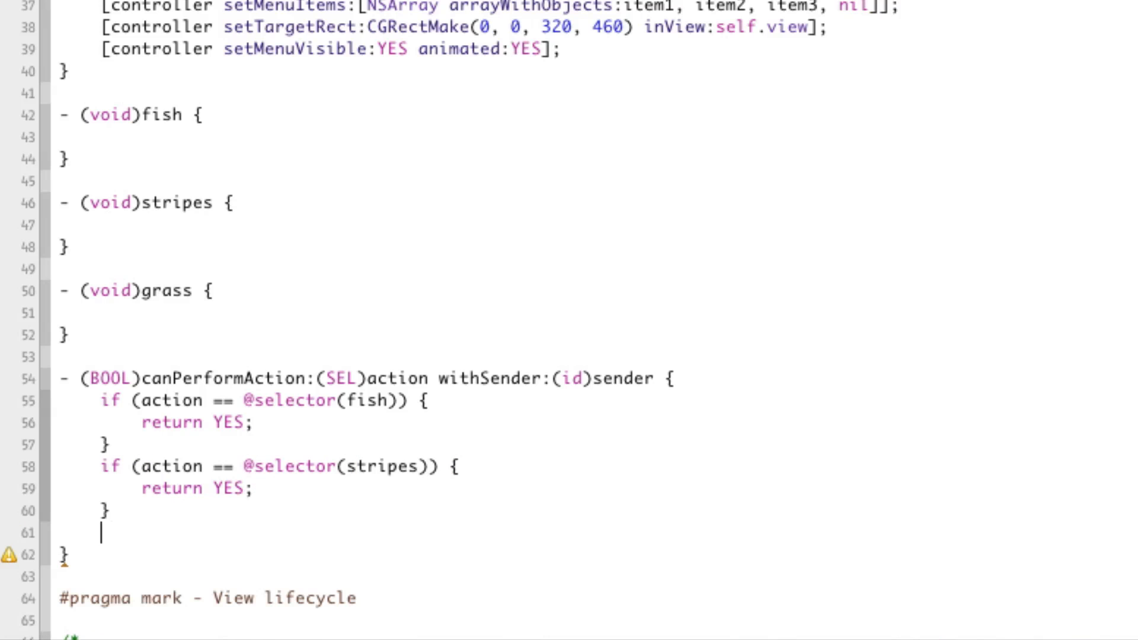
pyautogui.write('if (action == @selector(grass)) {')
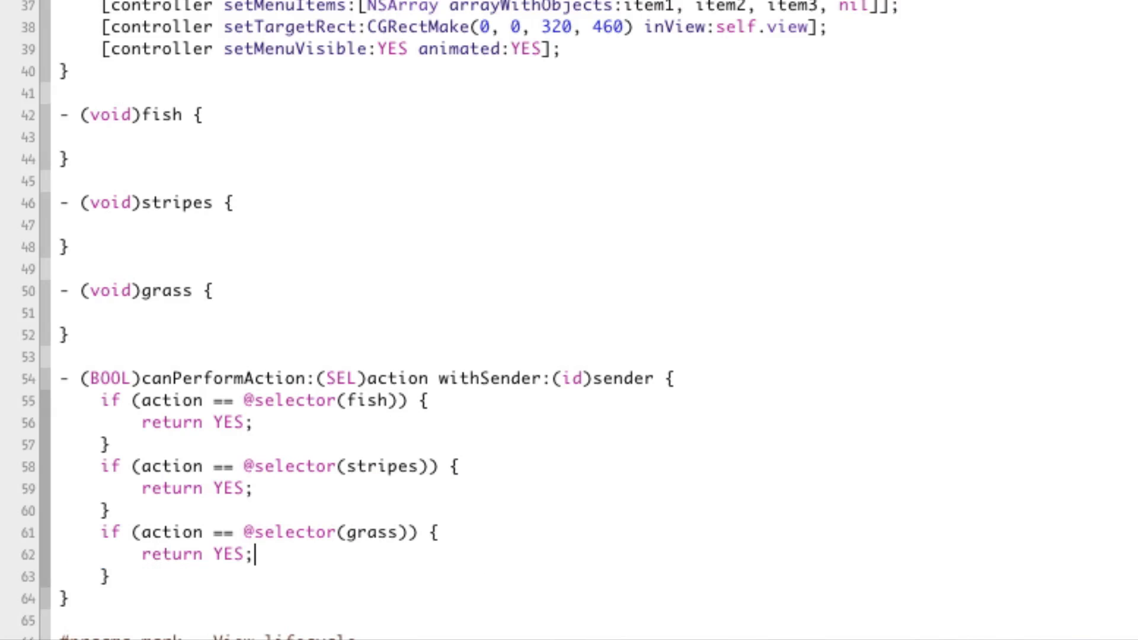
pyautogui.write('return NO;')
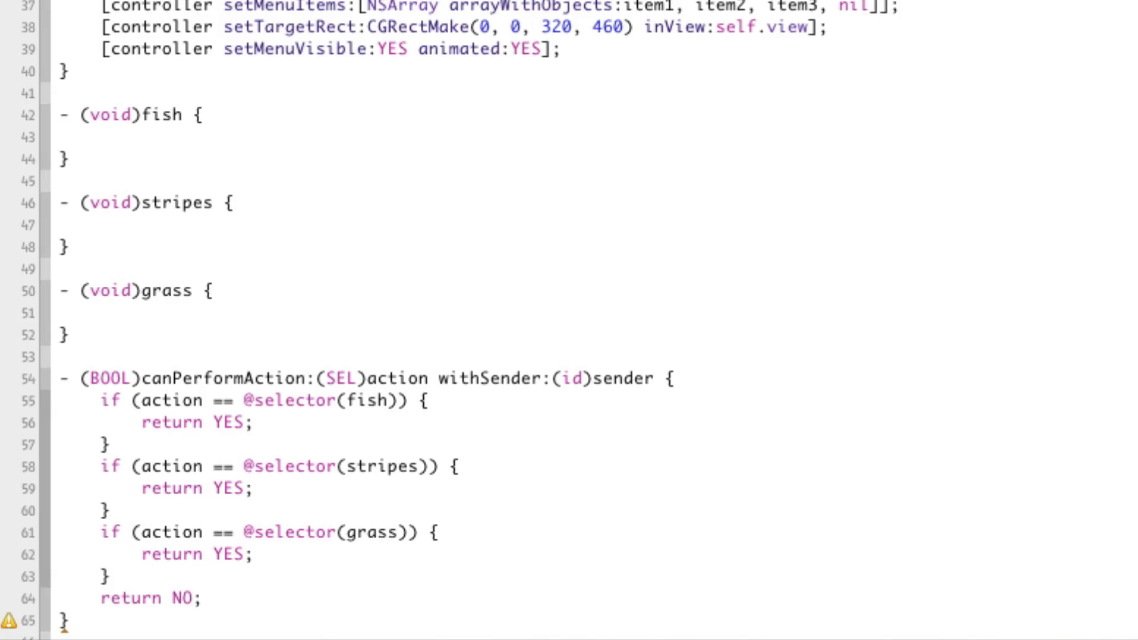
# Step: Review the YES results for the fish and grass checks and the final return NO
pyautogui.scroll(-3)
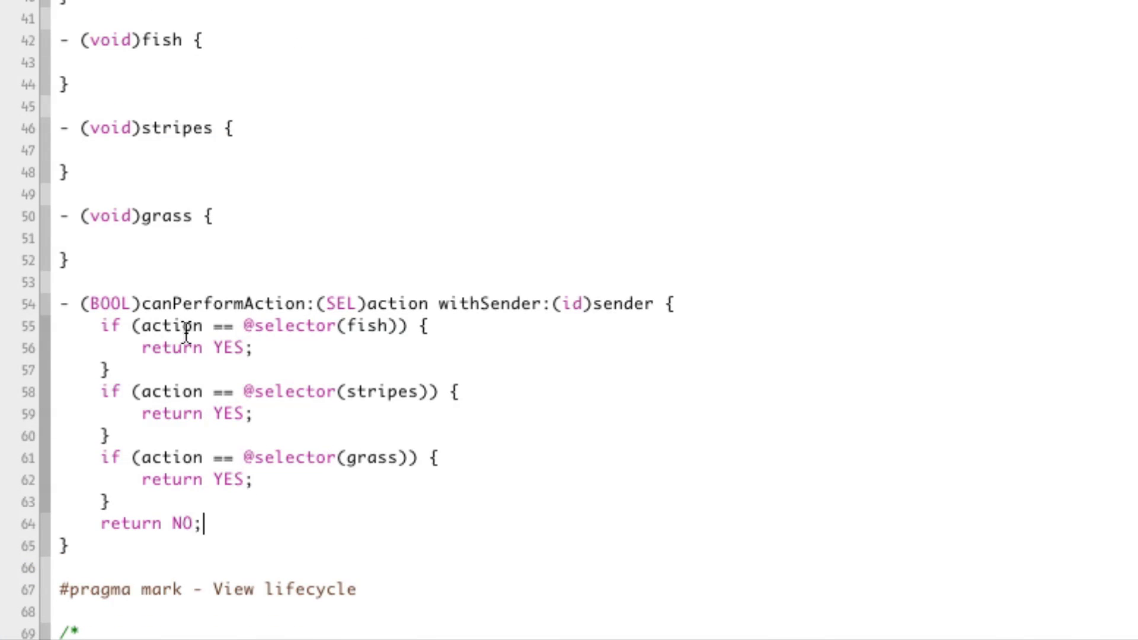
pyautogui.doubleClick(172, 325)
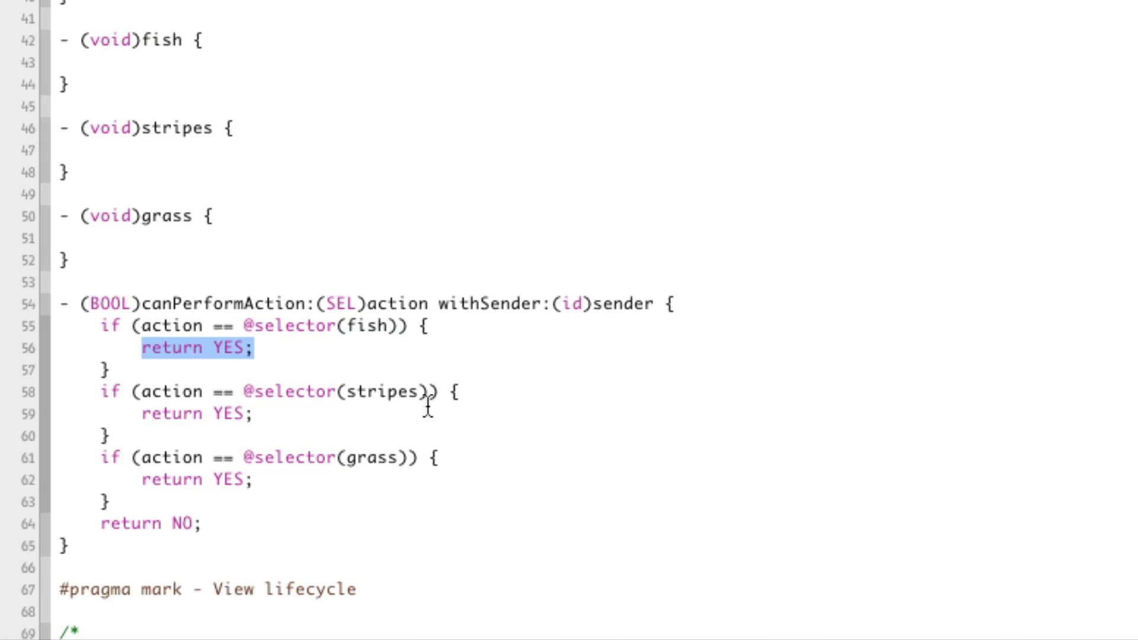
pyautogui.doubleClick(226, 414)
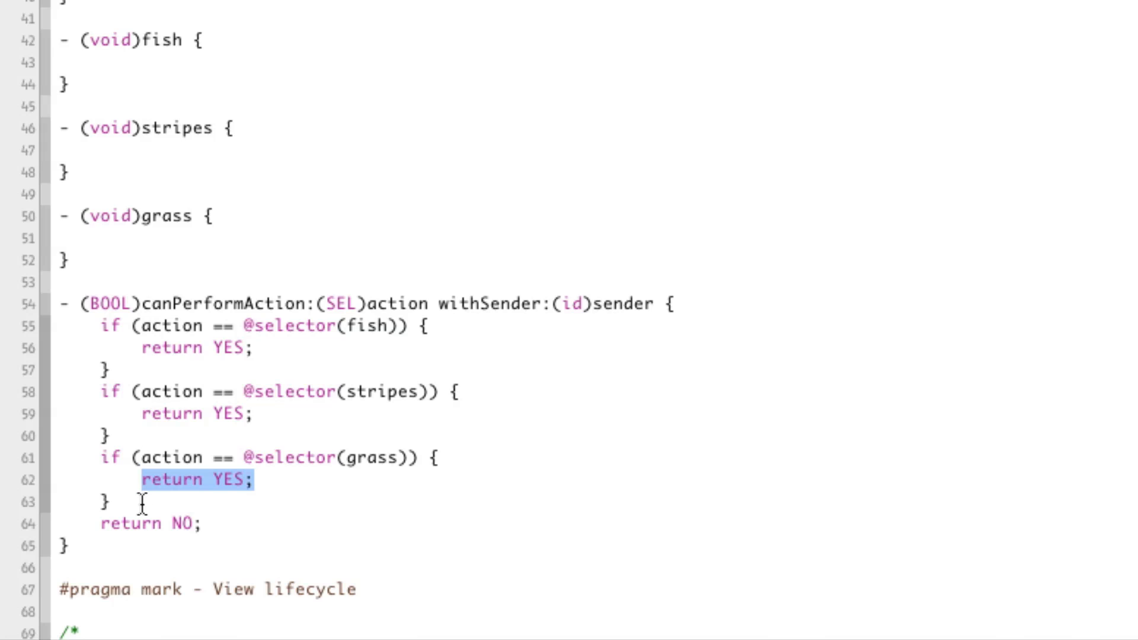
pyautogui.click(152, 523)
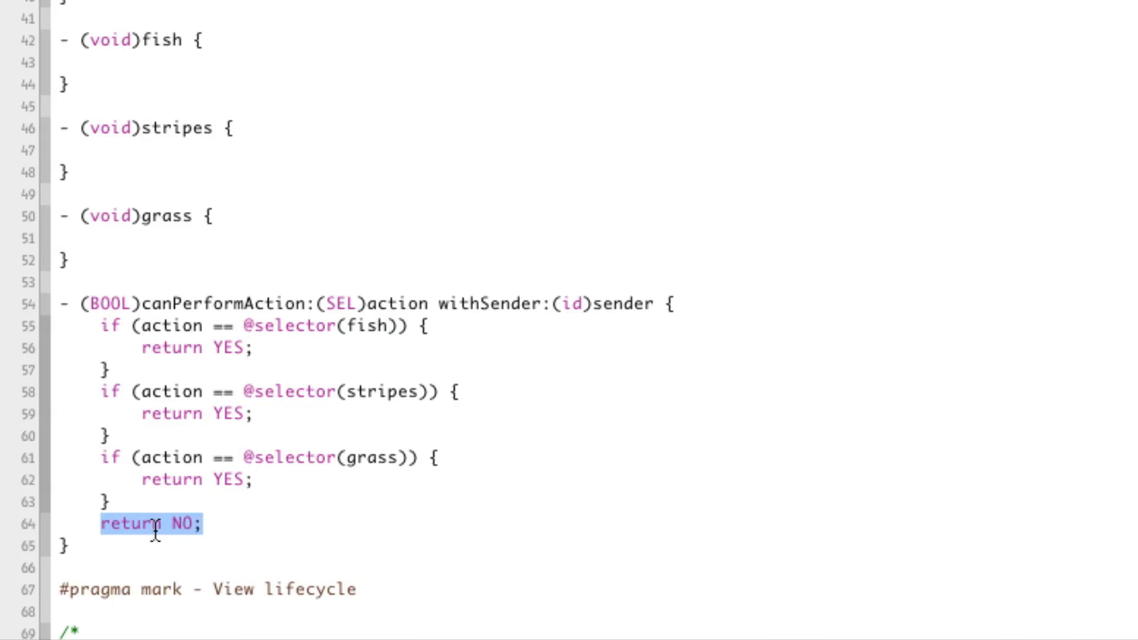
pyautogui.moveTo(187, 167)
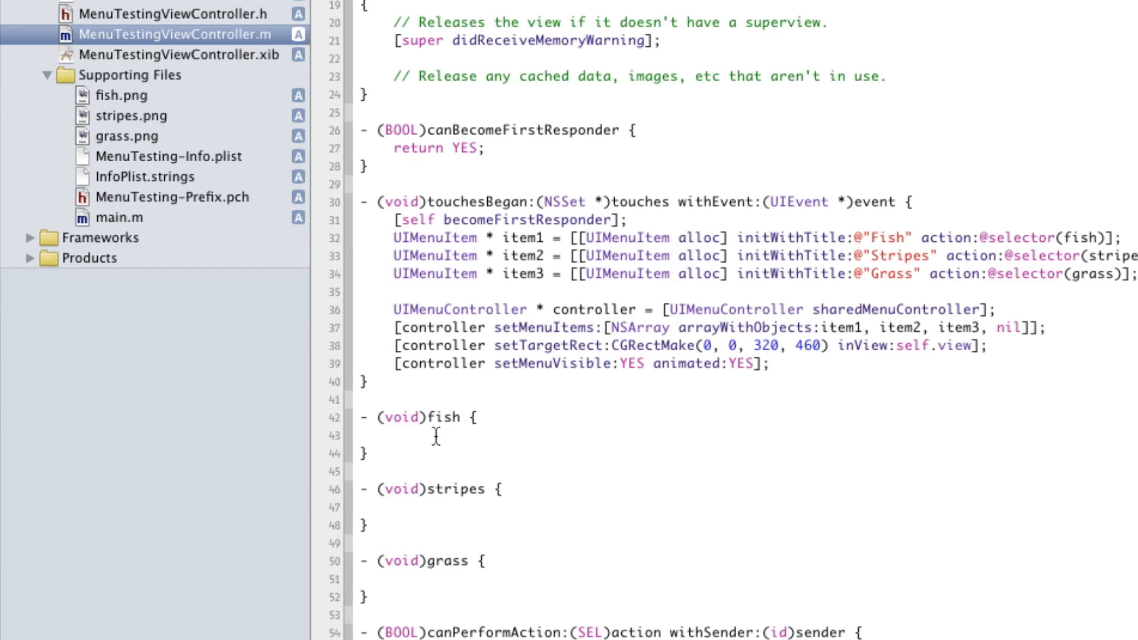
# Step: Put [imageView setImage:[UIImage imageNamed:@"fish.png"]]; in fish, renaming the copy in grass to grass.png
pyautogui.click(167, 13)
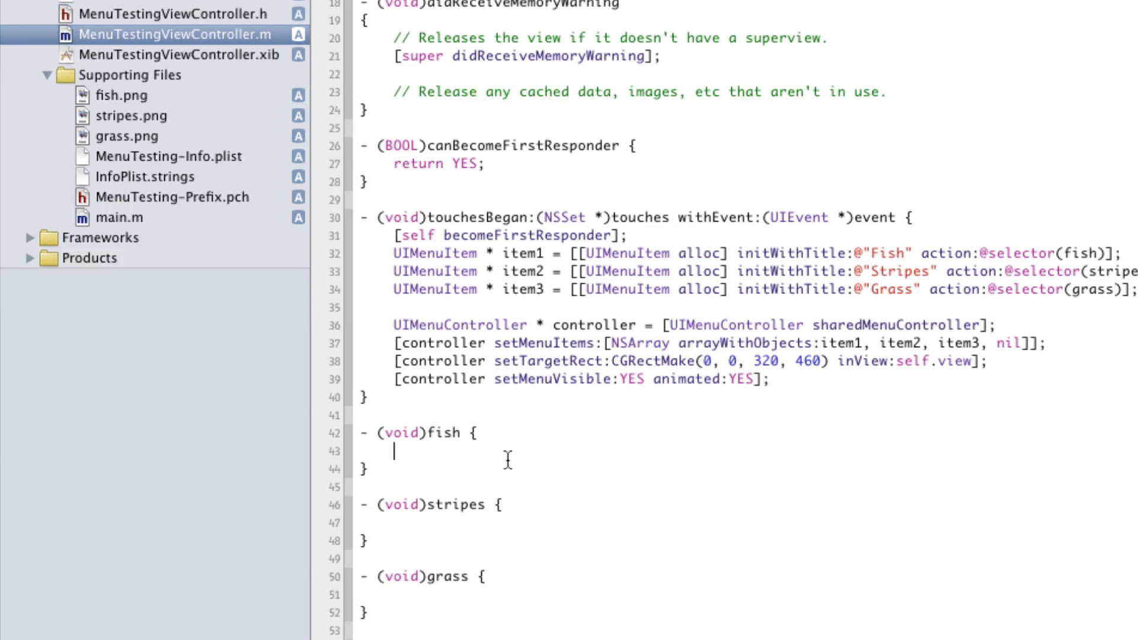
pyautogui.write('[imageView')
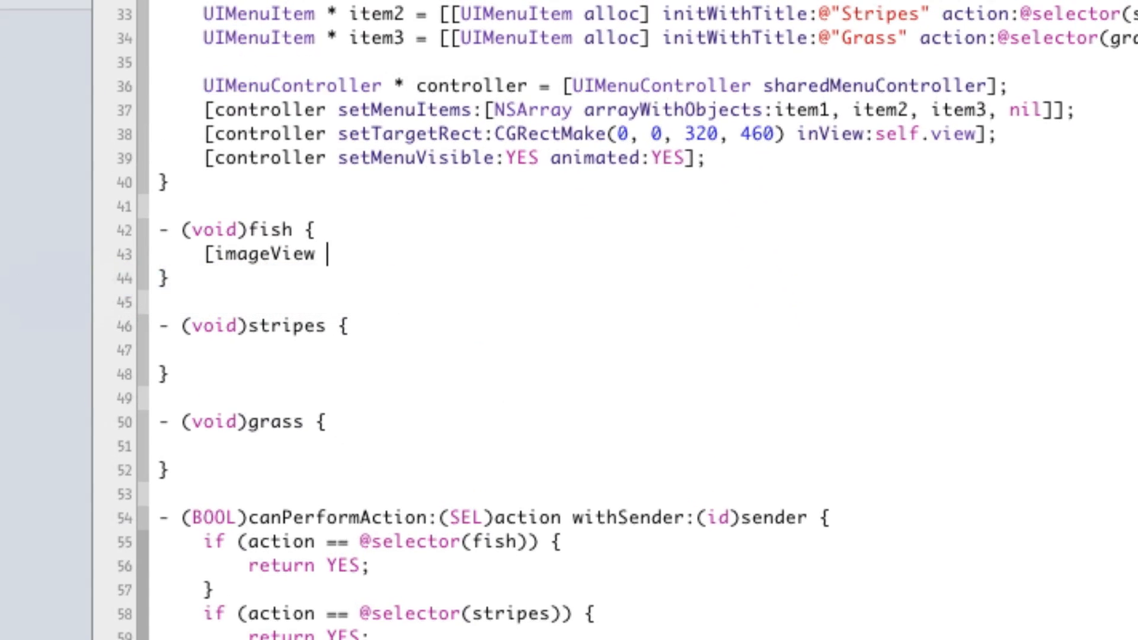
pyautogui.write('setImage:[UIImage')
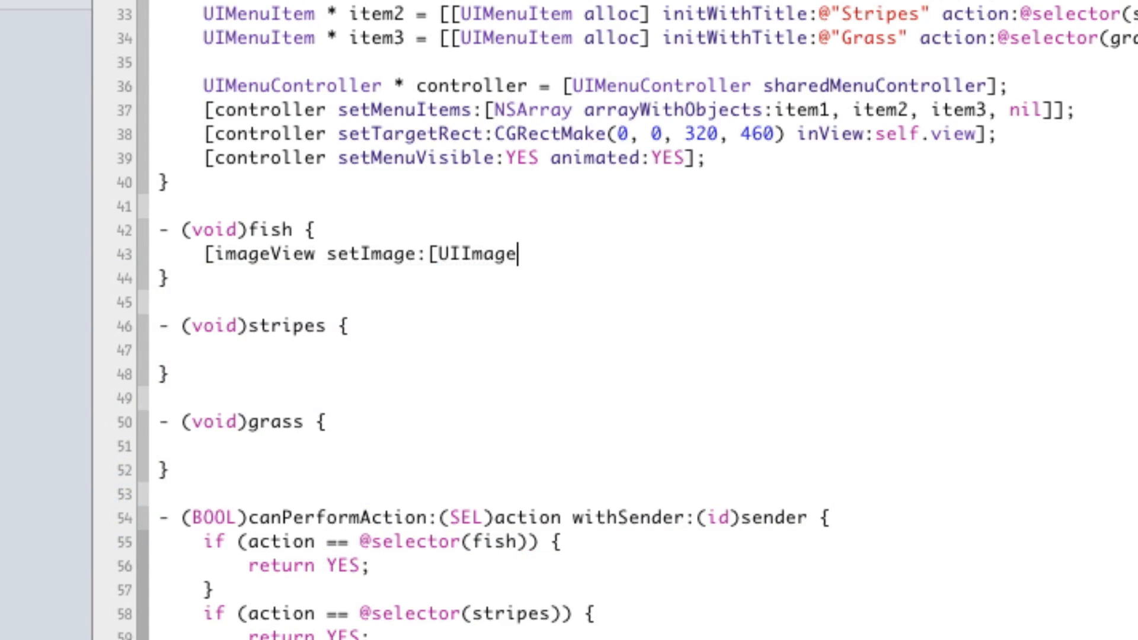
pyautogui.write('imageNamed:@"fi')
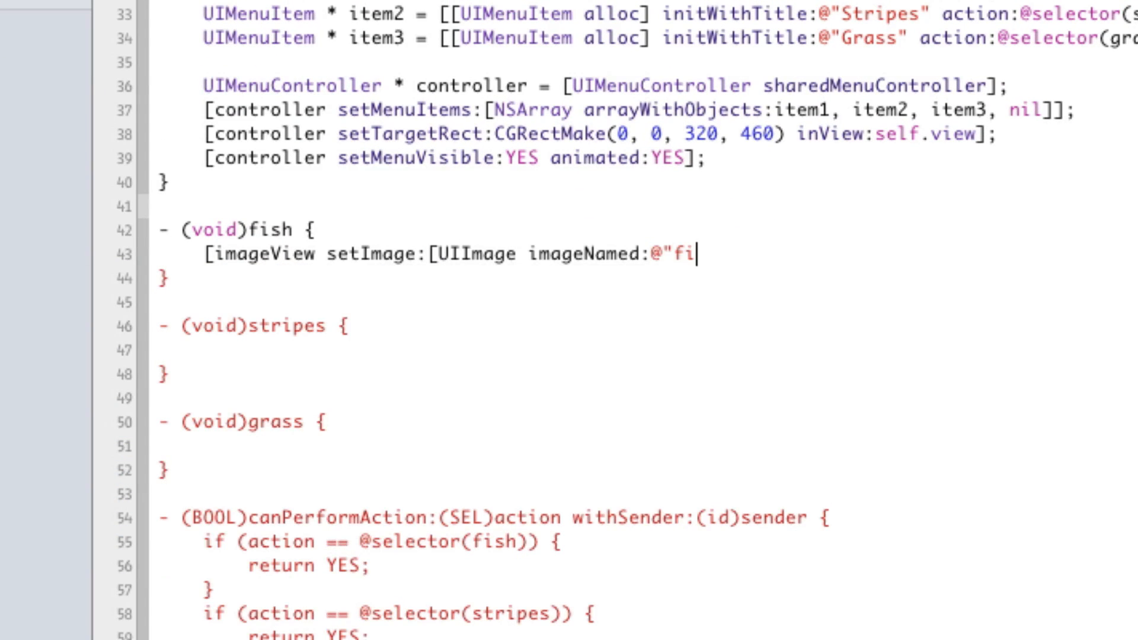
pyautogui.write('sh.png"]];')
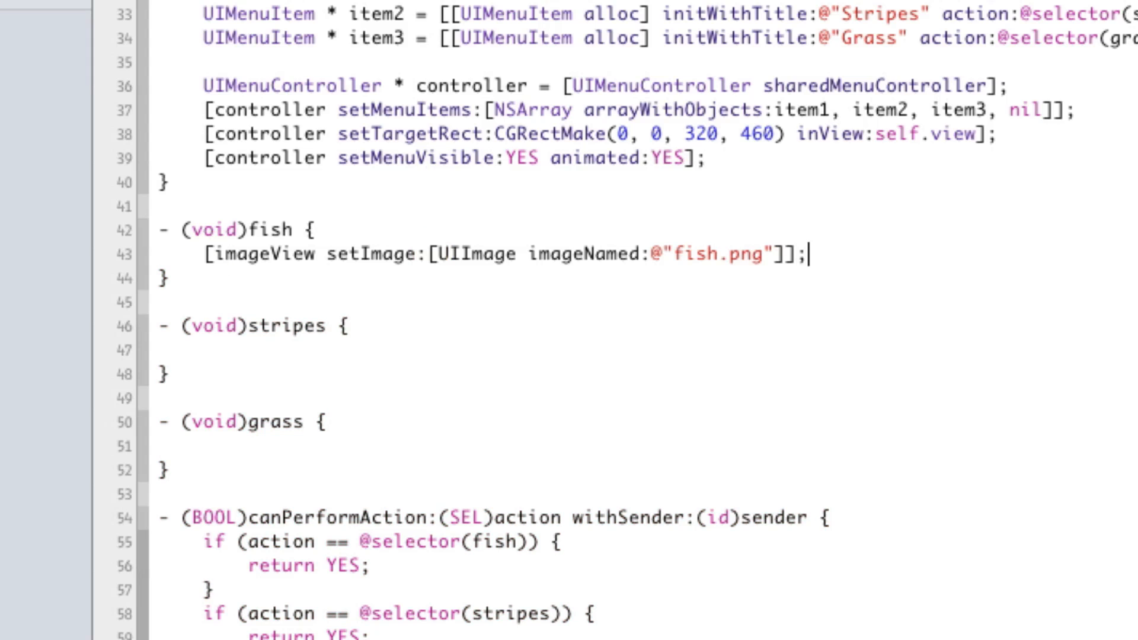
pyautogui.tripleClick(500, 254)
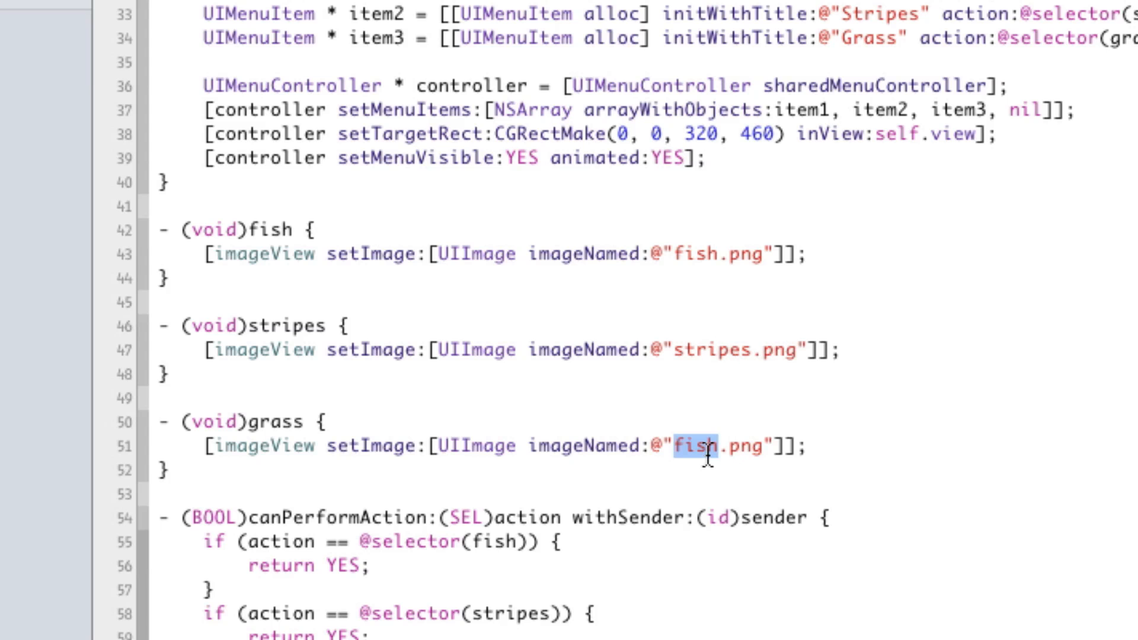
pyautogui.write('grass')
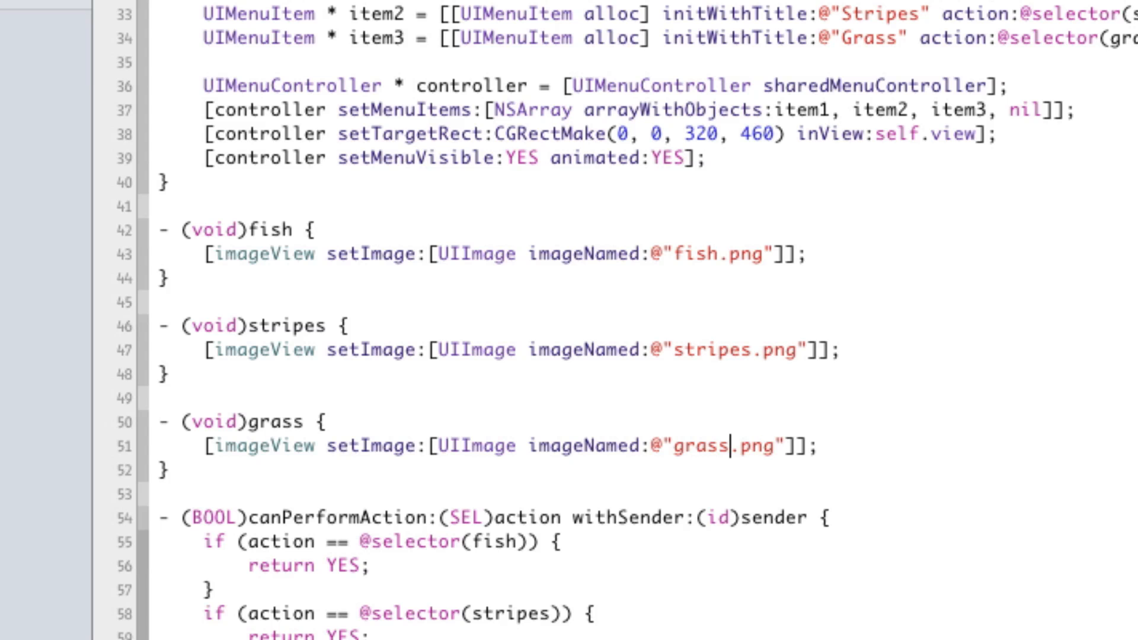
pyautogui.moveTo(682, 445)
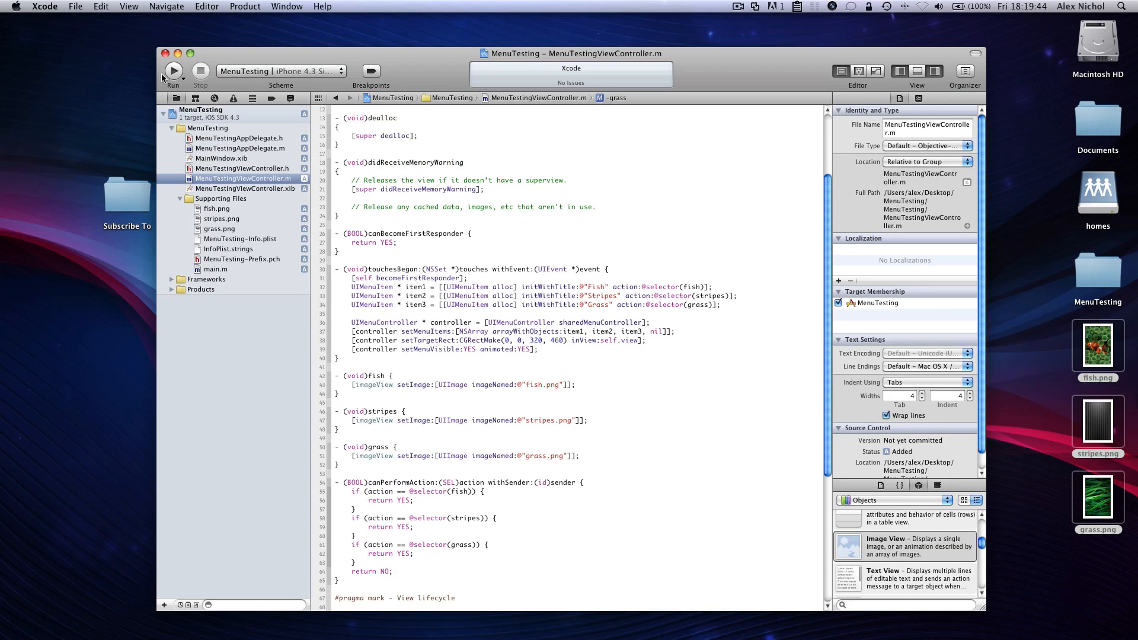
# Step: Build and run MenuTesting, then tap the simulator screen and choose Fish from the menu
pyautogui.click(172, 71)
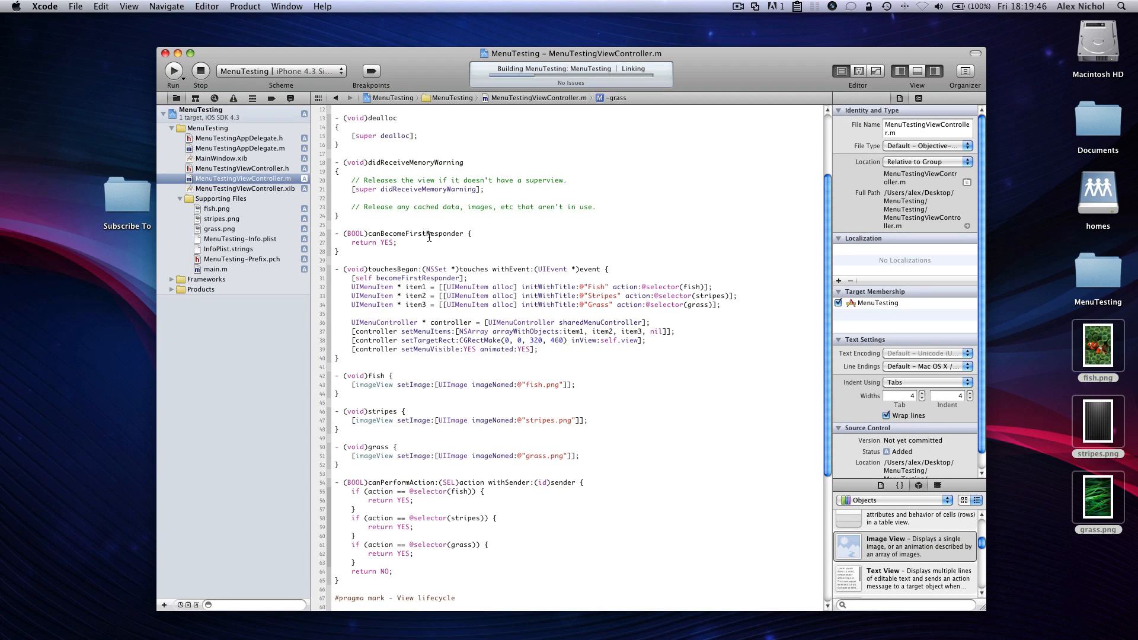
pyautogui.click(173, 71)
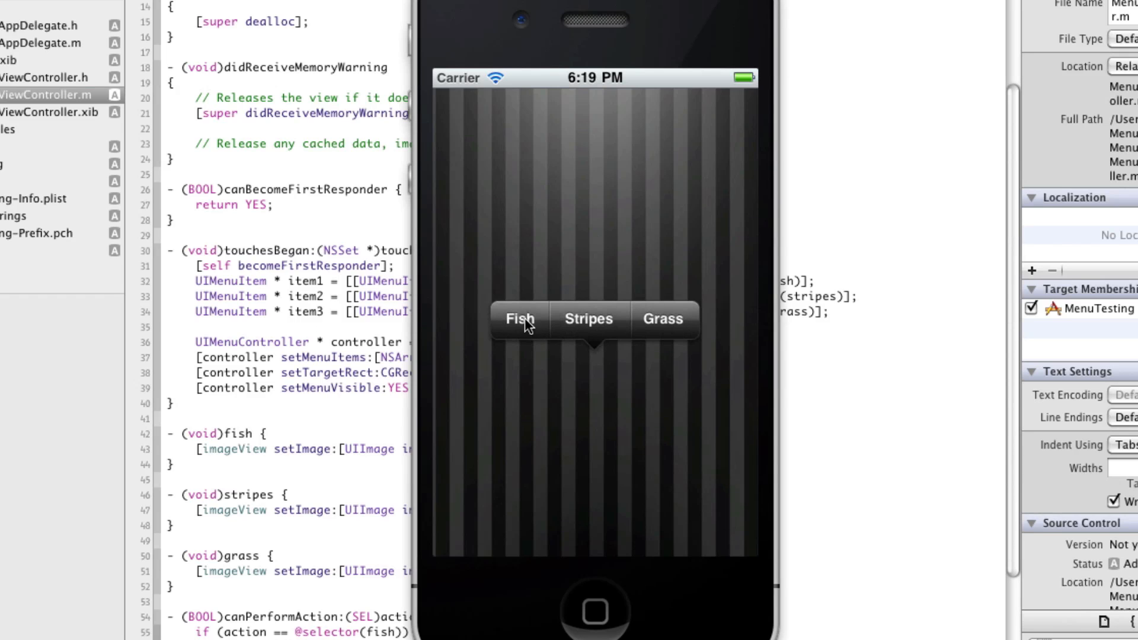
pyautogui.click(519, 319)
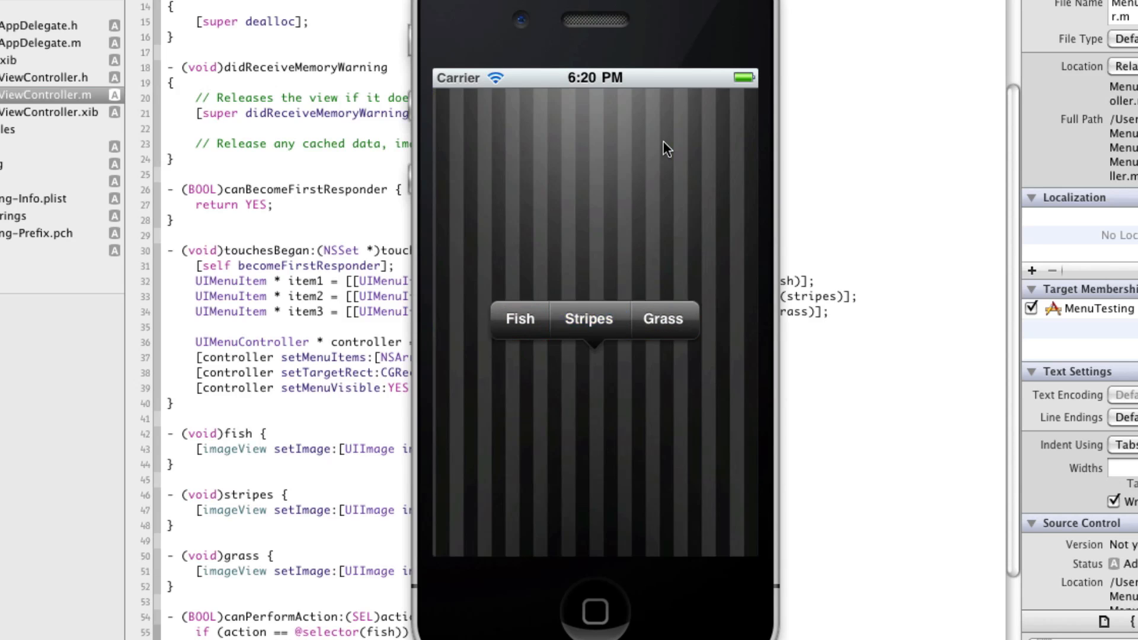
pyautogui.click(662, 319)
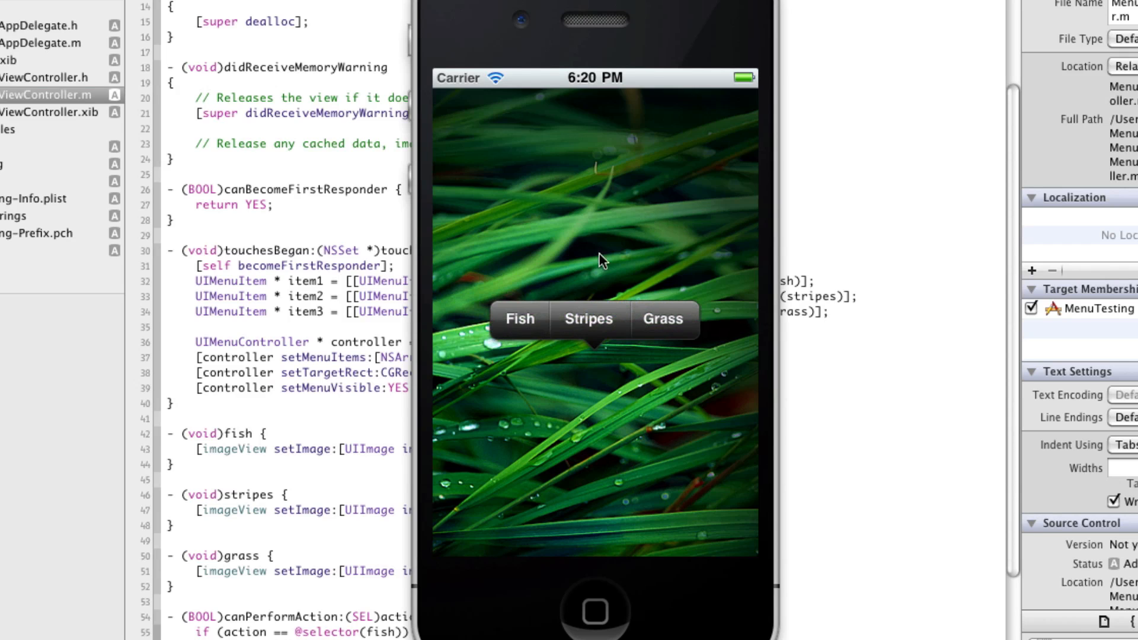
pyautogui.click(519, 319)
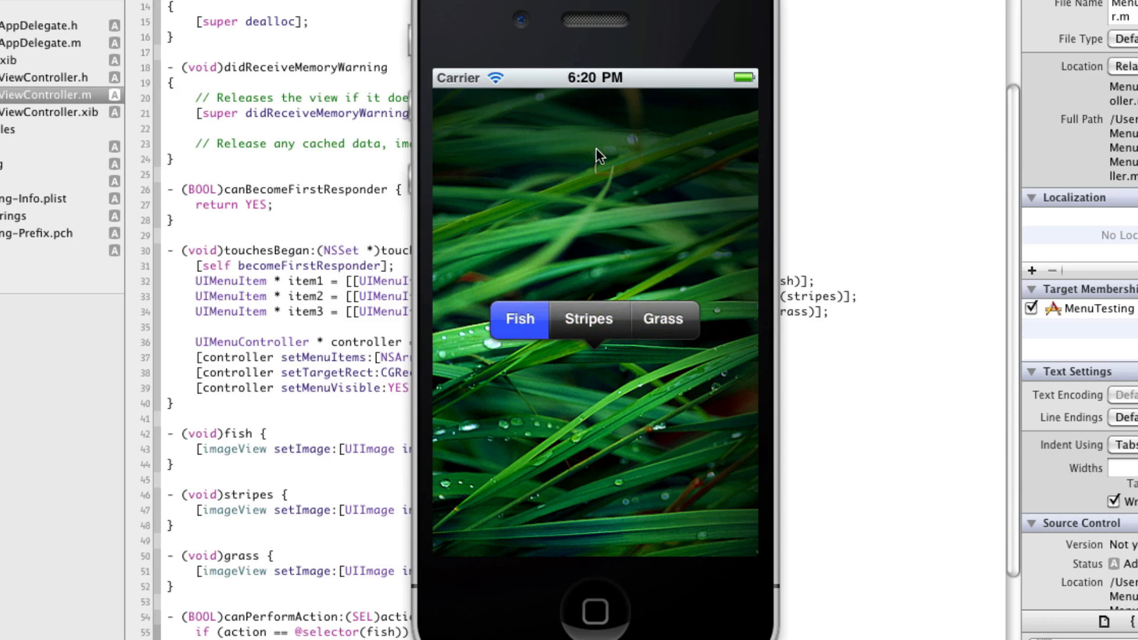
pyautogui.click(518, 319)
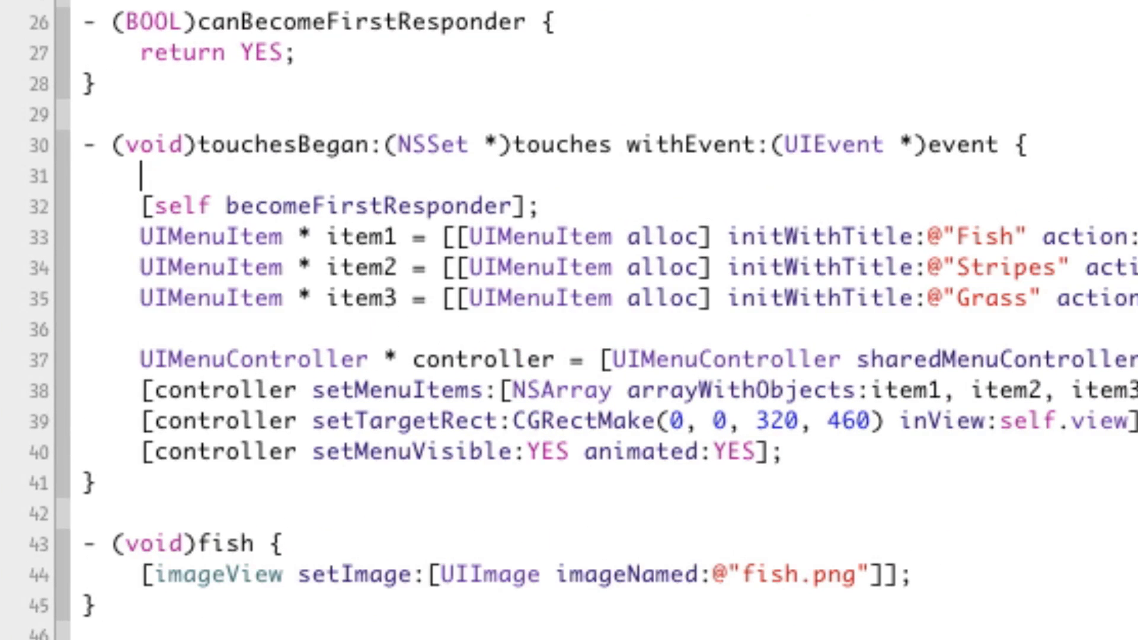
# Step: Store the touch location as tapPoint and target the menu at tapPoint.x, tapPoint.y with a 1×1 rect
pyautogui.write('CGPoint tapP')
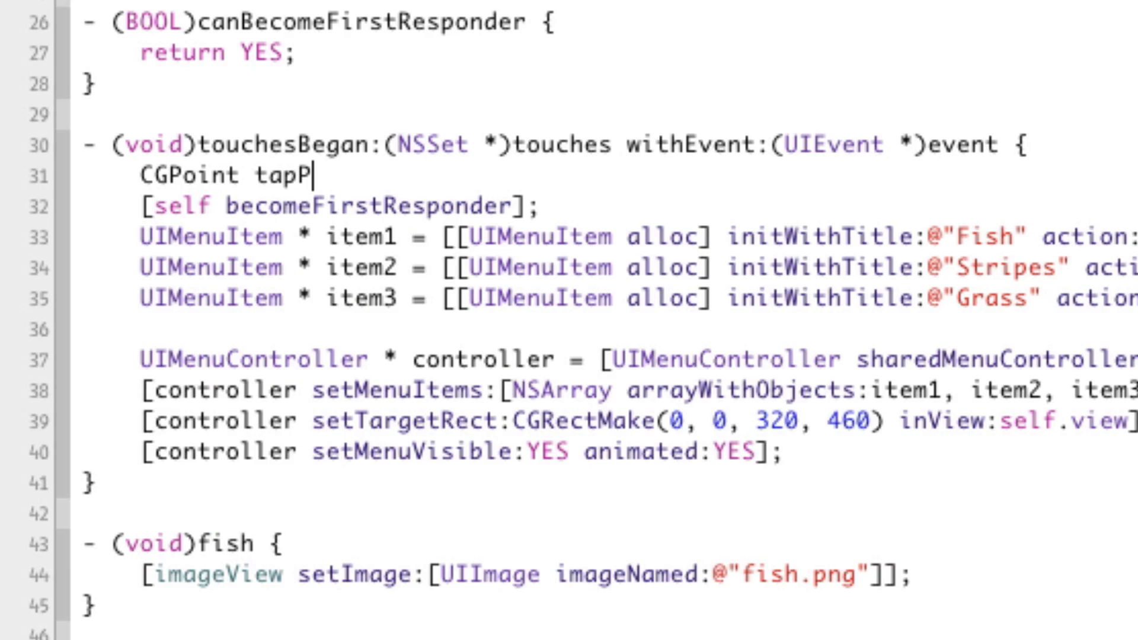
pyautogui.write('oint = [[touches anyObject] locationInView:self.view];')
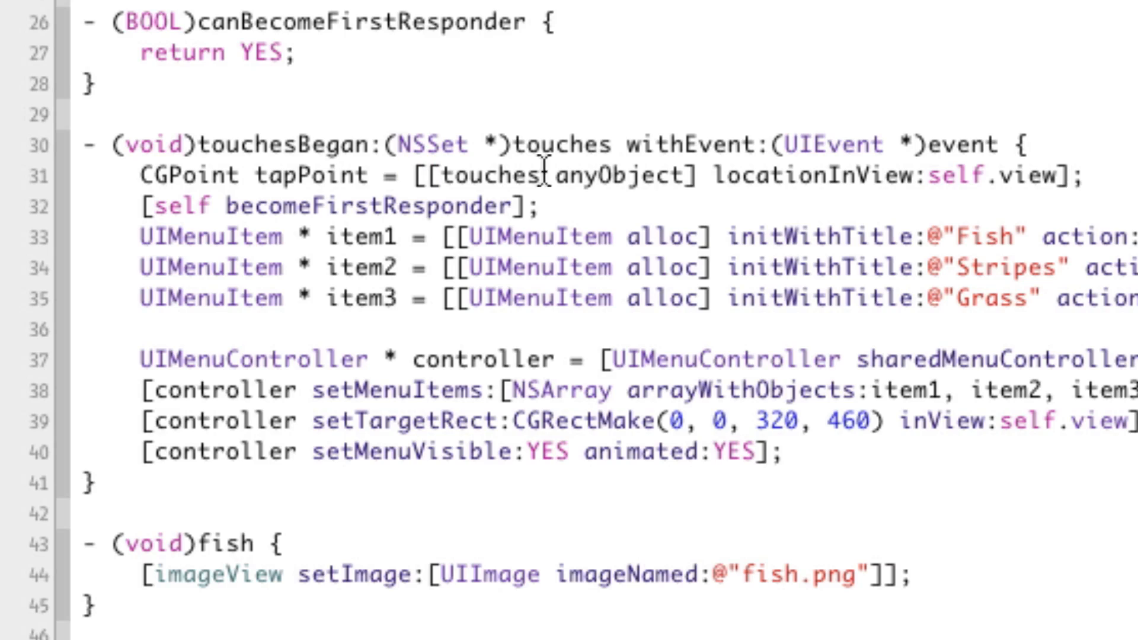
pyautogui.doubleClick(309, 175)
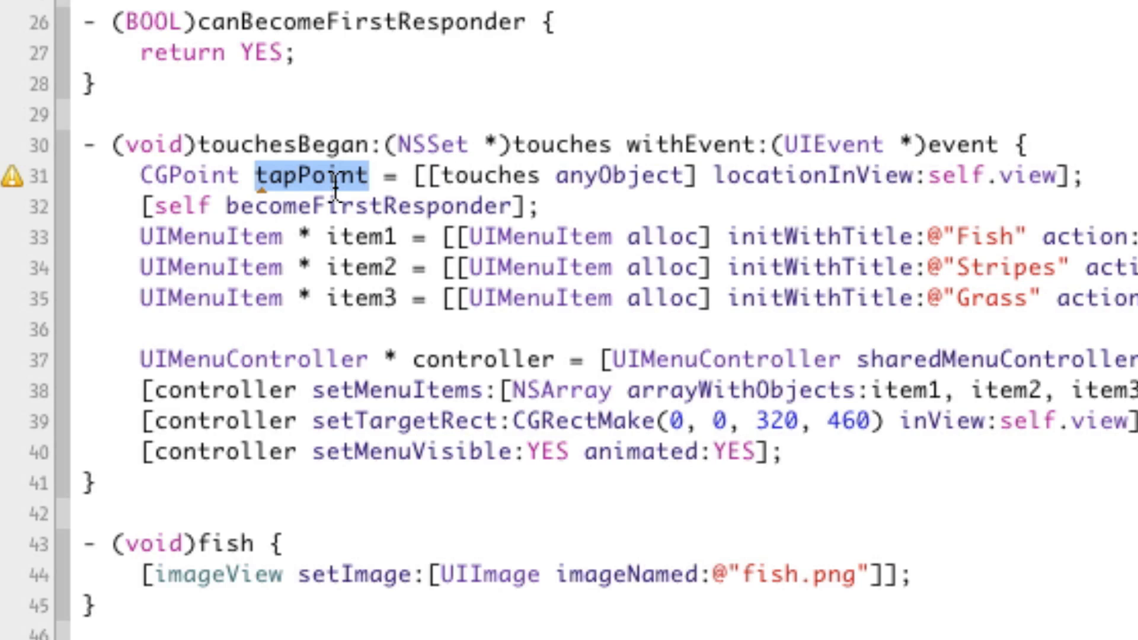
pyautogui.moveTo(595, 432)
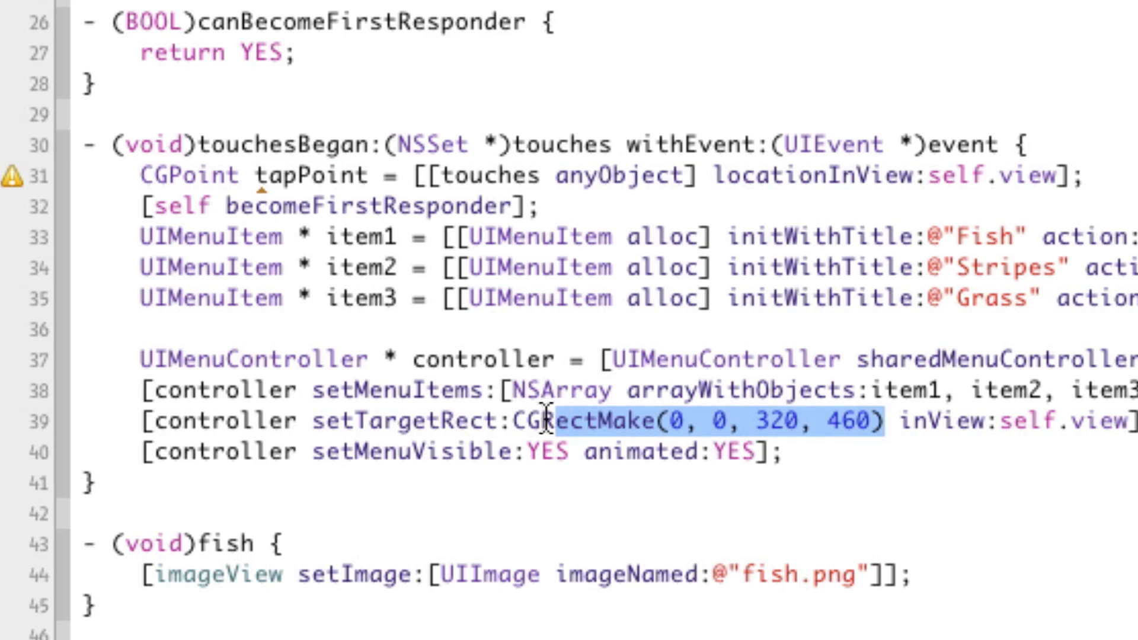
pyautogui.moveTo(528, 424)
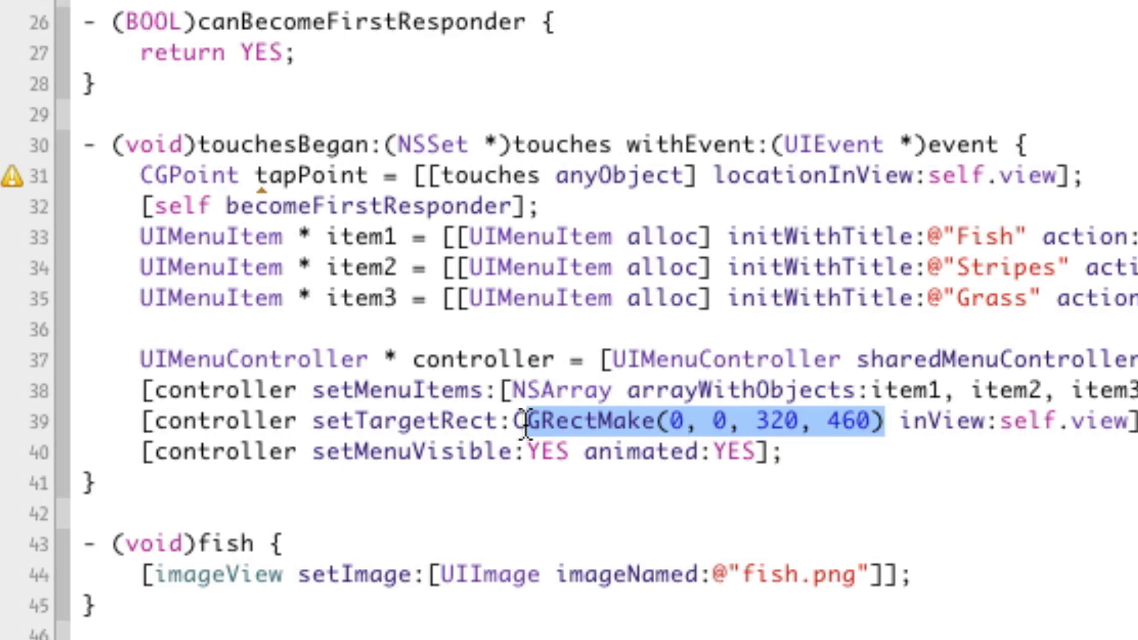
pyautogui.moveTo(407, 175)
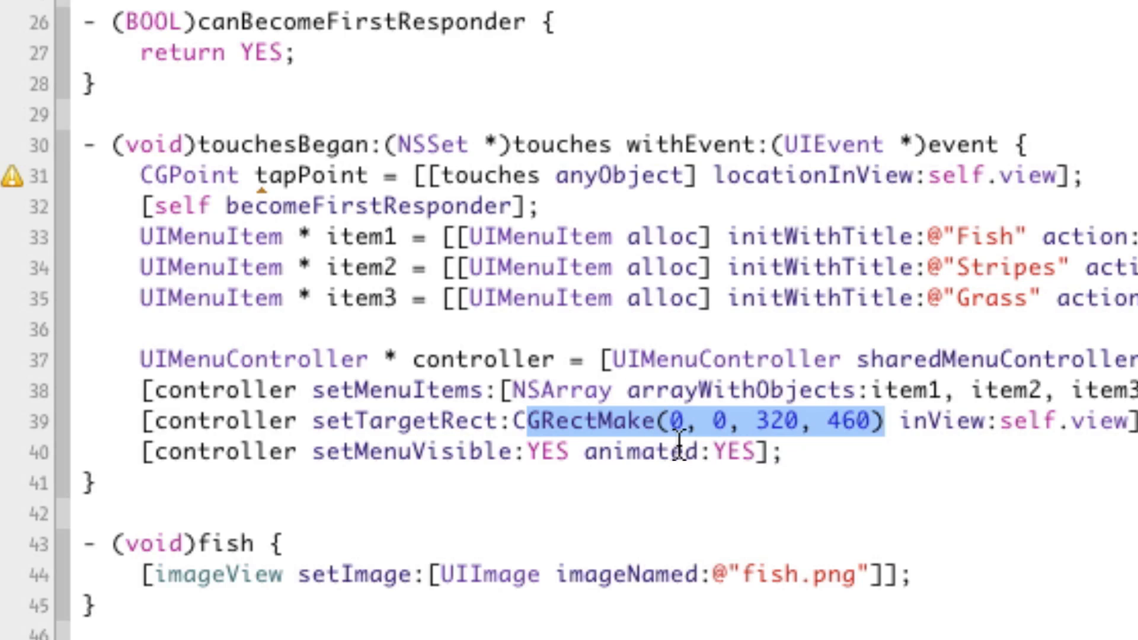
pyautogui.write('tapPoint')
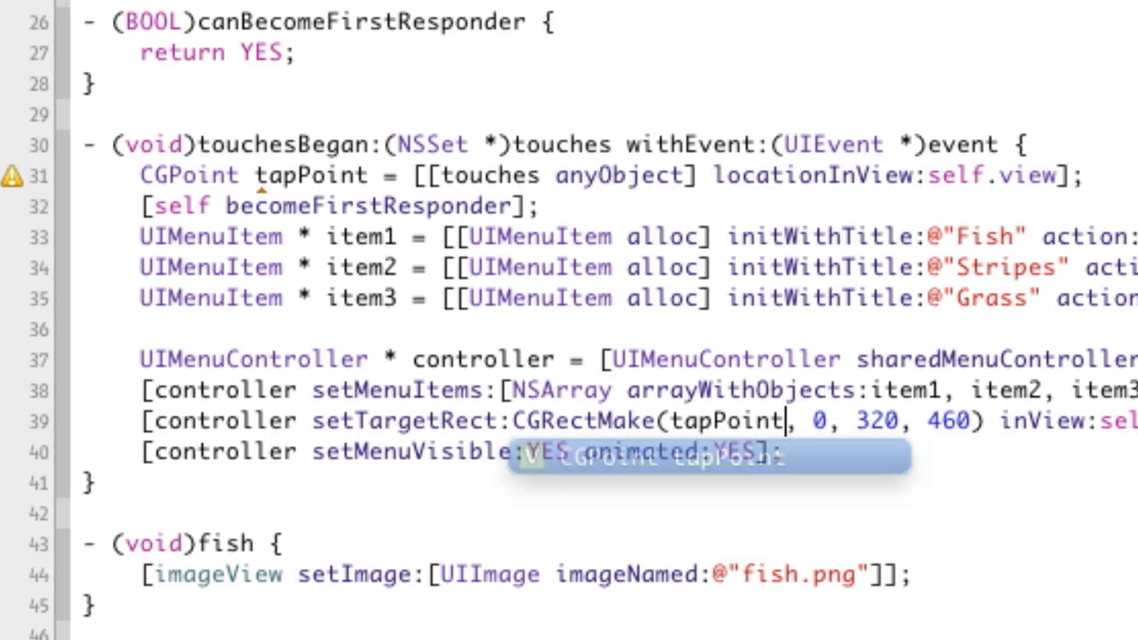
pyautogui.write('.x, tapPoint.y')
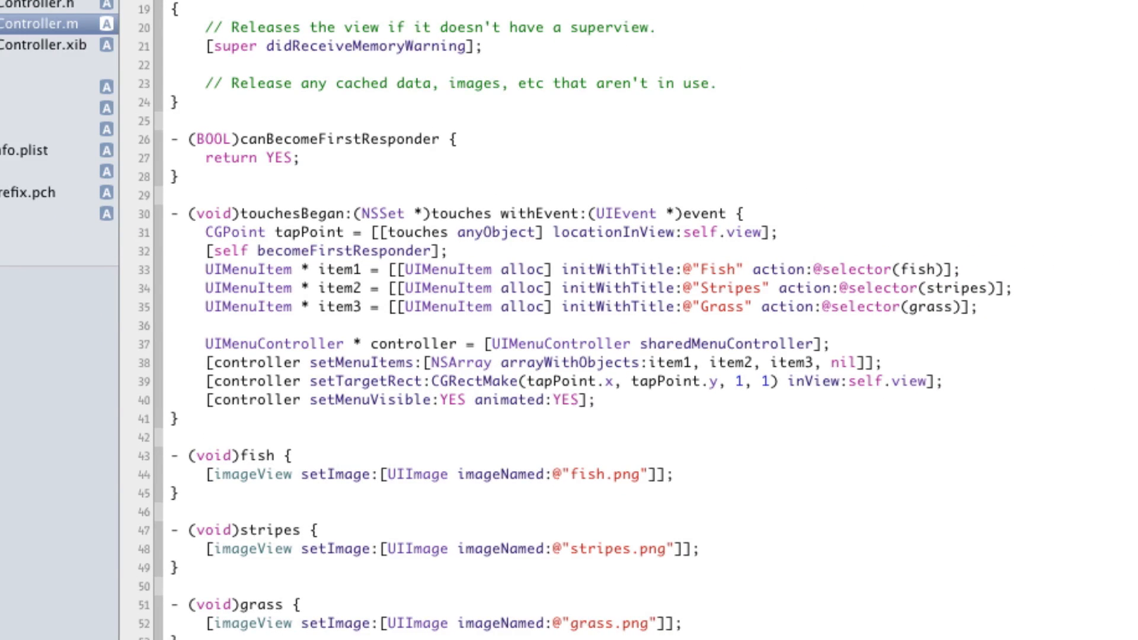
pyautogui.click(779, 382)
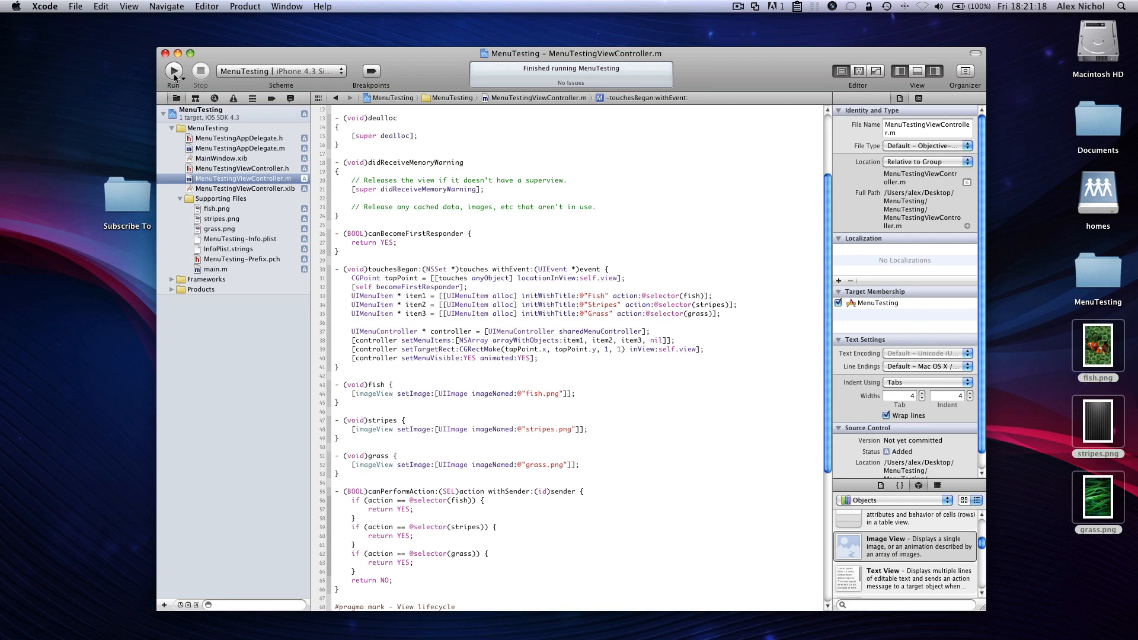
# Step: Rerun the app and pick Grass, Stripes, then Grass from menus appearing at tap points
pyautogui.click(173, 71)
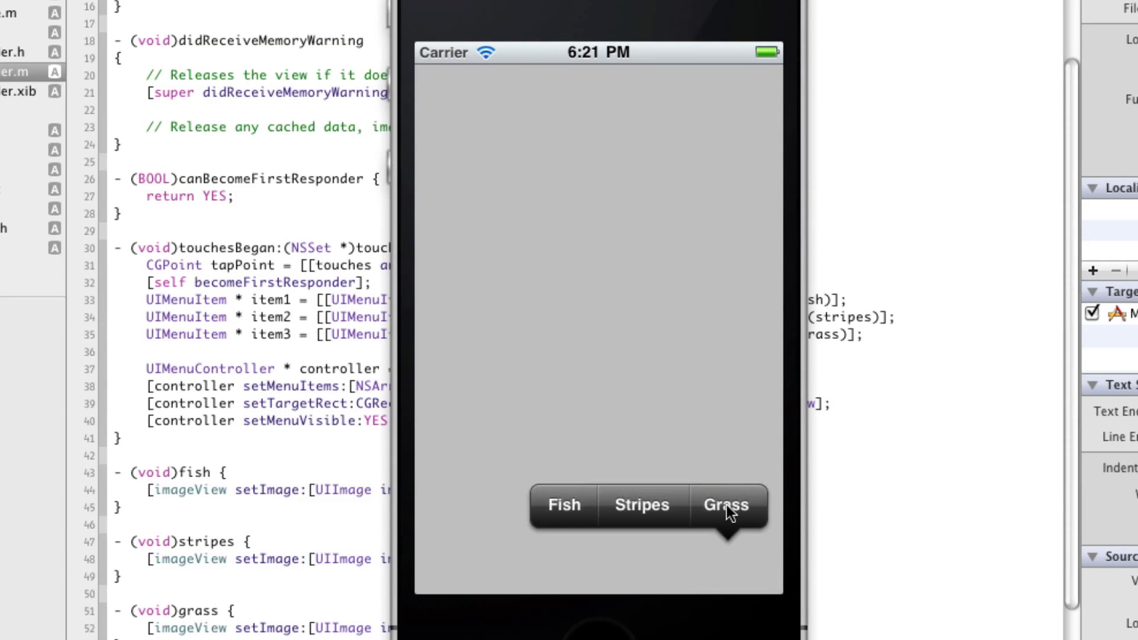
pyautogui.click(726, 505)
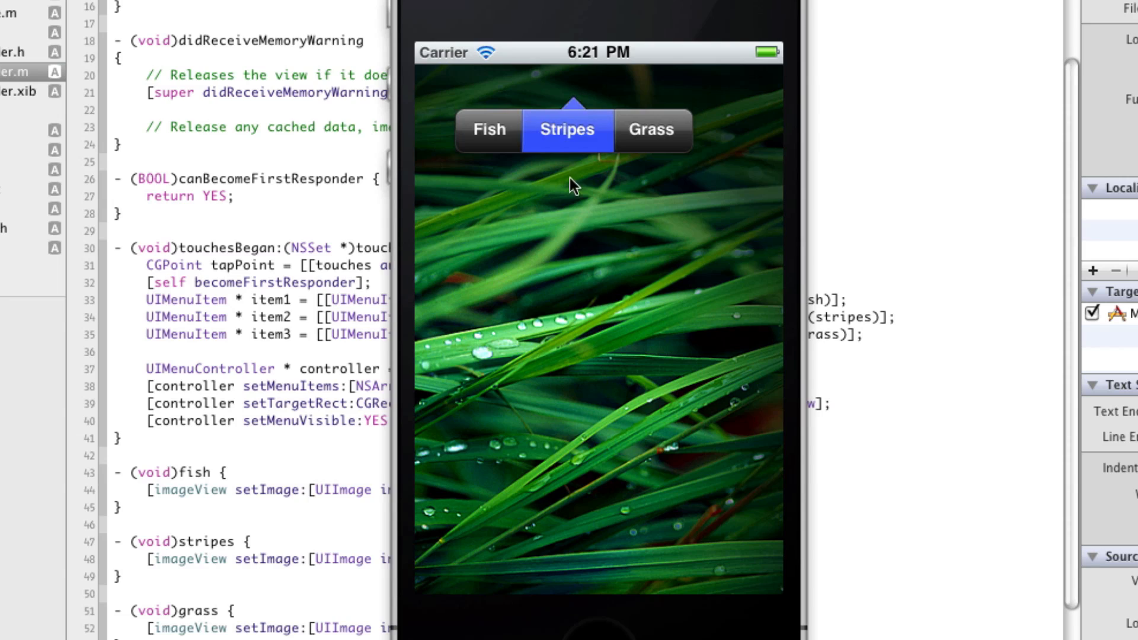
pyautogui.click(566, 129)
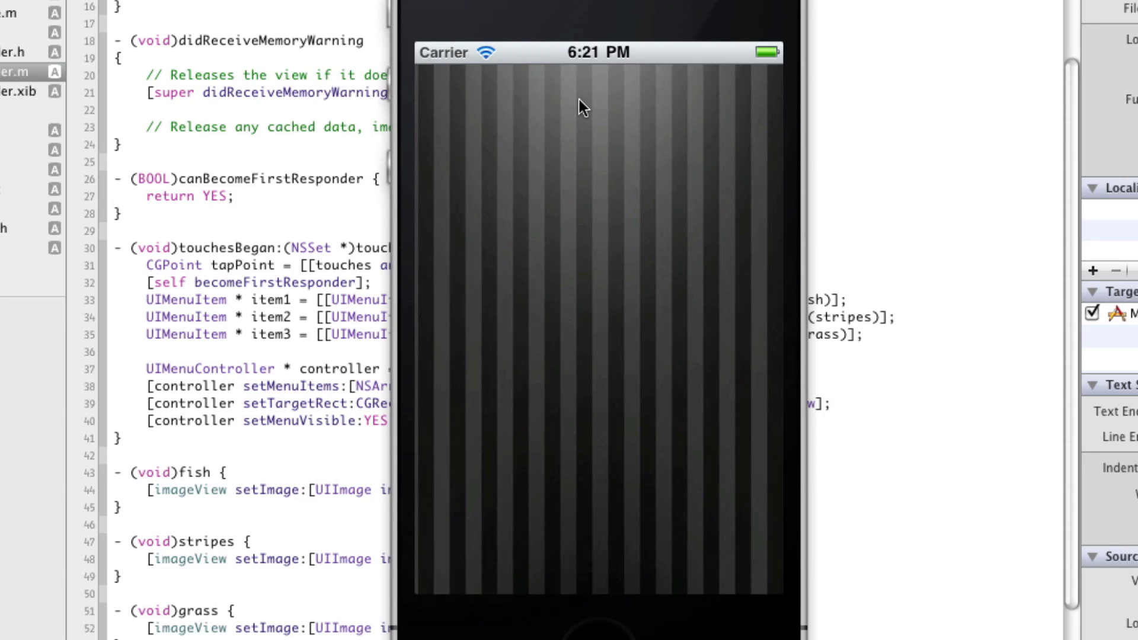
pyautogui.click(580, 106)
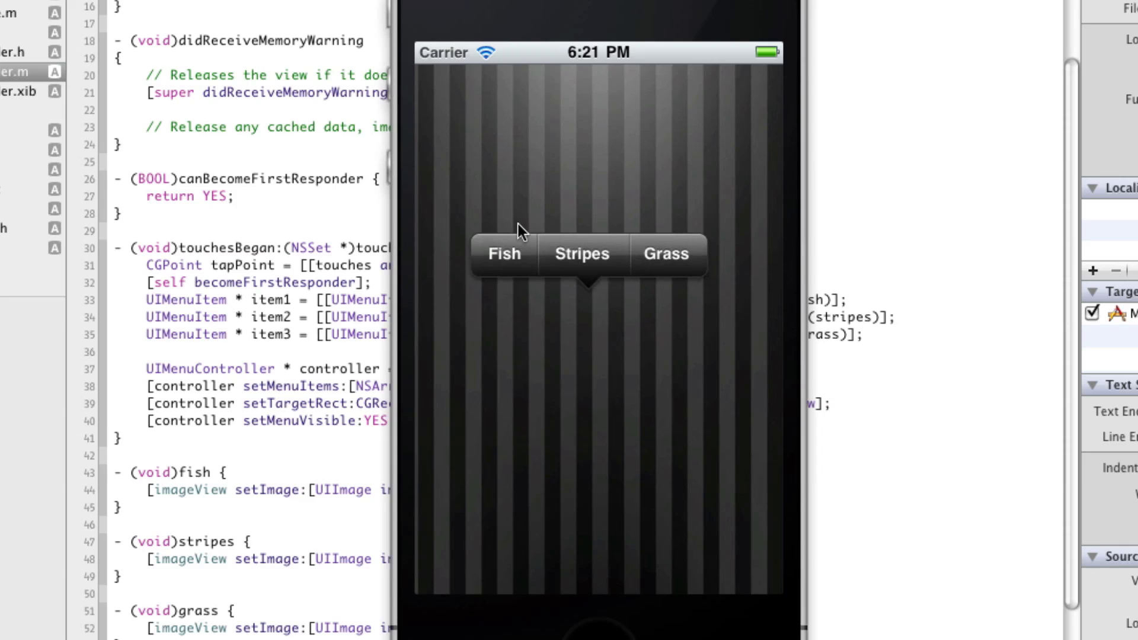
pyautogui.click(503, 253)
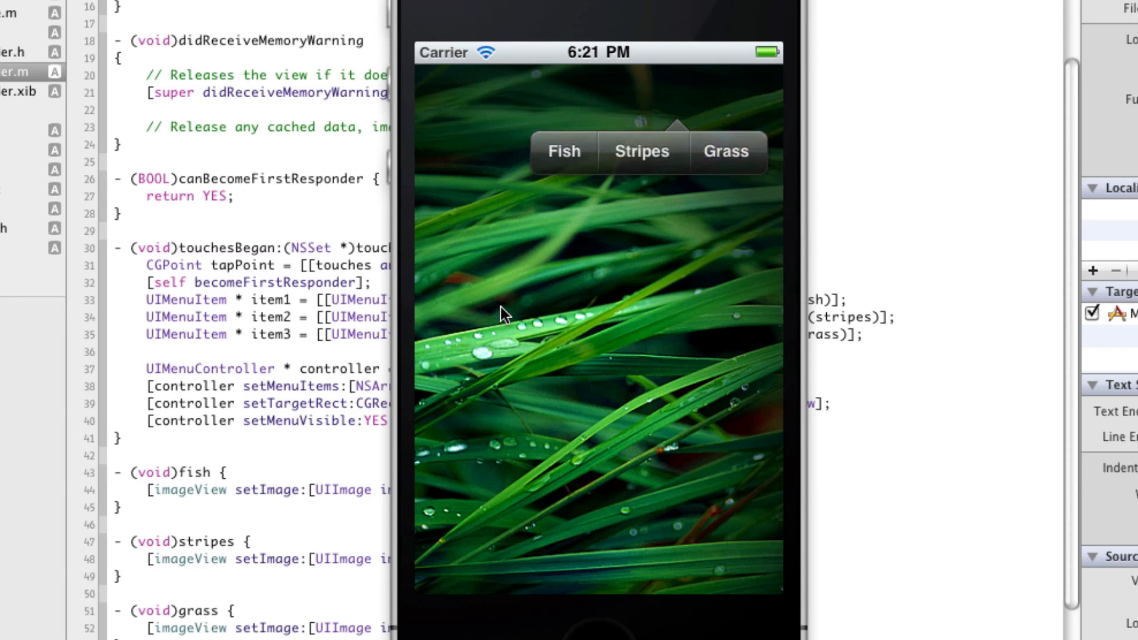
pyautogui.click(499, 314)
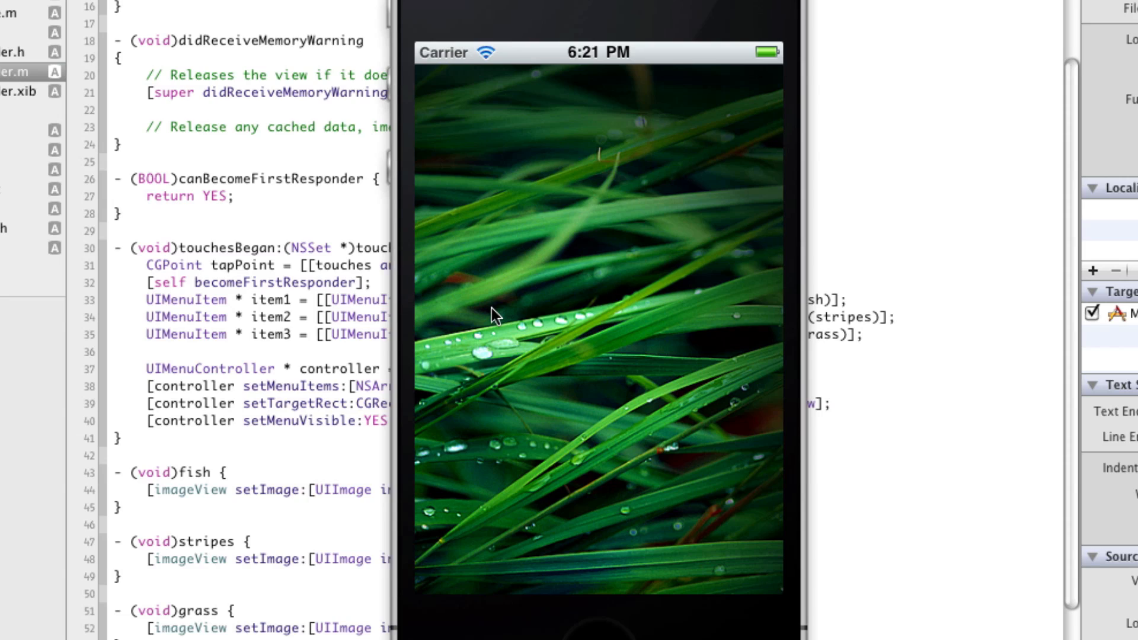
pyautogui.moveTo(464, 320)
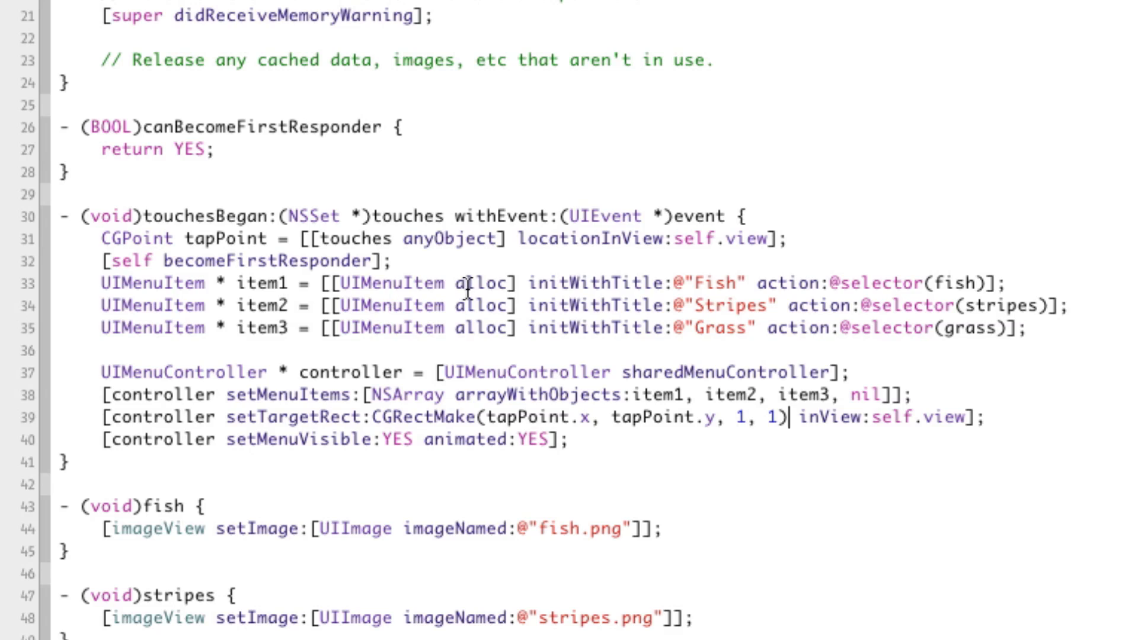
# Step: Add [item1 release];, [item2 release]; and [item3 release]; after setMenuVisible:animated:
pyautogui.doubleClick(428, 284)
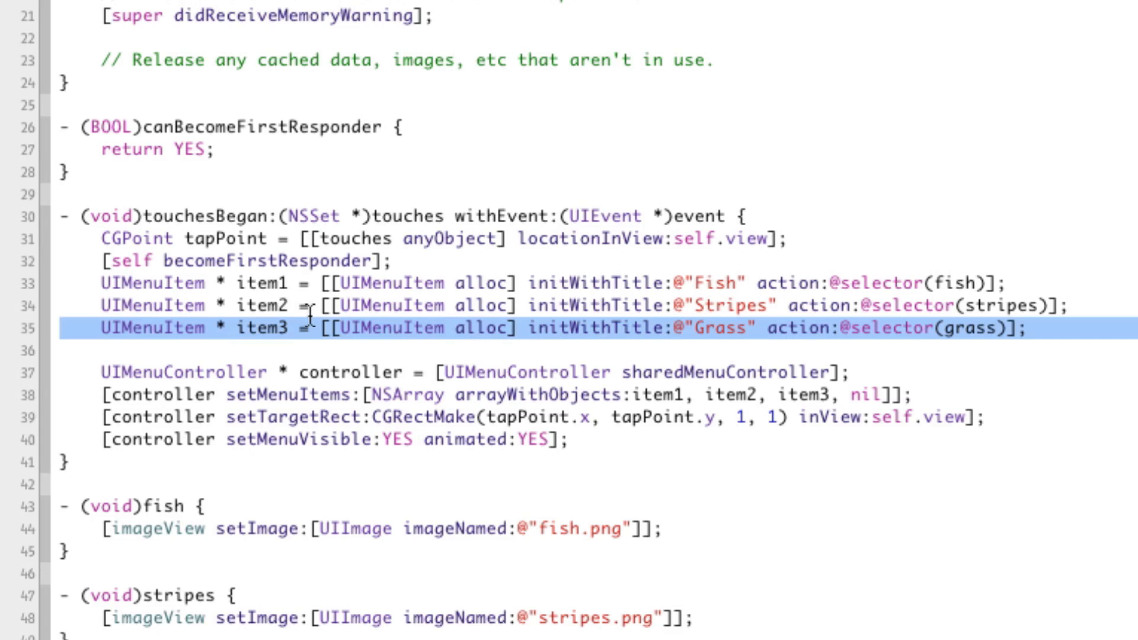
pyautogui.doubleClick(262, 328)
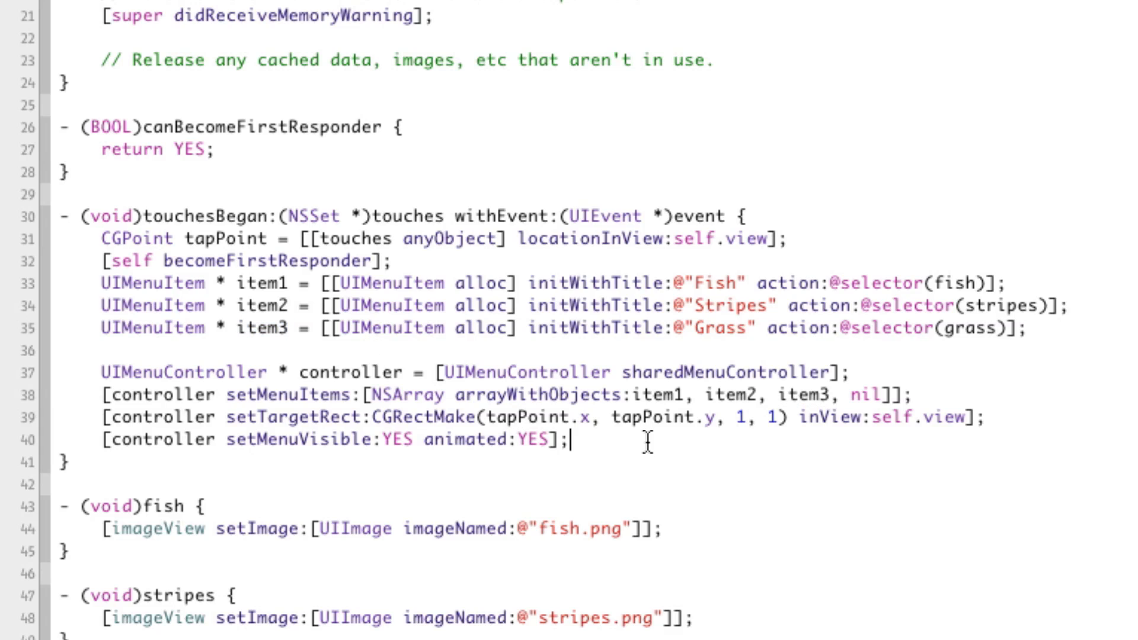
pyautogui.write('[item1 release];')
pyautogui.write('[item2 rele')
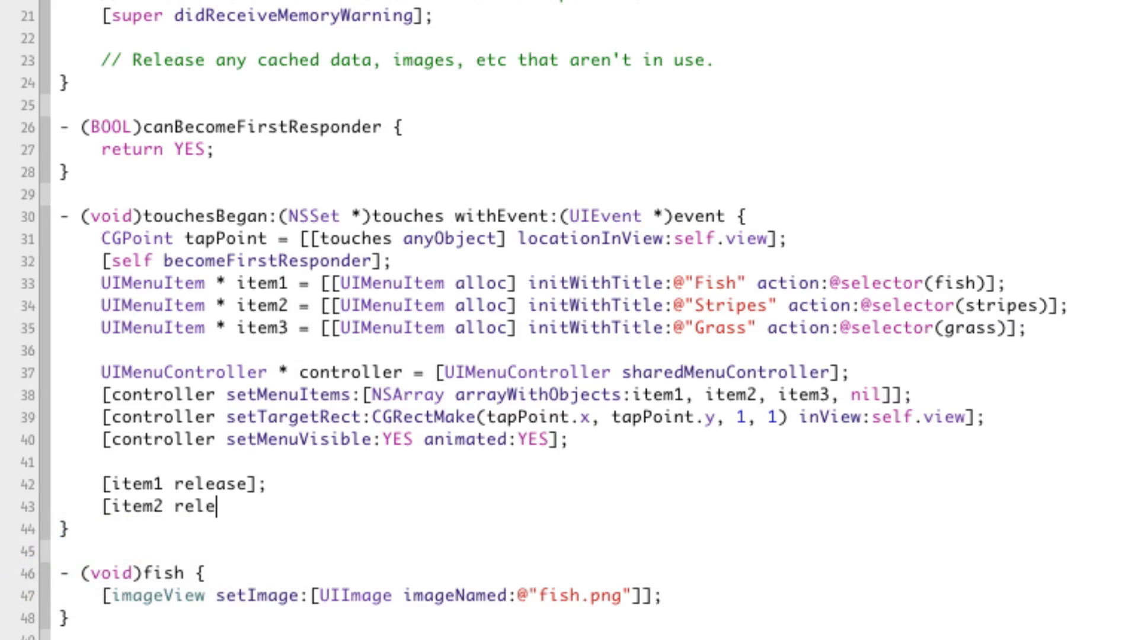
pyautogui.write('ase];')
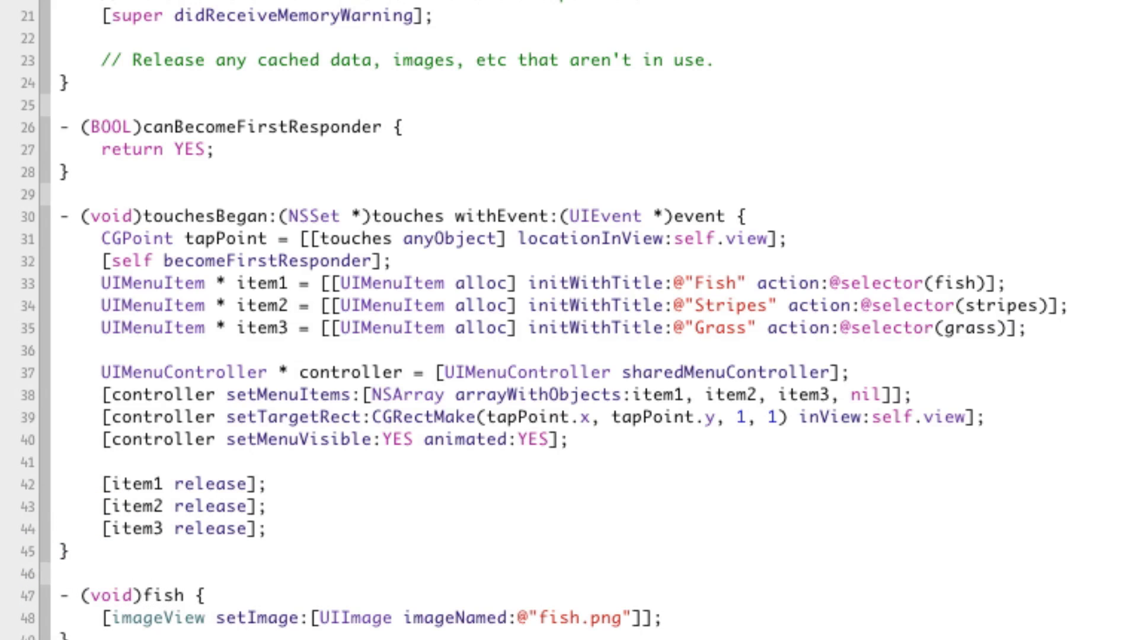
pyautogui.click(269, 527)
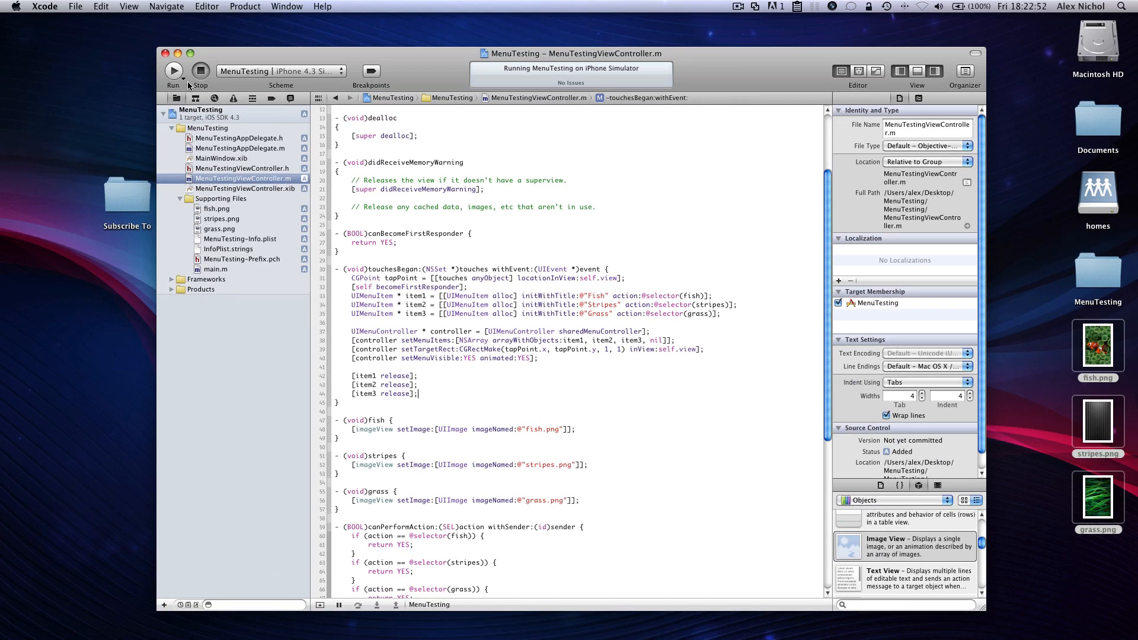
# Step: Relaunch the app and pick several backgrounds from the tap menu, ending on stripes
pyautogui.click(173, 70)
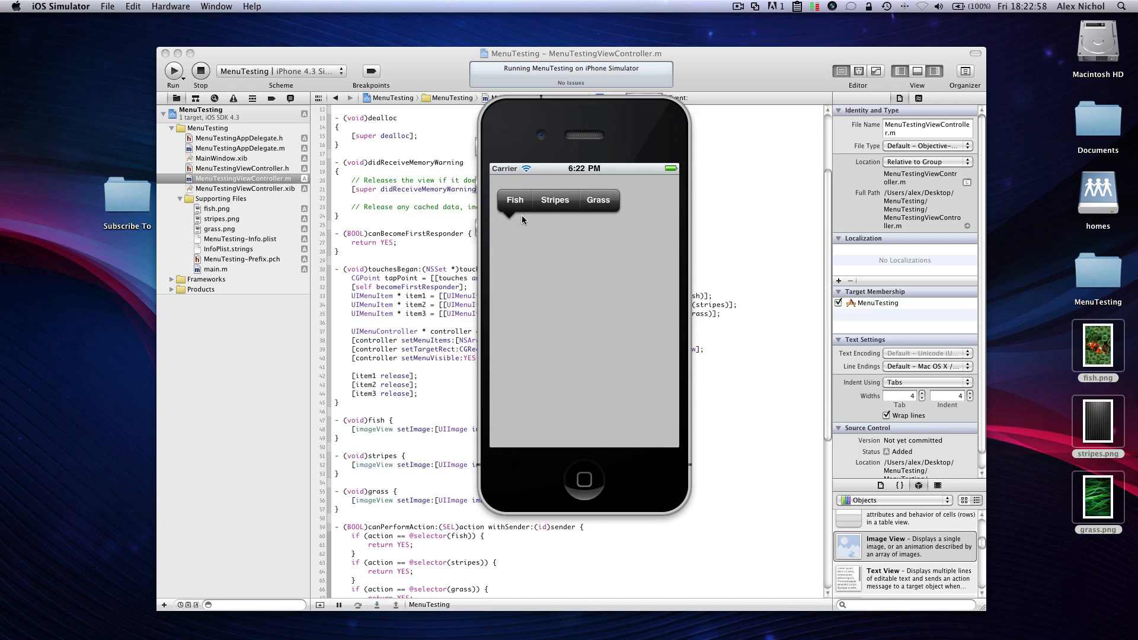
pyautogui.click(555, 199)
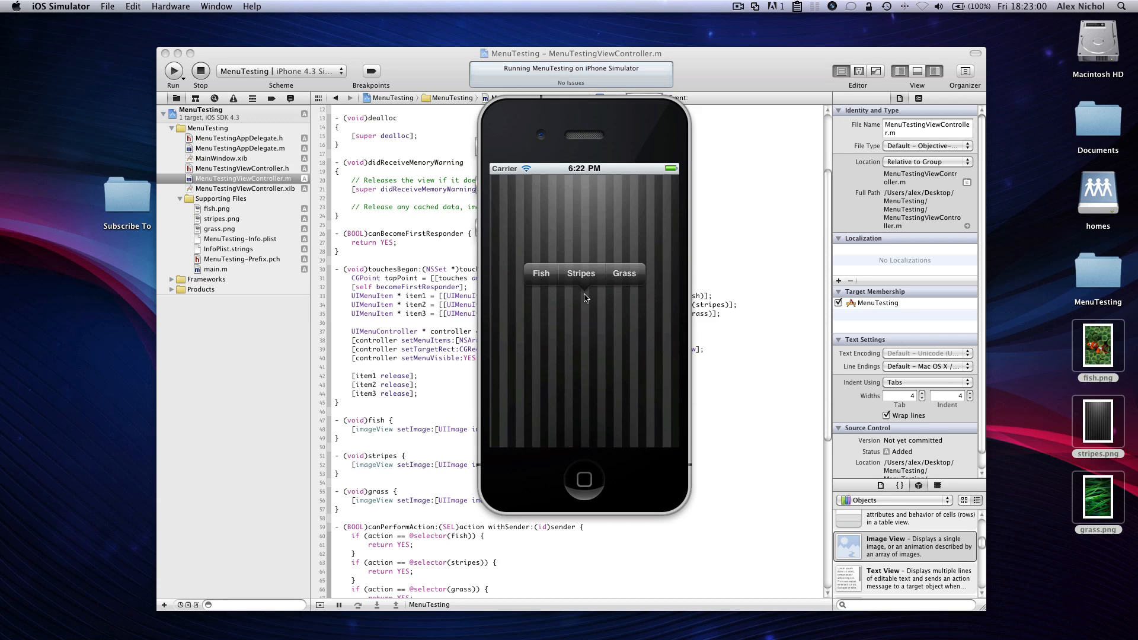
pyautogui.click(650, 337)
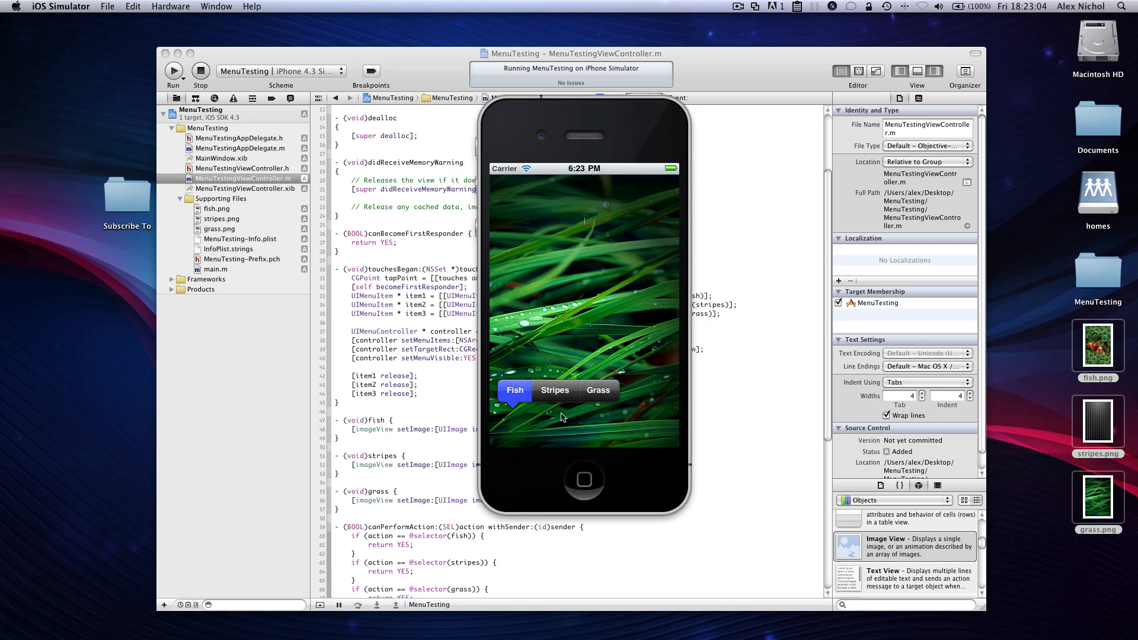
pyautogui.click(554, 390)
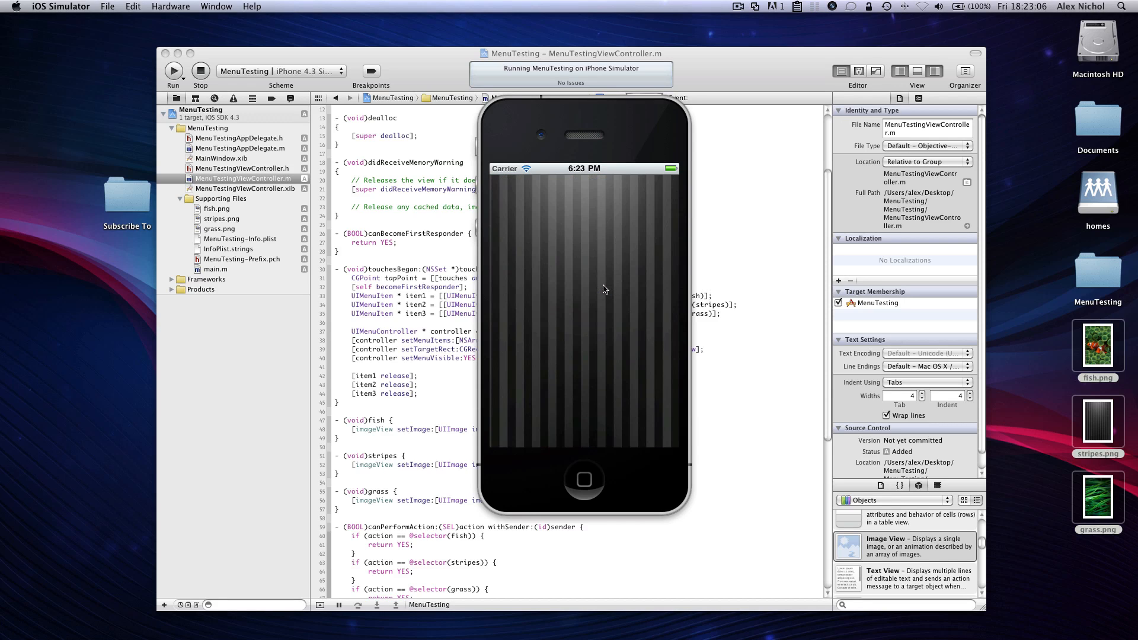